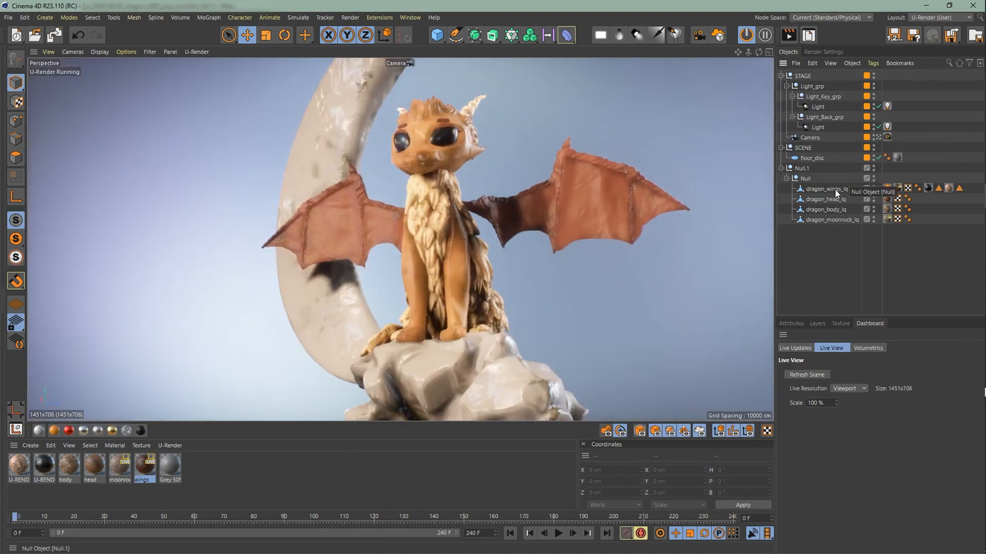
# Step: Play the finished scene's camera animation circling the dragon through to the end
pyautogui.click(556, 533)
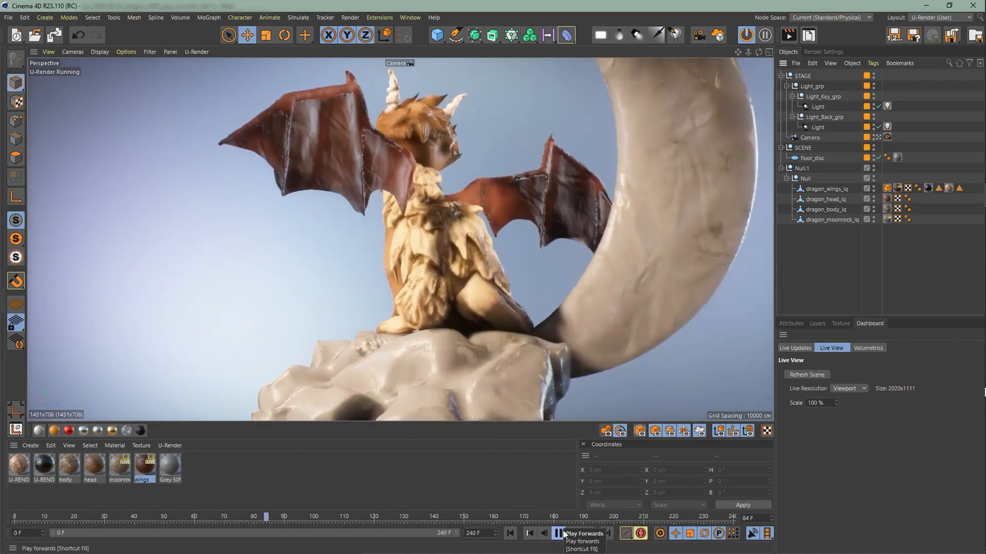
pyautogui.click(555, 533)
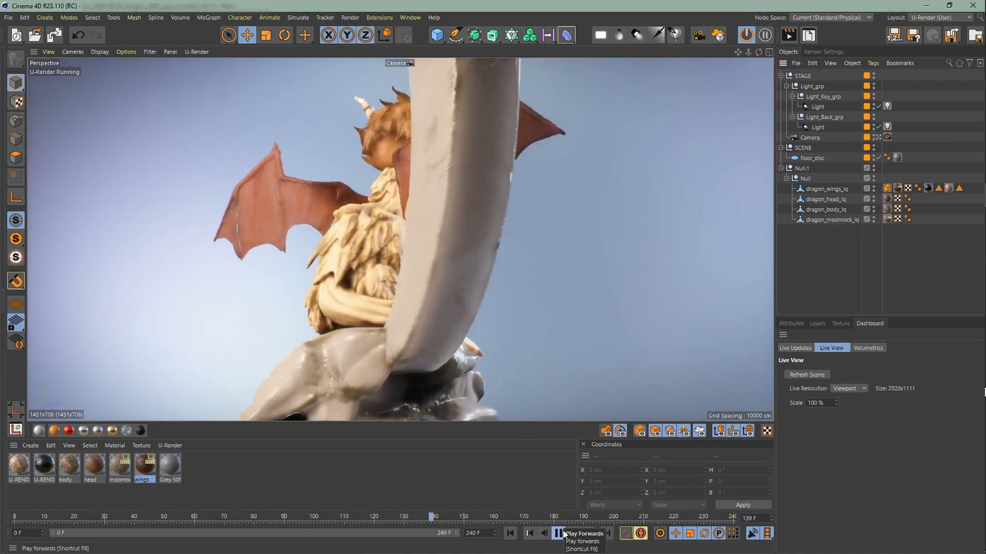
pyautogui.click(555, 532)
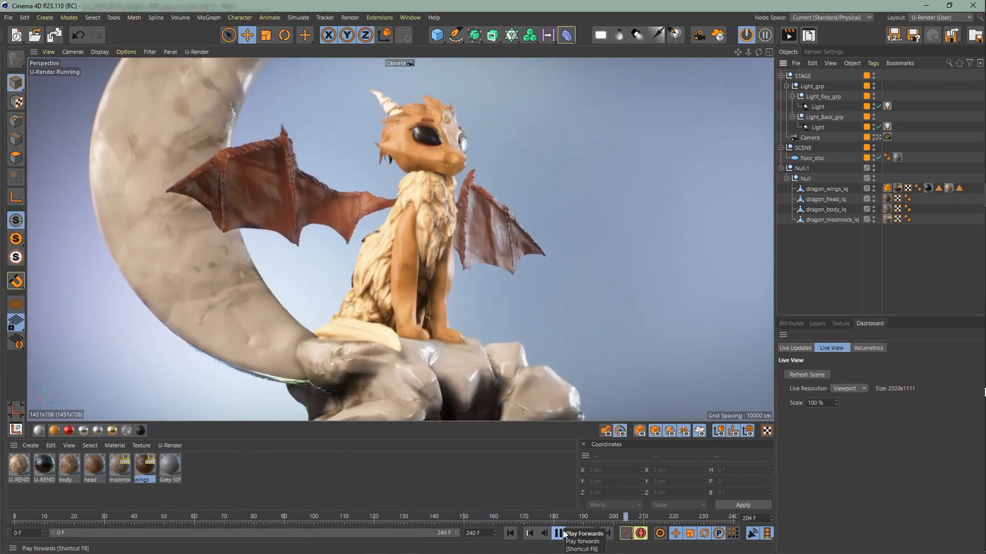
pyautogui.click(555, 534)
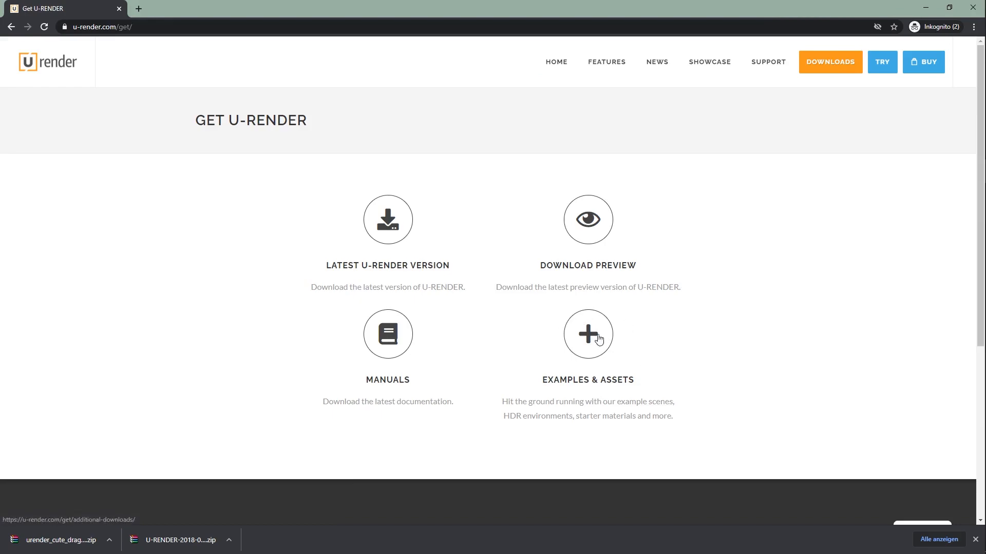
# Step: Show the Examples & Assets downloads and scroll to the Cute Dragon scene
pyautogui.click(587, 334)
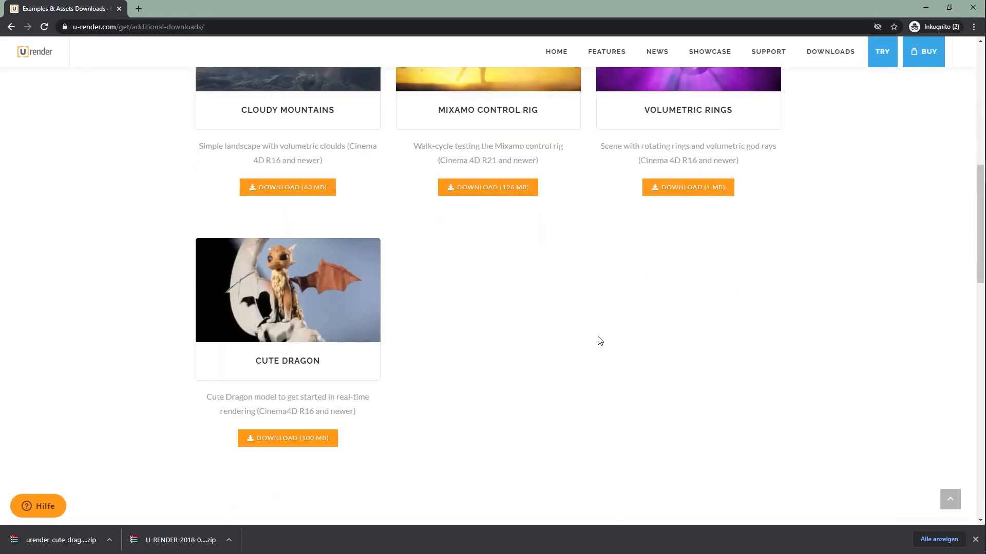
pyautogui.scroll(-3)
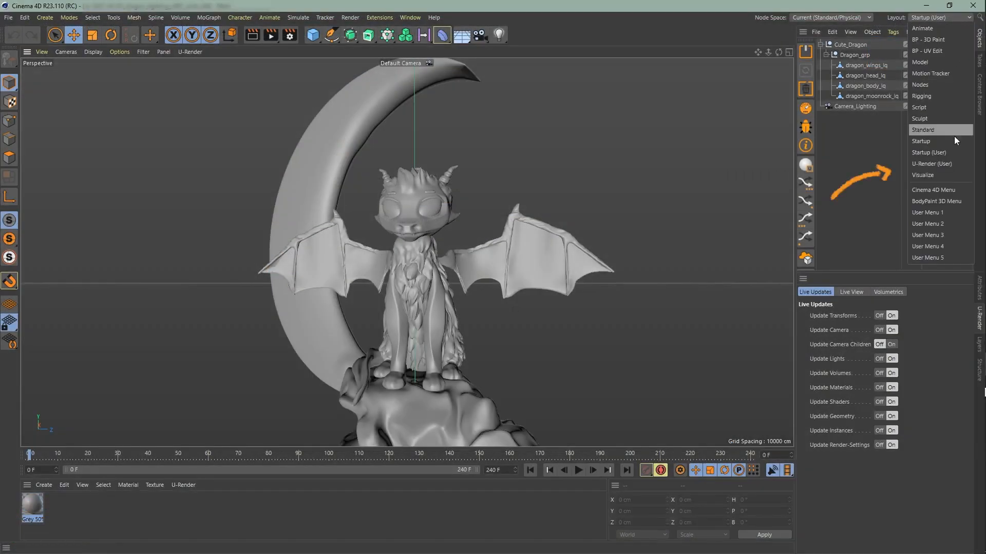
# Step: Switch to the U-Render (User) layout and start the real-time U-Render preview
pyautogui.click(933, 163)
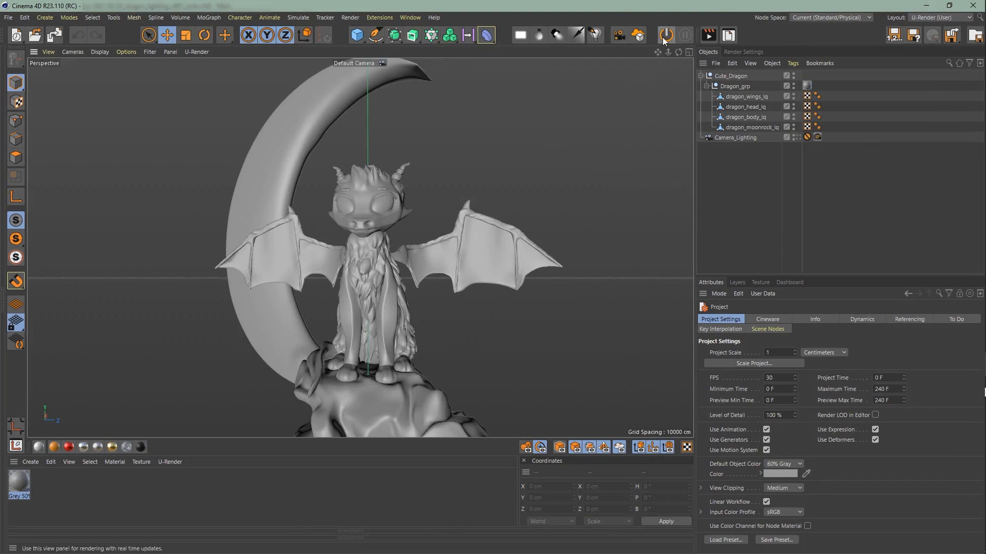
pyautogui.click(665, 35)
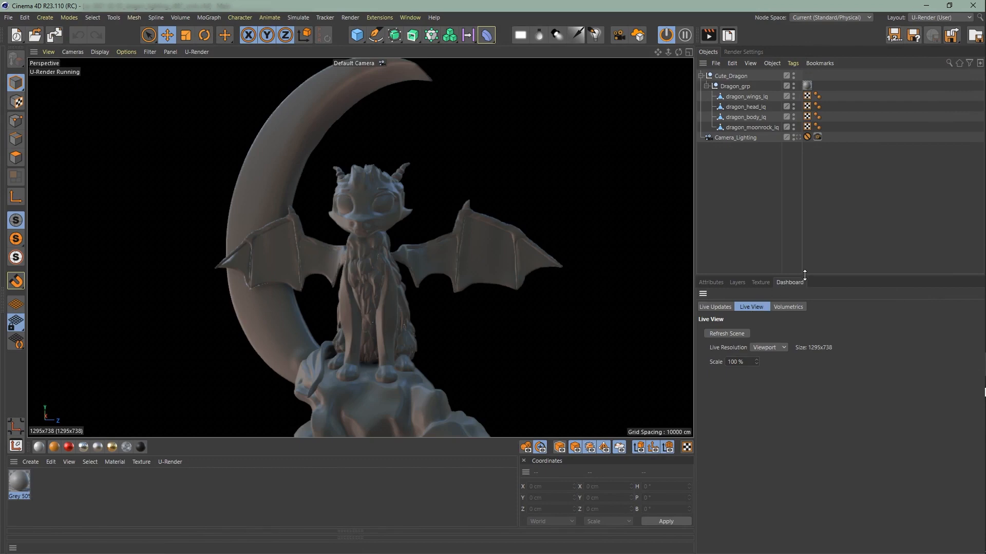
# Step: In U-Render's Environment render settings, toggle Default Light on and back to automatic
pyautogui.click(743, 52)
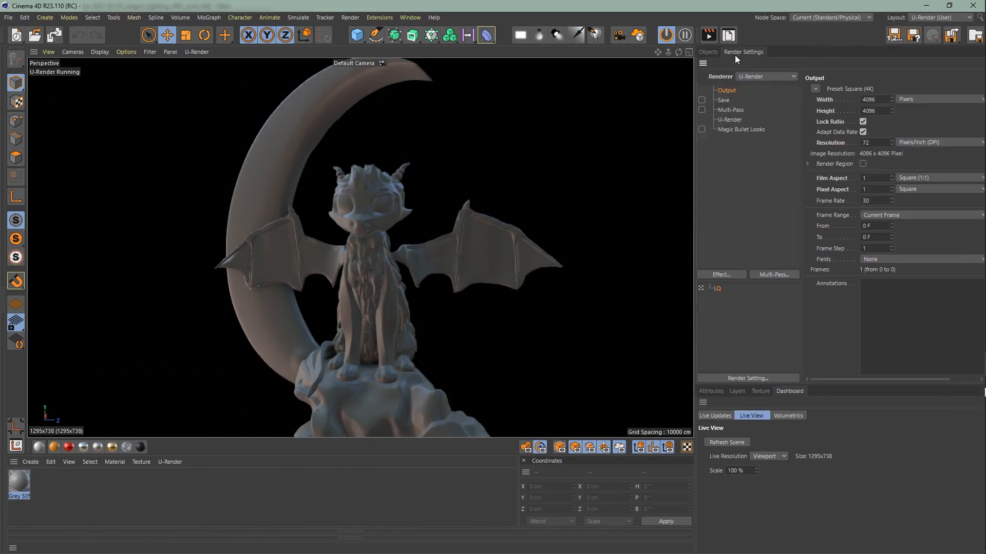
pyautogui.click(730, 119)
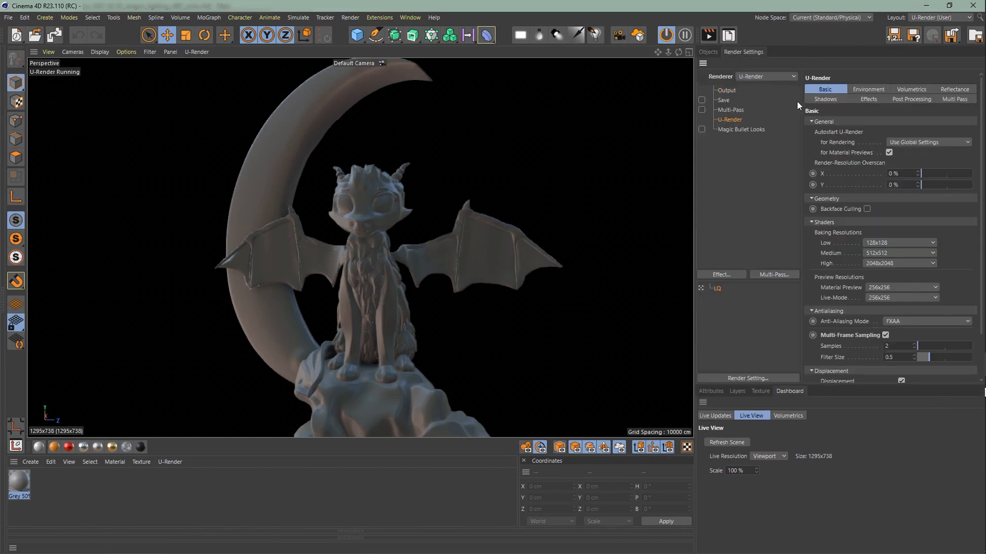
pyautogui.click(868, 88)
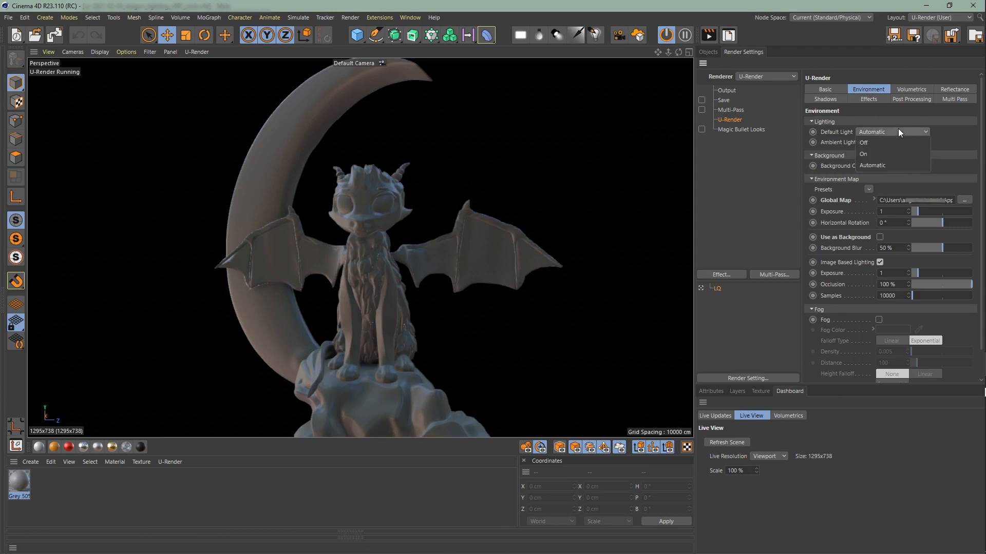
pyautogui.click(864, 154)
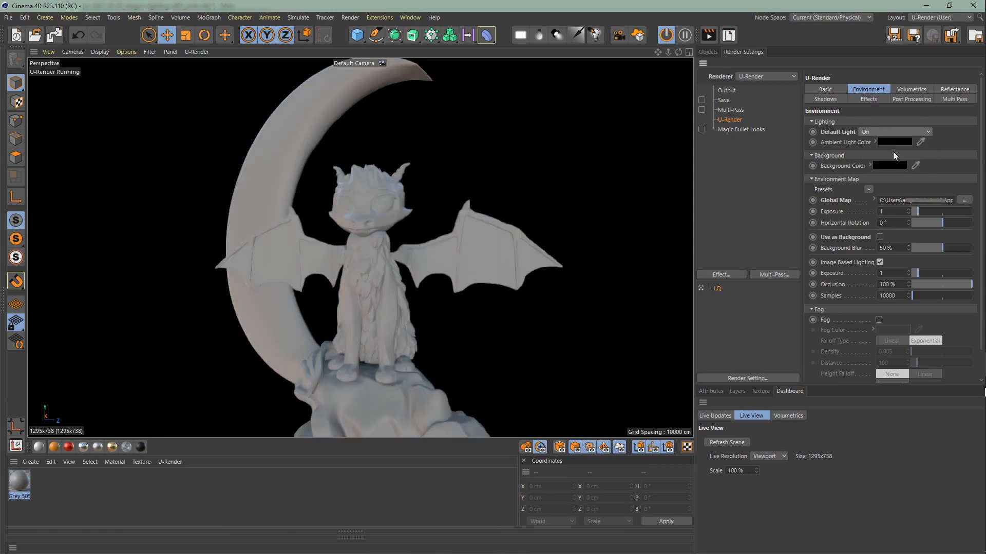
pyautogui.click(896, 131)
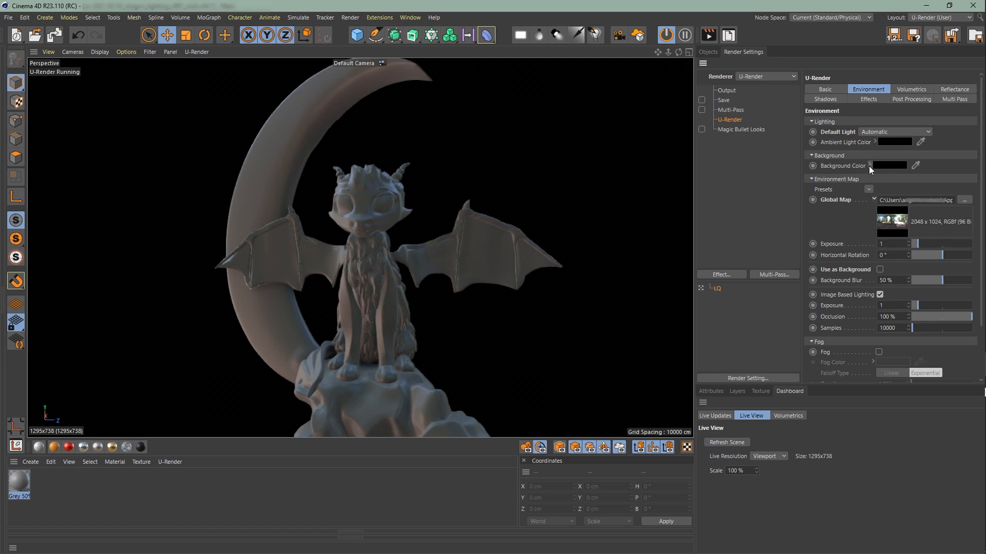
# Step: Set the background colour to a soft blue and darken the ambient light colour
pyautogui.click(887, 165)
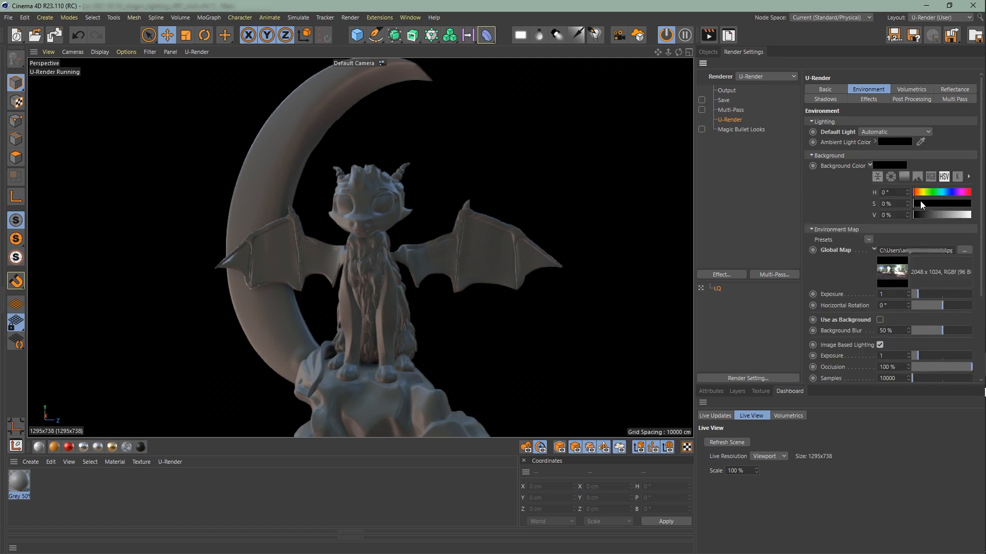
pyautogui.moveTo(921, 203); pyautogui.dragTo(943, 203)
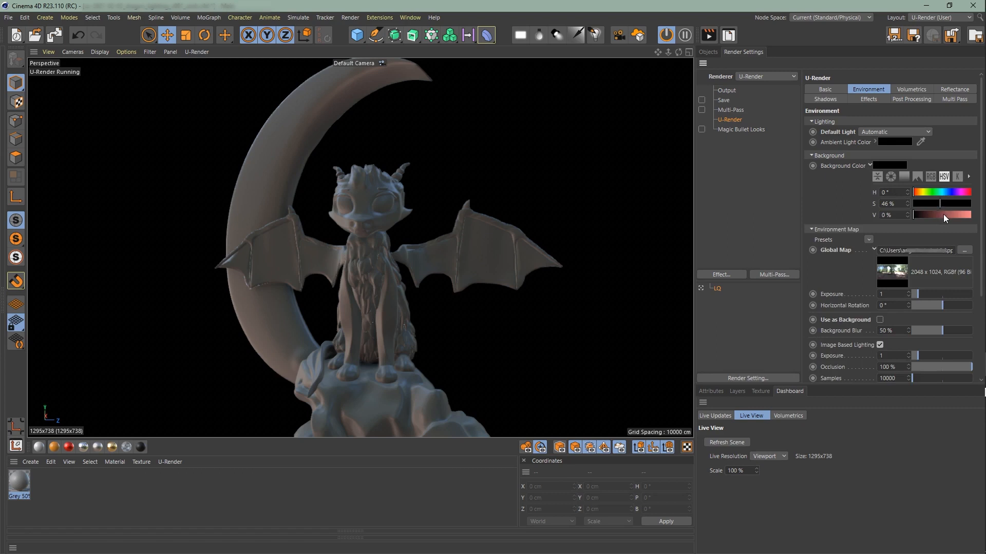
pyautogui.moveTo(918, 214); pyautogui.dragTo(949, 214)
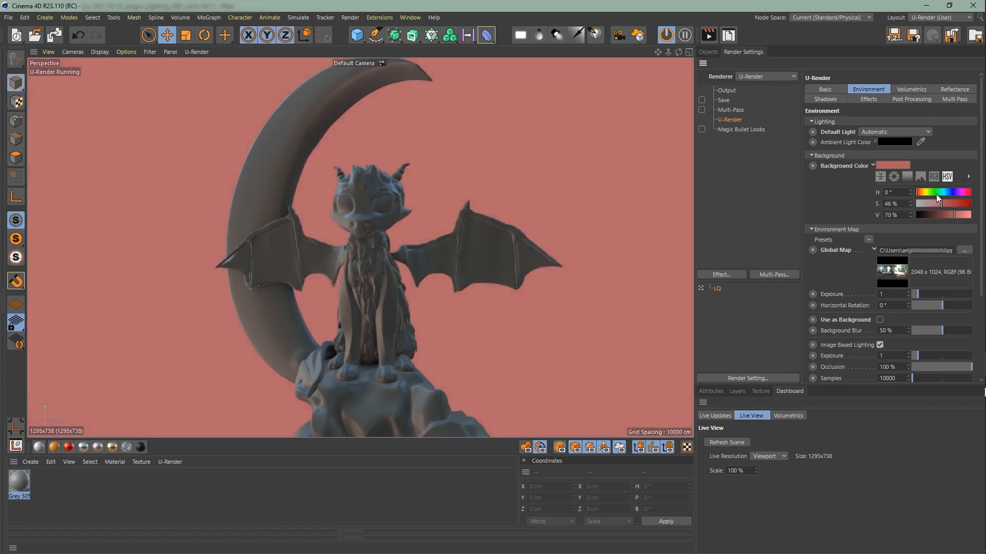
pyautogui.moveTo(918, 192); pyautogui.dragTo(969, 192)
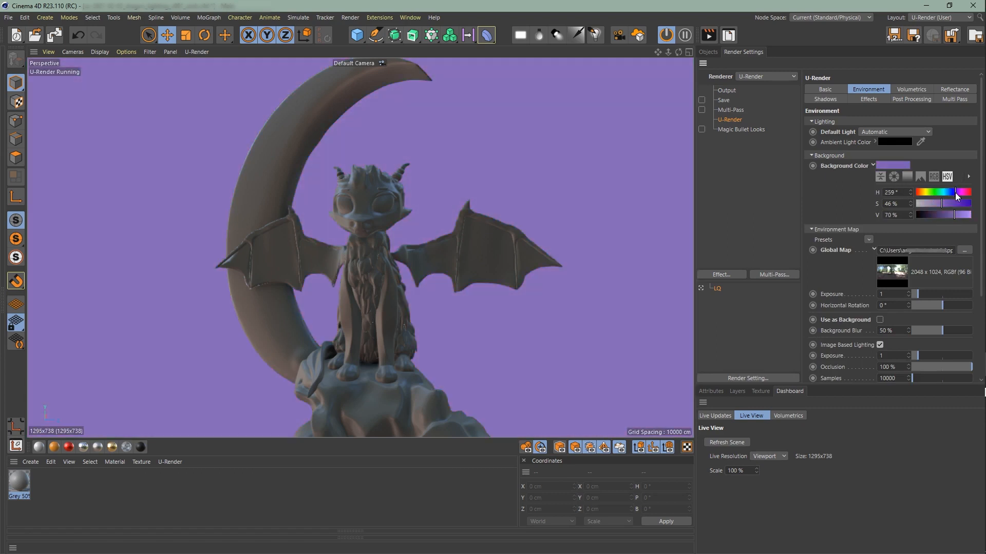
pyautogui.moveTo(955, 192); pyautogui.dragTo(943, 192)
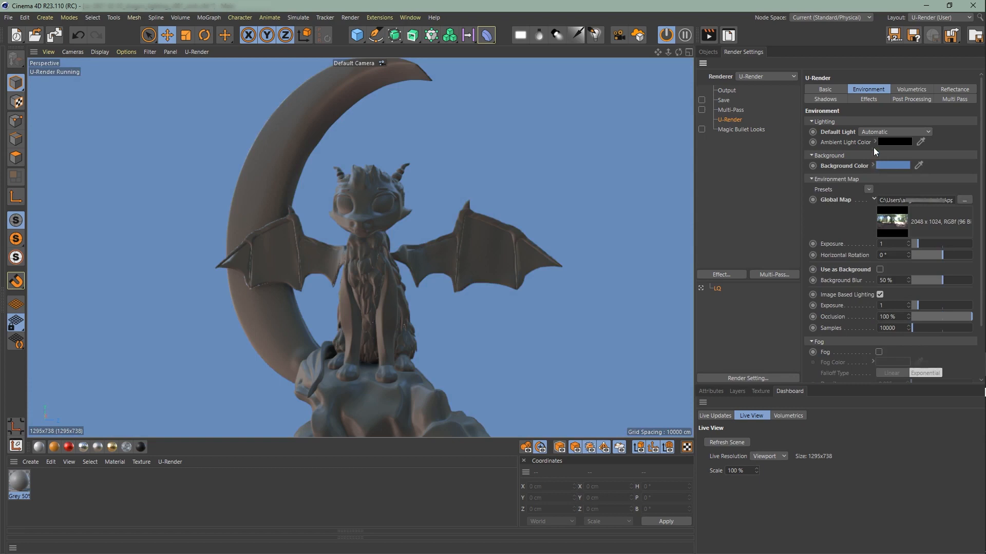
pyautogui.click(896, 142)
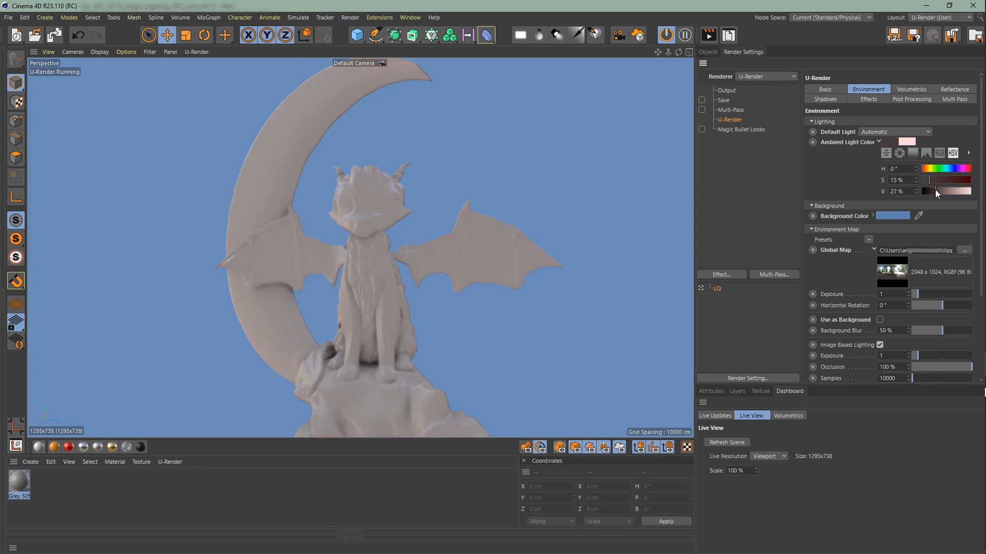
pyautogui.moveTo(936, 191); pyautogui.dragTo(924, 190)
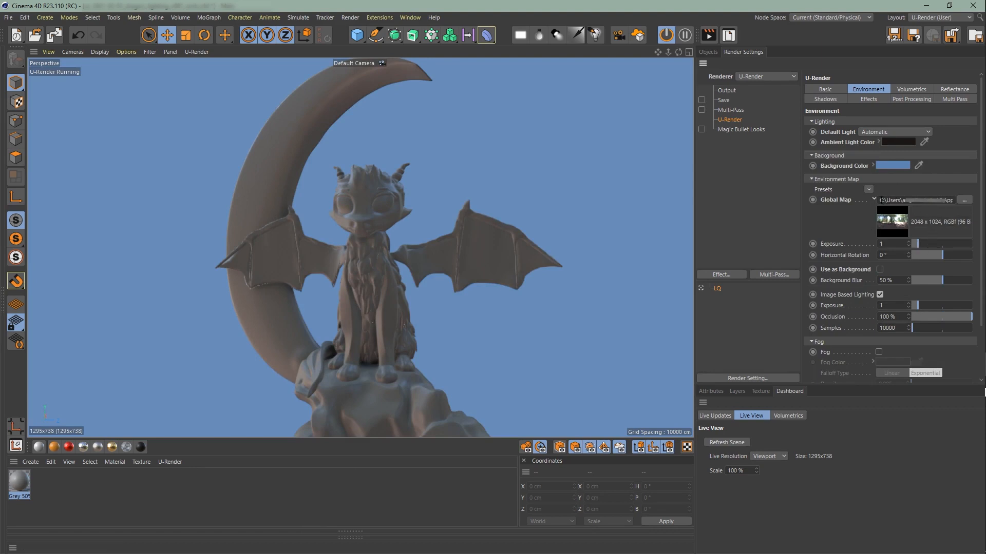
pyautogui.click(868, 189)
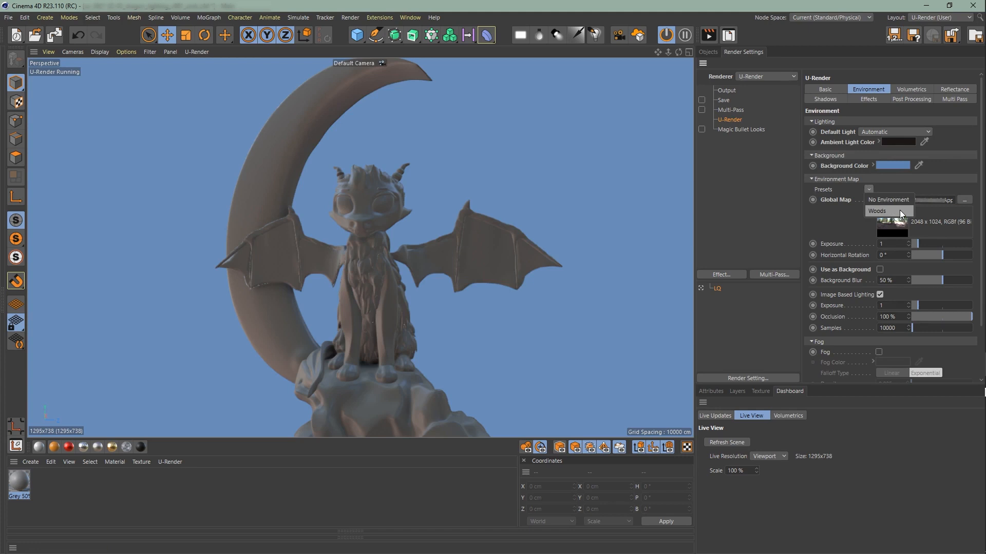
# Step: Load U-RENDER_Env_Studio_Colored-Bubbles_v001 as the global environment map
pyautogui.click(887, 200)
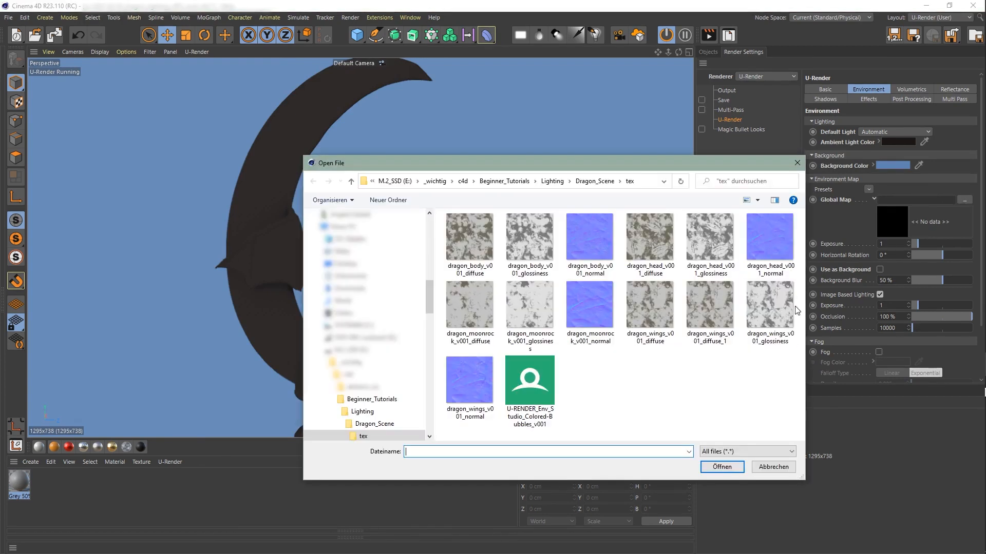
pyautogui.click(530, 380)
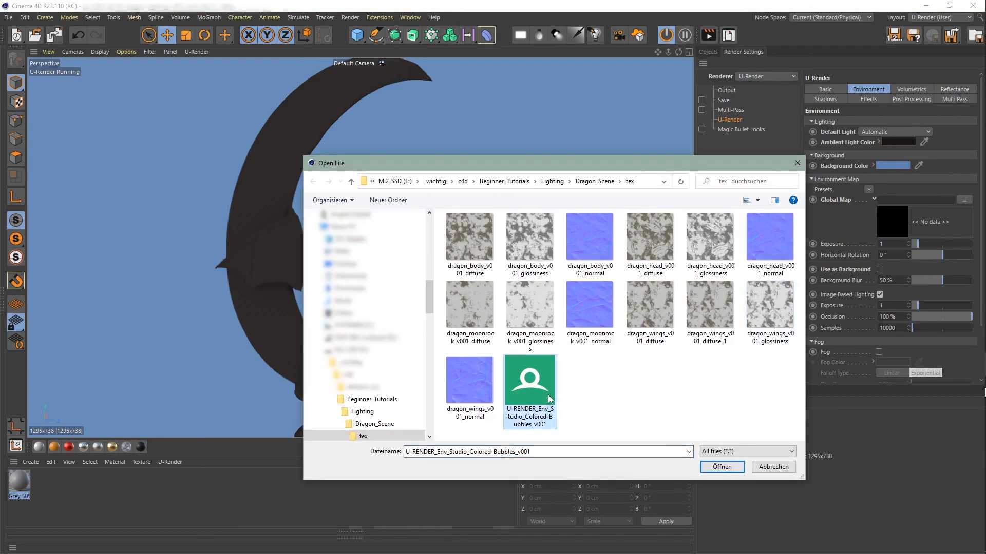
pyautogui.moveTo(665, 444)
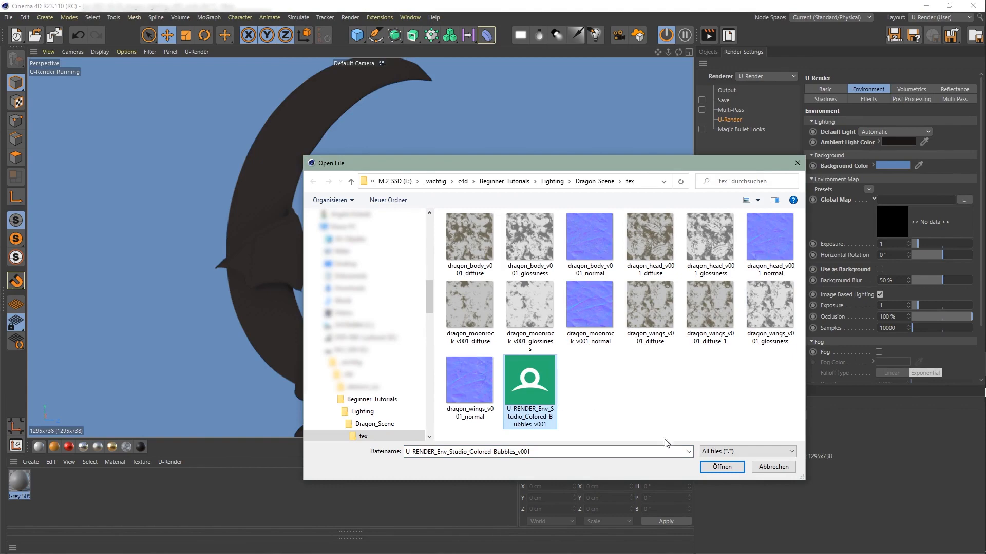
pyautogui.click(721, 467)
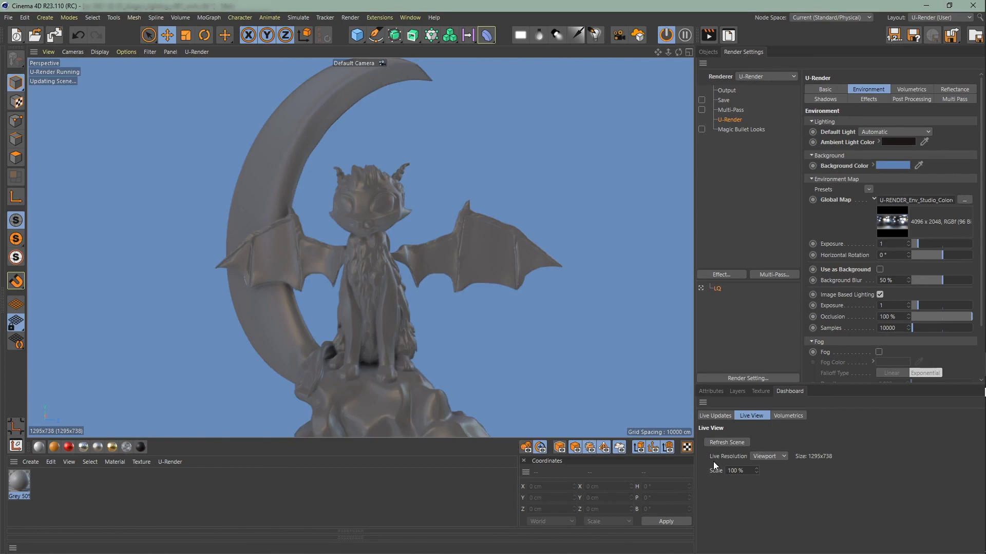
# Step: Raise the environment map exposure to about 3 to brighten the dragon
pyautogui.moveTo(937, 244); pyautogui.dragTo(918, 245)
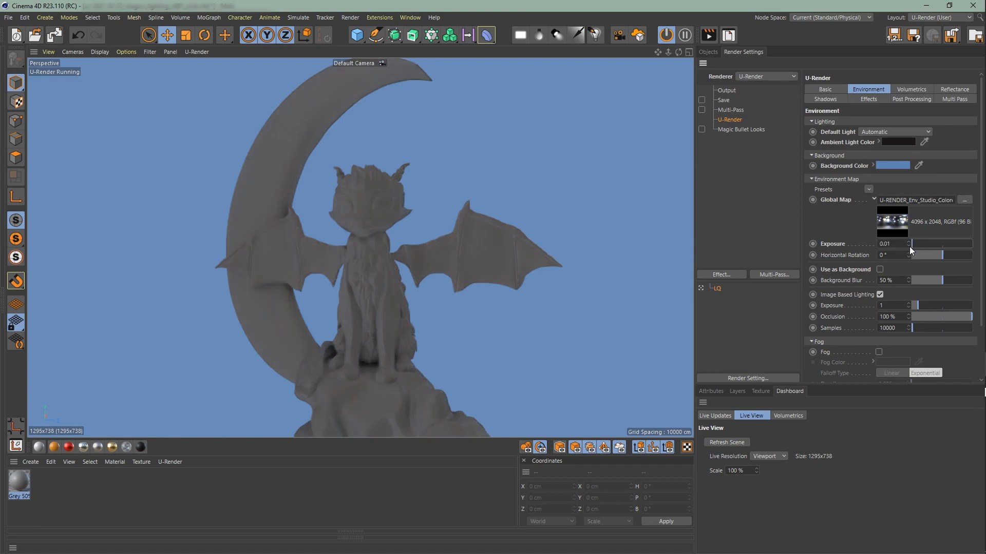
pyautogui.moveTo(918, 243); pyautogui.dragTo(969, 243)
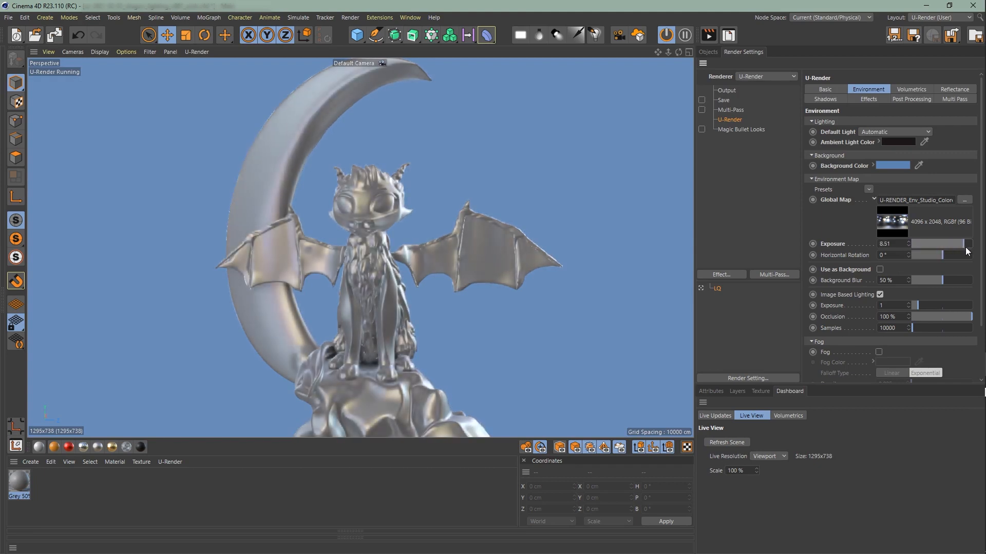
pyautogui.moveTo(968, 245); pyautogui.dragTo(966, 244)
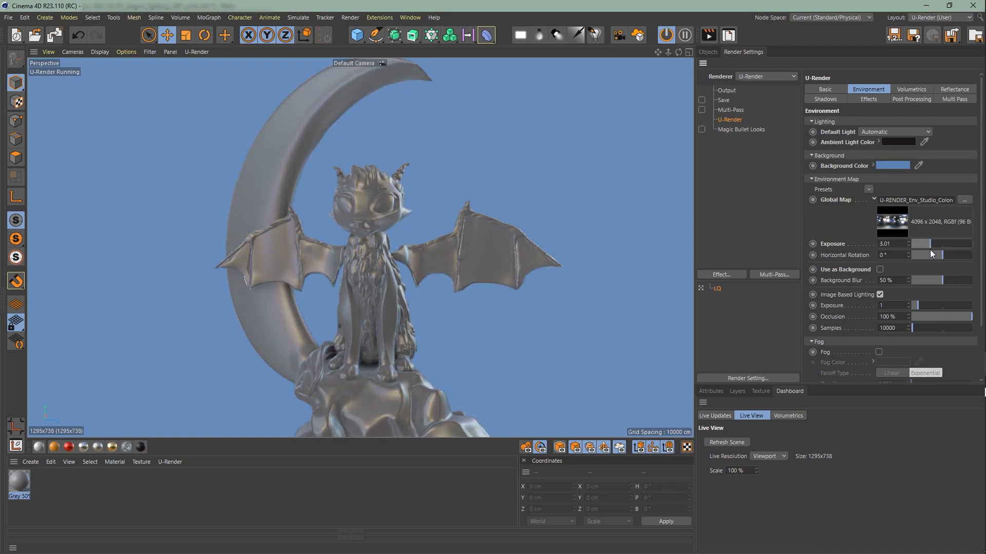
pyautogui.moveTo(918, 243); pyautogui.dragTo(936, 243)
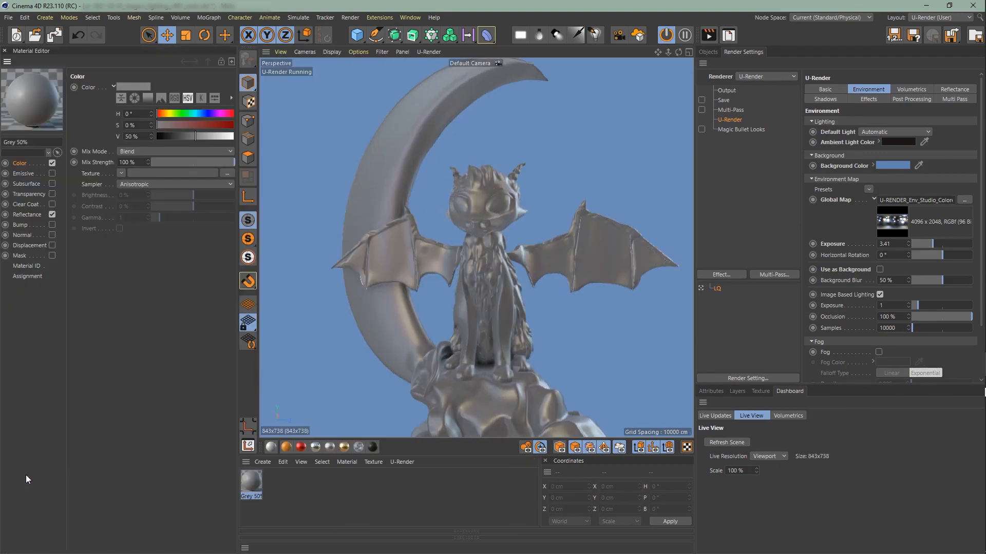
# Step: In the grey material's Reflectance, keep Apply Global Environment Map on with exposure 0.01
pyautogui.click(27, 214)
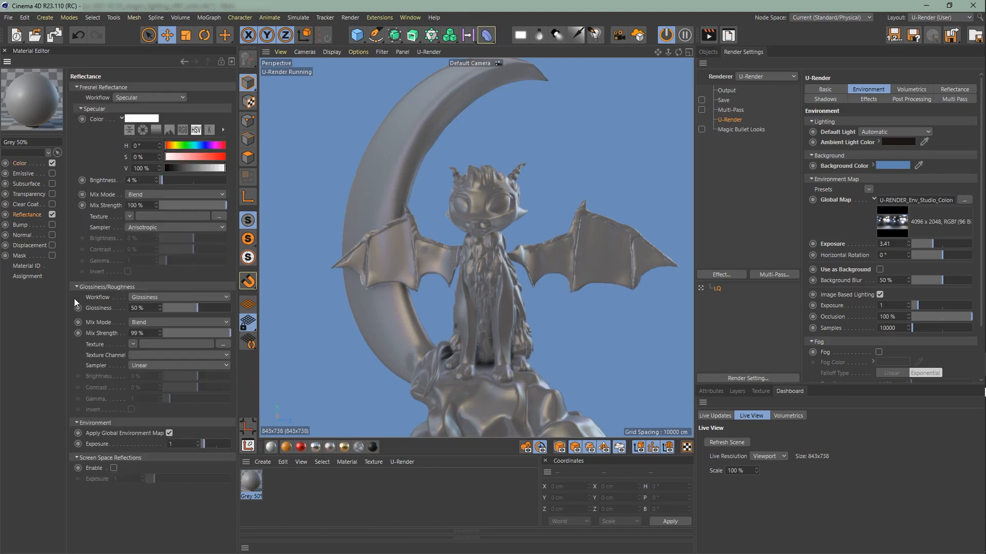
pyautogui.click(170, 433)
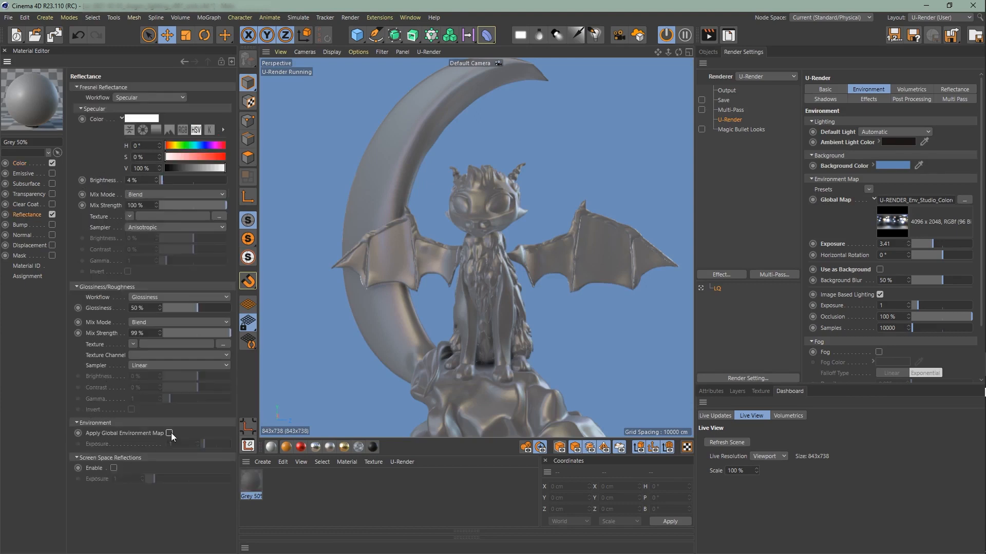
pyautogui.click(169, 433)
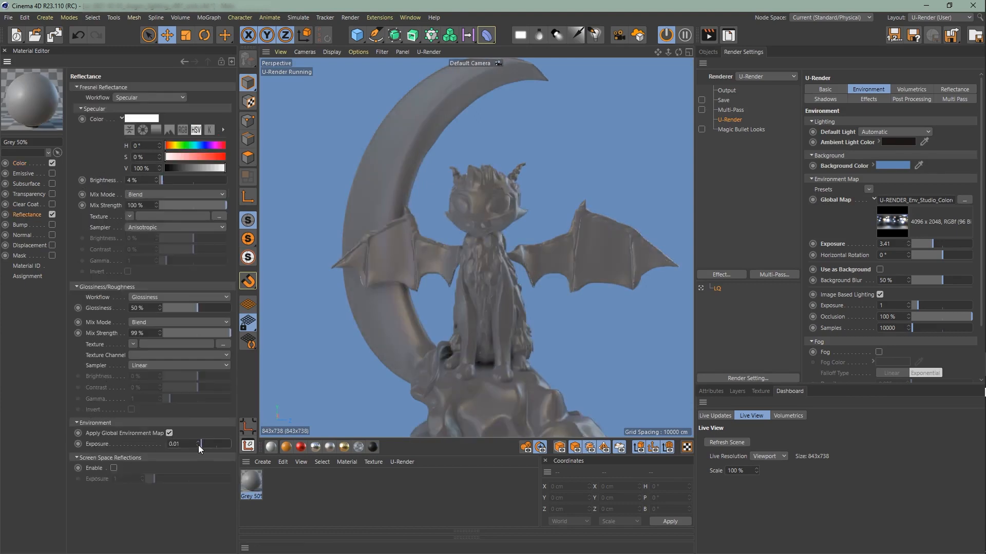
pyautogui.moveTo(201, 444); pyautogui.dragTo(231, 444)
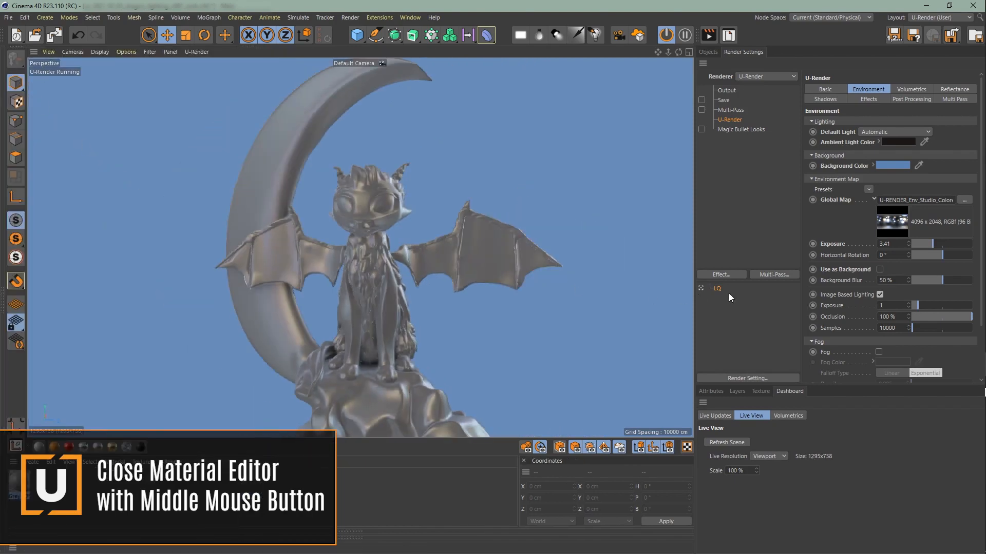
# Step: Use the map as background, rotate it to 284° with 18% blur so a light glows behind the dragon
pyautogui.click(879, 269)
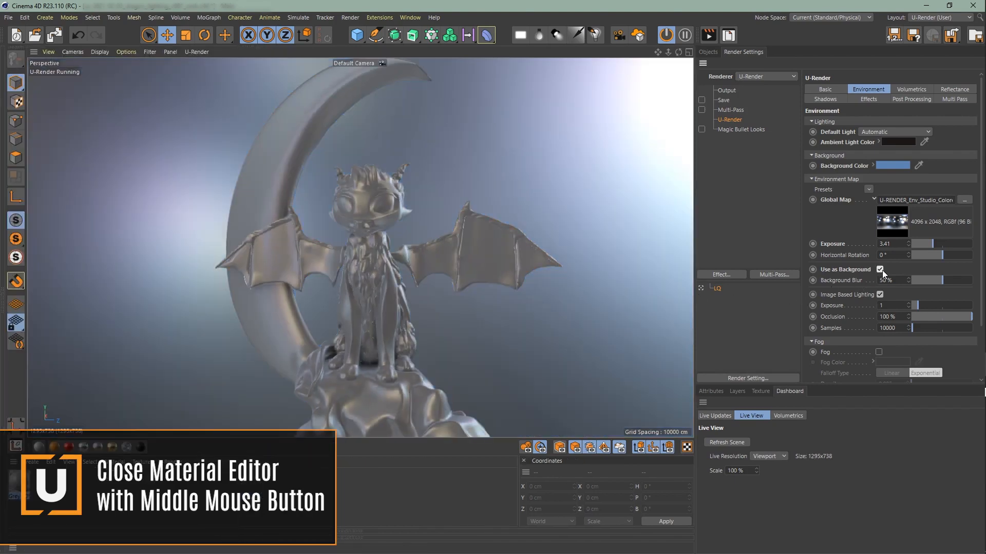
pyautogui.moveTo(909, 254); pyautogui.dragTo(945, 254)
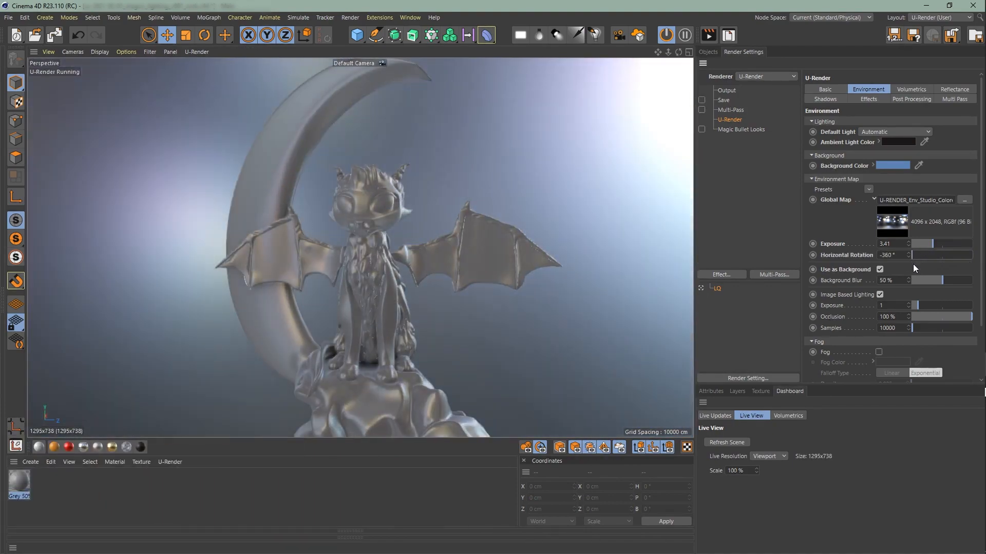
pyautogui.moveTo(933, 280); pyautogui.dragTo(923, 280)
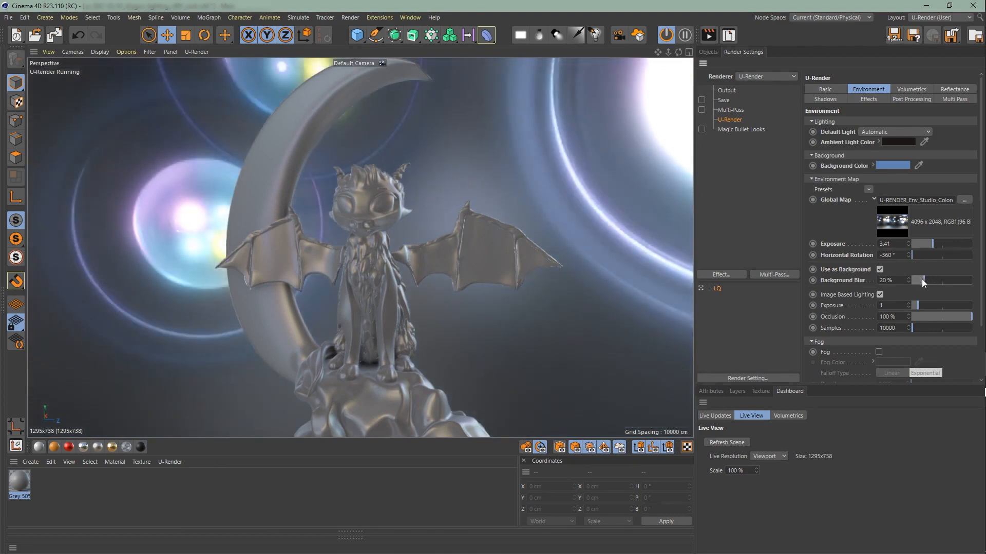
pyautogui.moveTo(922, 279); pyautogui.dragTo(957, 279)
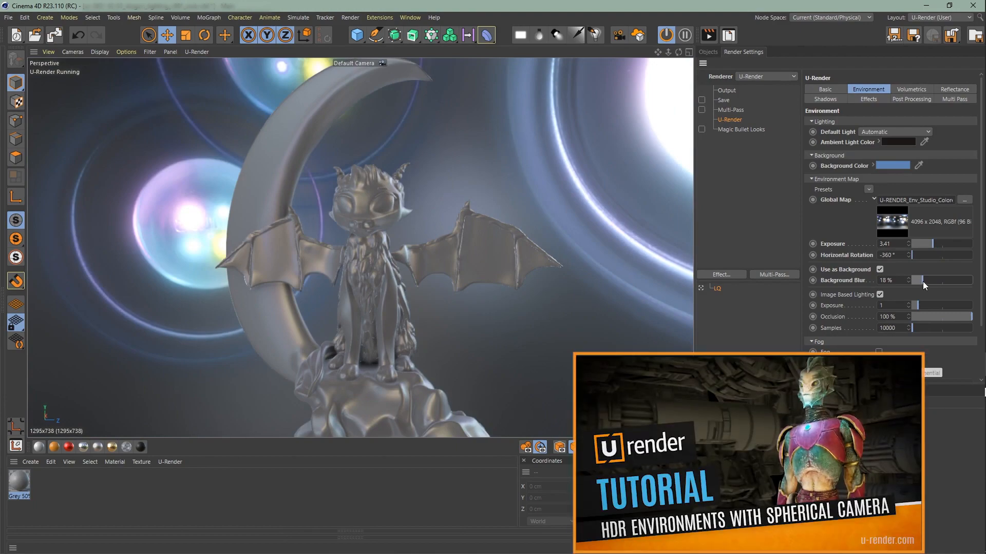
pyautogui.moveTo(913, 261)
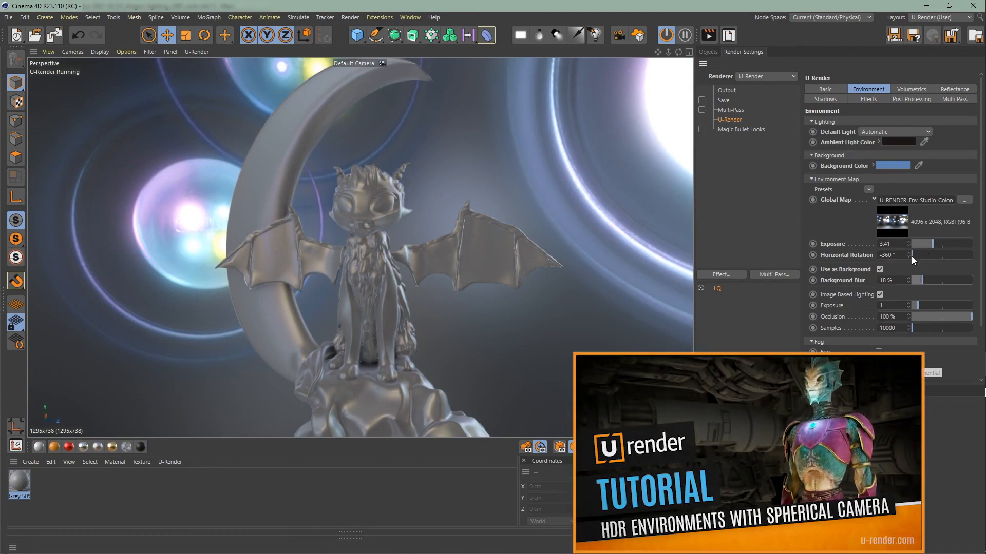
pyautogui.moveTo(912, 256); pyautogui.dragTo(927, 262)
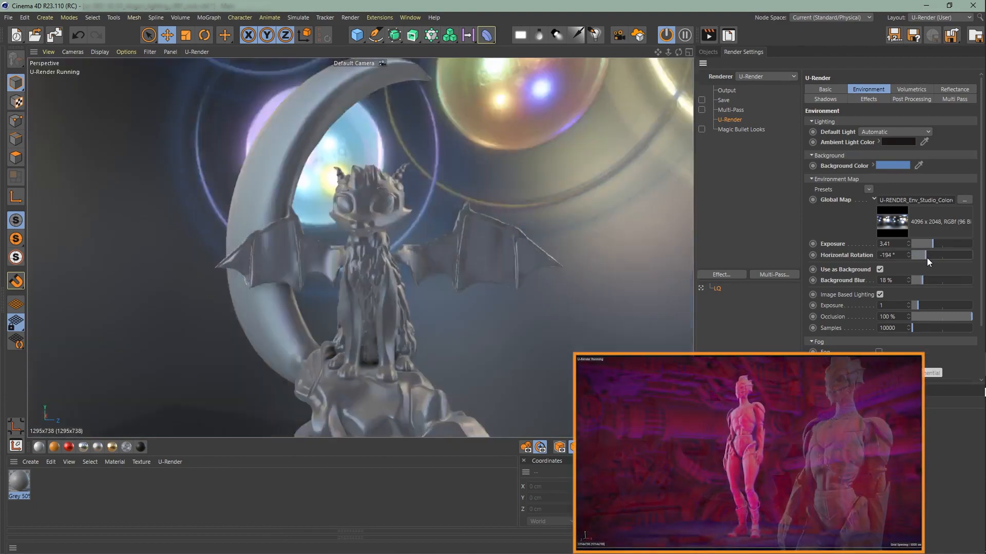
pyautogui.moveTo(927, 255); pyautogui.dragTo(968, 254)
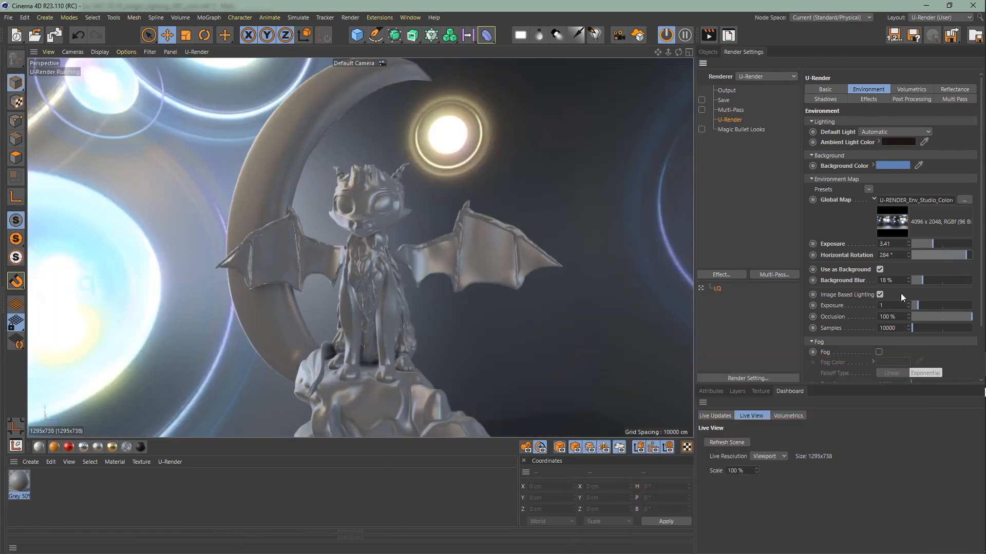
# Step: Enable image-based lighting and set its exposure to 1
pyautogui.click(881, 295)
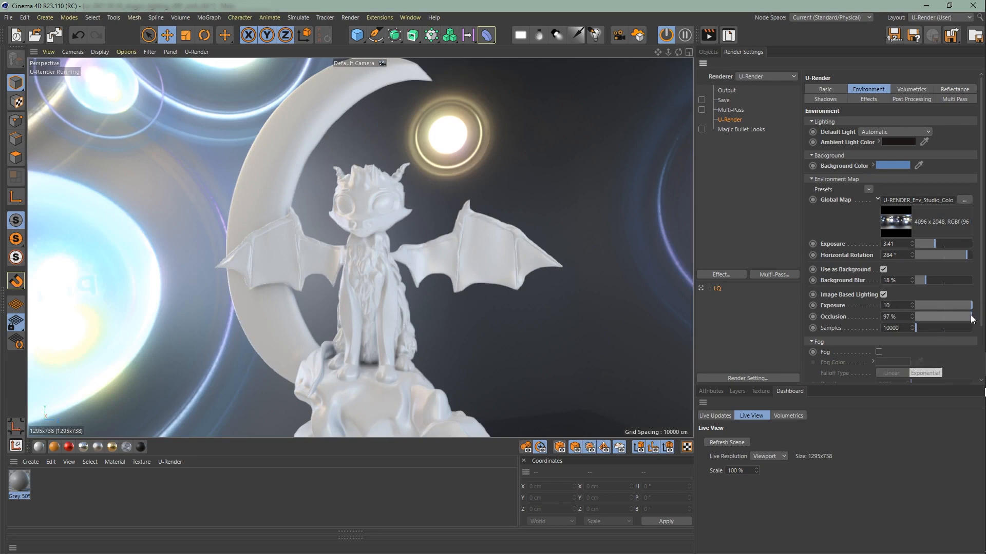
pyautogui.moveTo(942, 316); pyautogui.dragTo(915, 317)
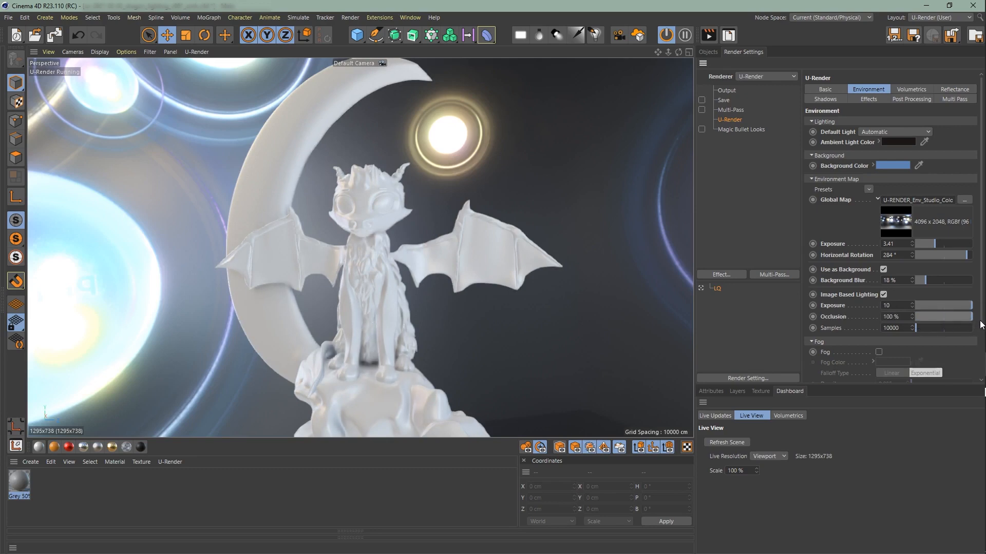
pyautogui.click(891, 306)
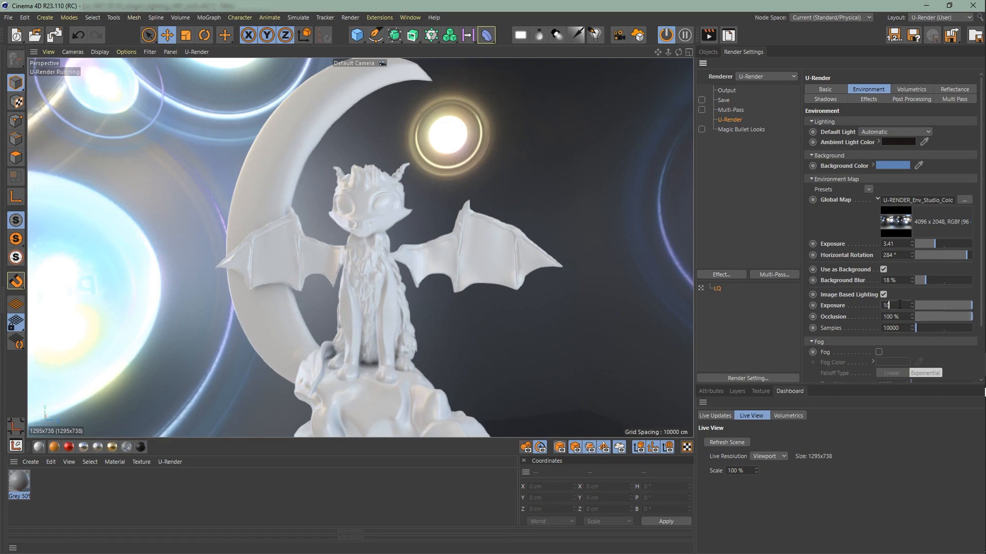
pyautogui.write('1')
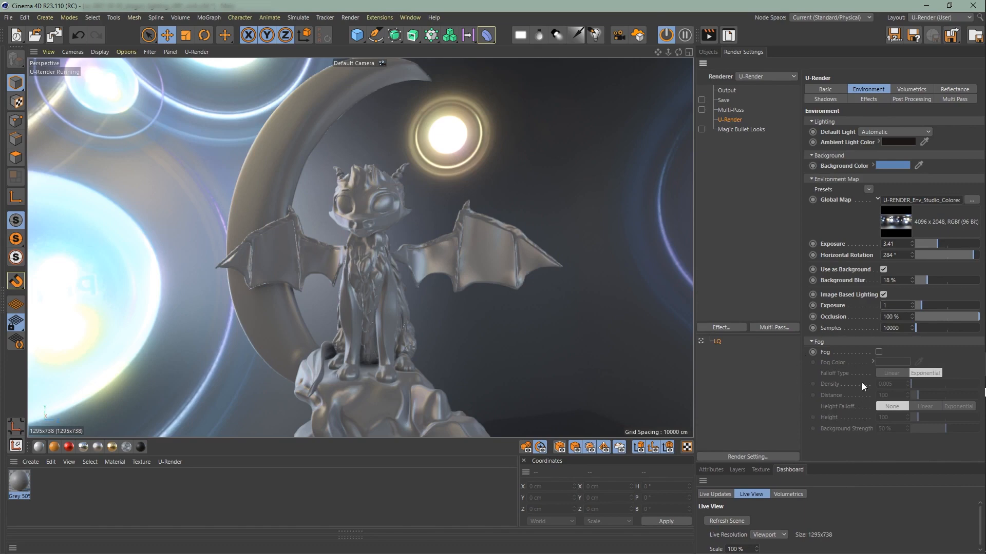
# Step: Reset the environment: black background, exposure 0.01, default blur, image-based lighting off
pyautogui.rightClick(849, 142)
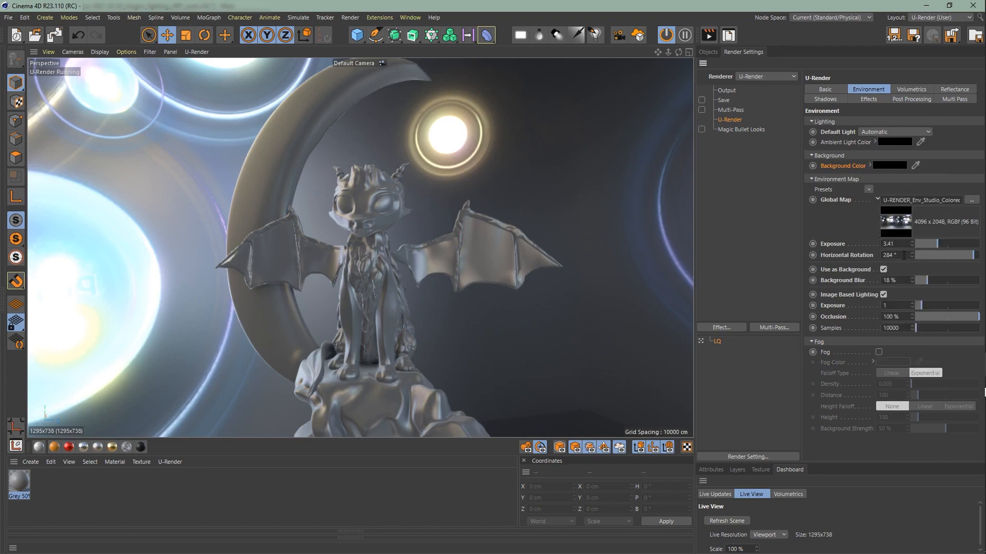
pyautogui.write('0.01')
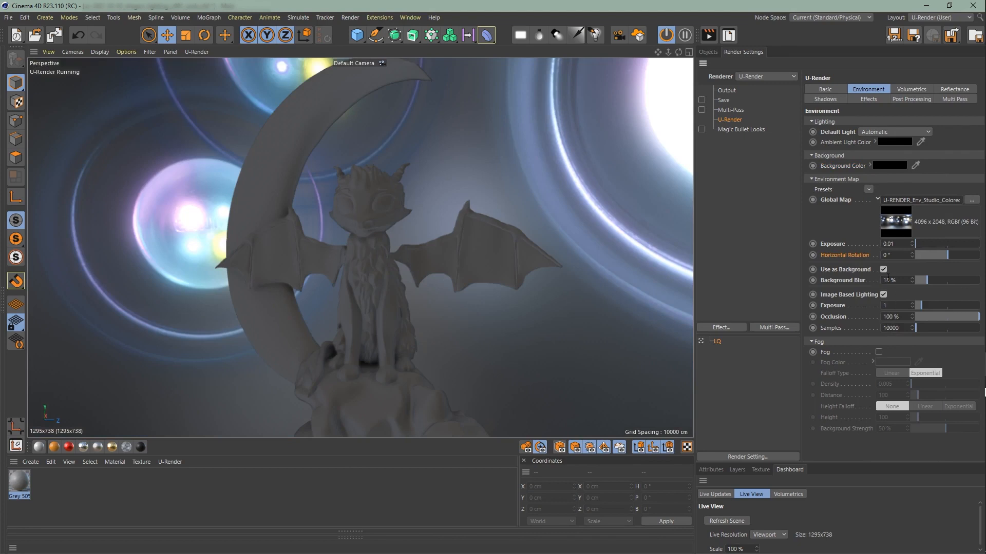
pyautogui.rightClick(846, 279)
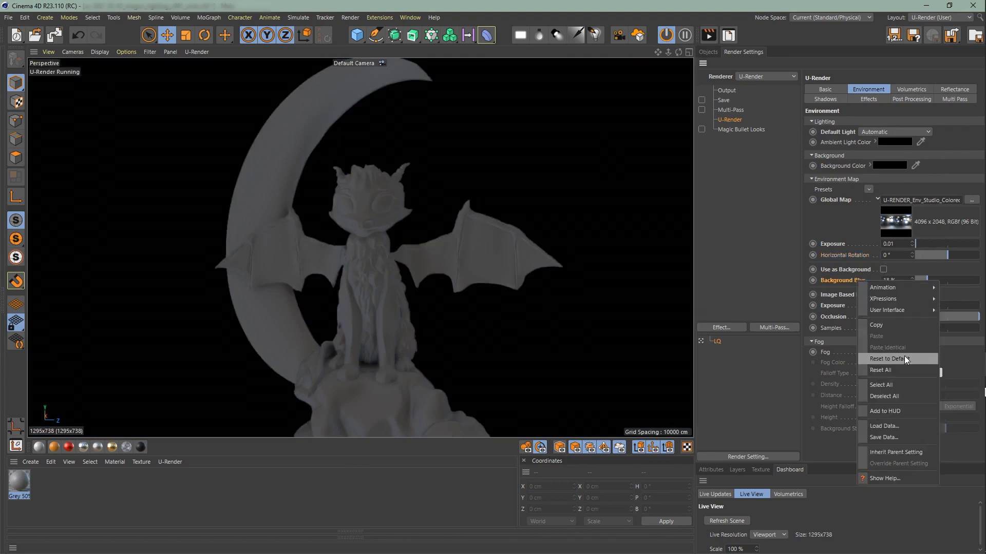
pyautogui.click(889, 358)
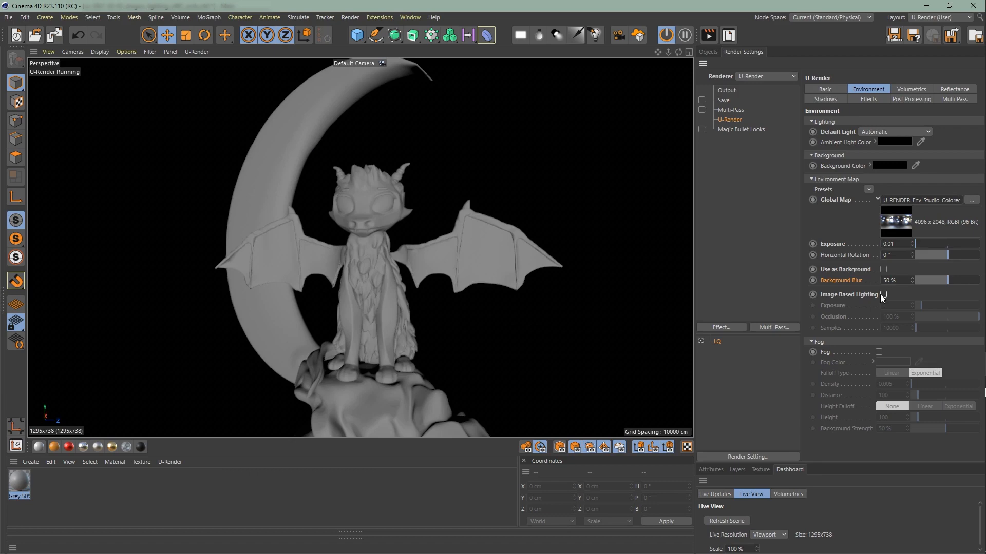
pyautogui.click(884, 294)
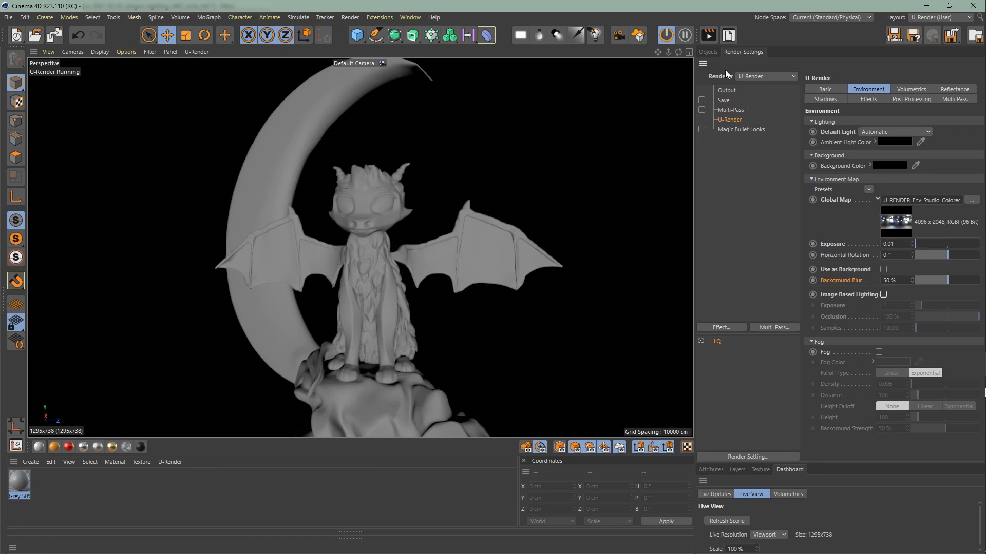
# Step: Add a U-Render Light tag to the scene's Light object in the Objects manager
pyautogui.click(708, 51)
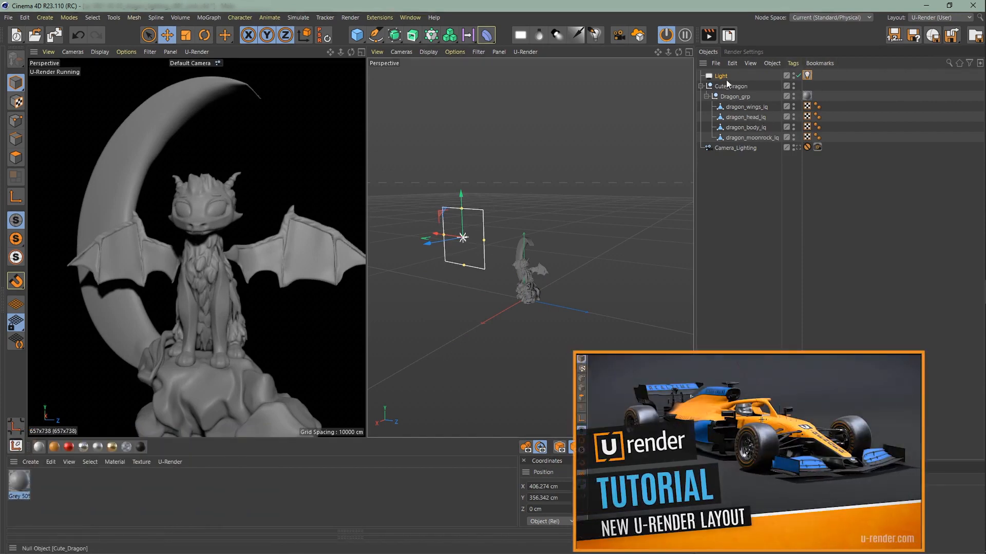
pyautogui.click(791, 62)
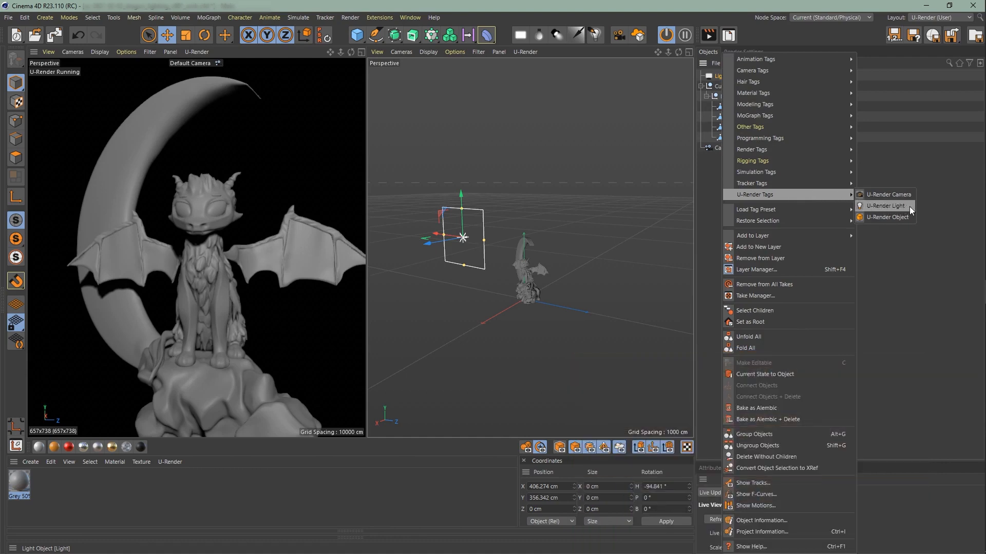
pyautogui.click(884, 205)
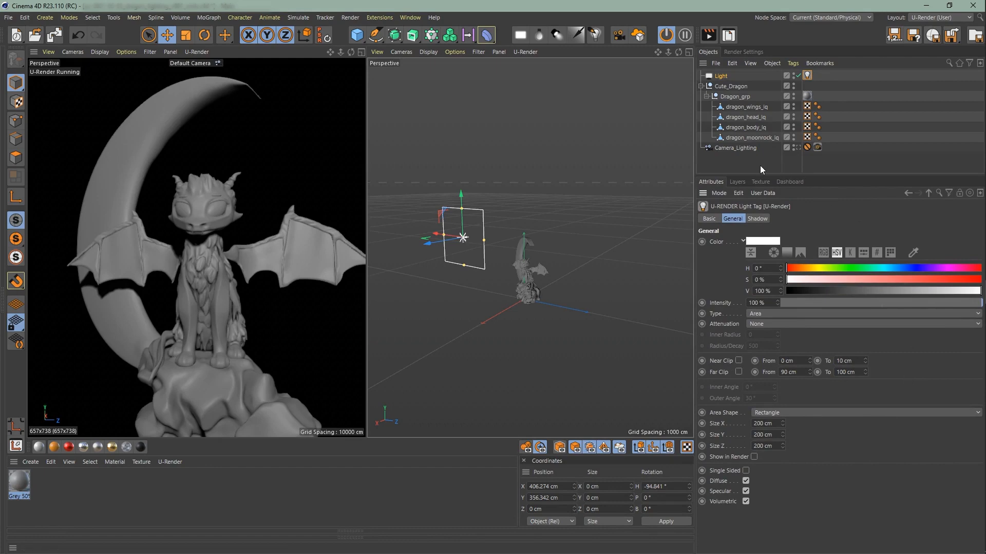
# Step: With the Lighting Tool, place the area light above the dragon at 167% intensity
pyautogui.click(593, 35)
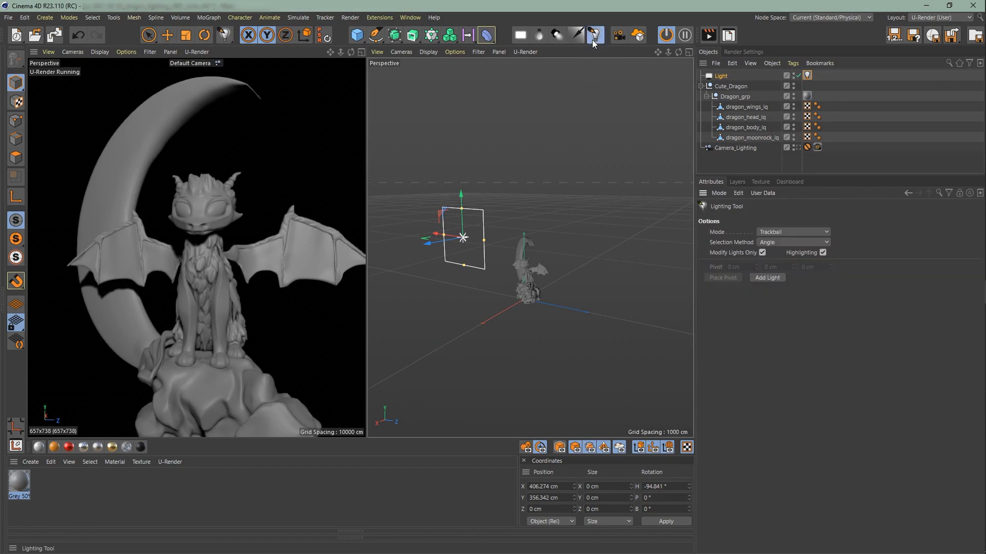
pyautogui.moveTo(596, 58)
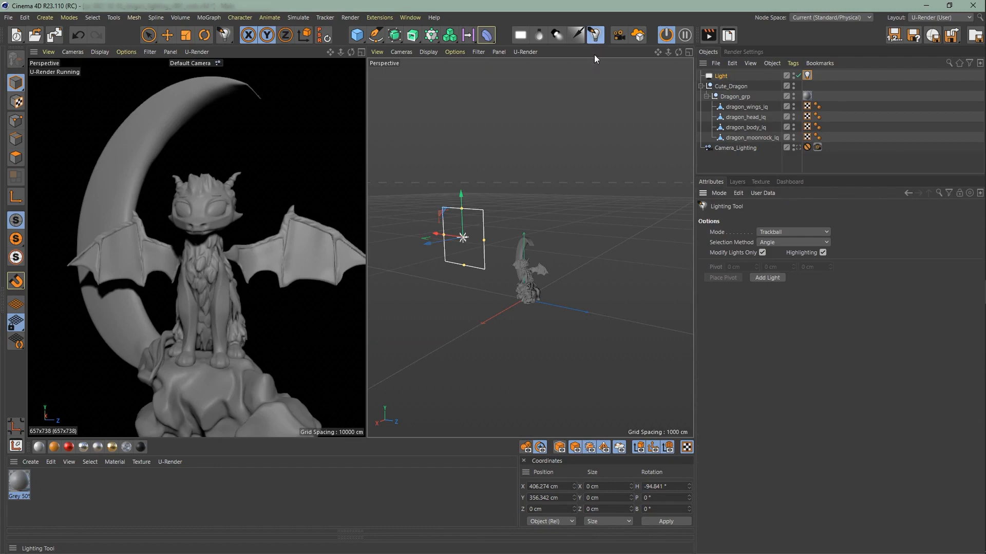
pyautogui.click(791, 232)
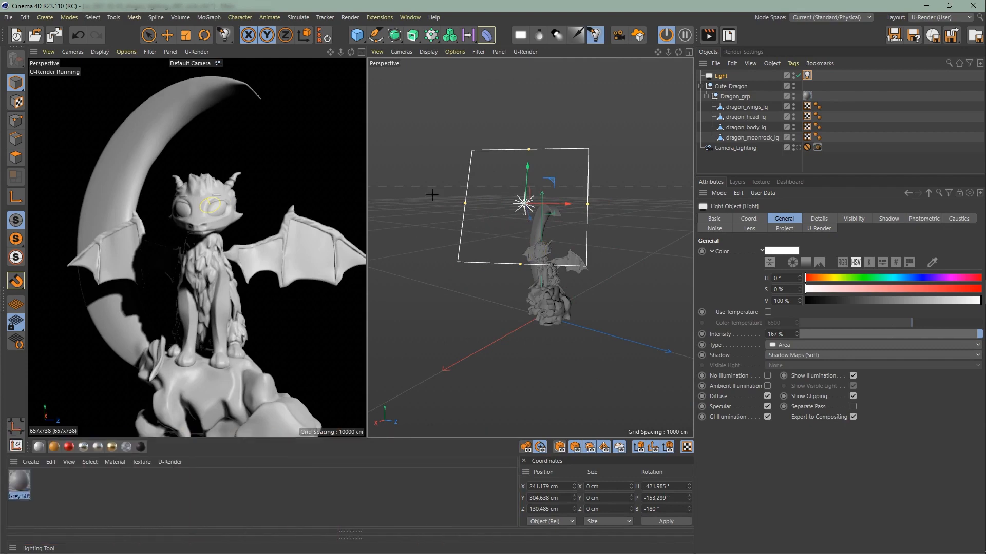
pyautogui.click(166, 35)
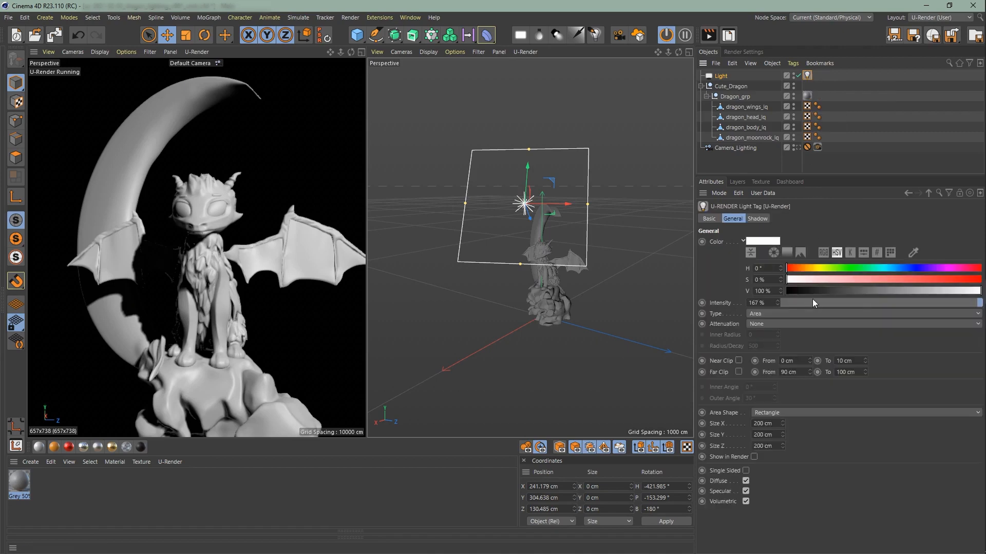
# Step: Select the area light in the Object manager and delete it from the scene
pyautogui.click(861, 313)
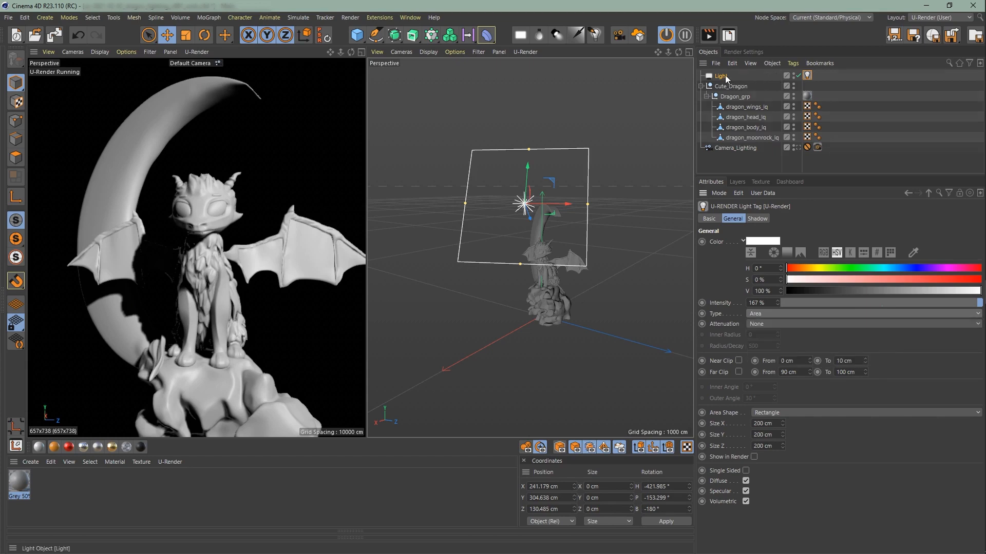
pyautogui.click(735, 76)
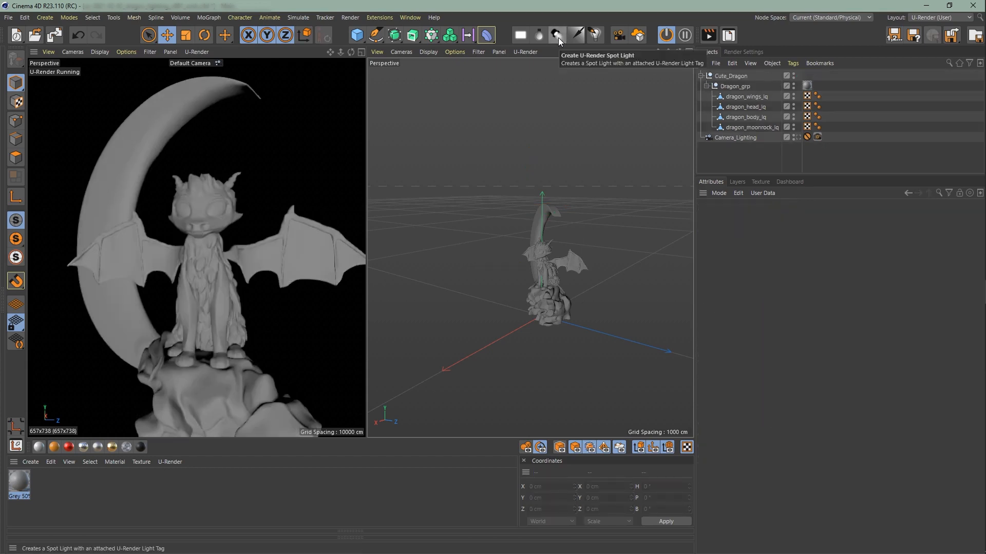
# Step: Add a U-Render spot light and group it inside a new null
pyautogui.click(555, 35)
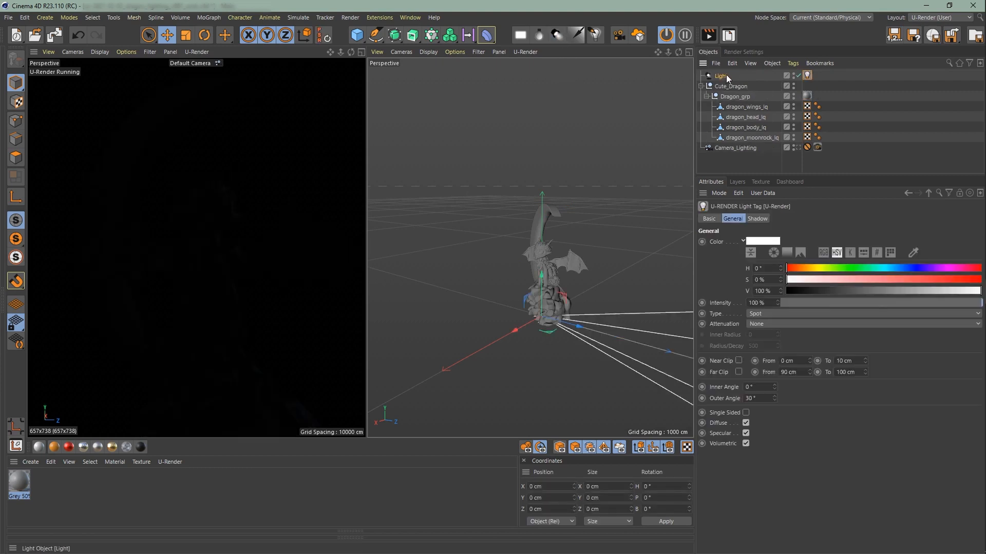
pyautogui.press('alt+g')
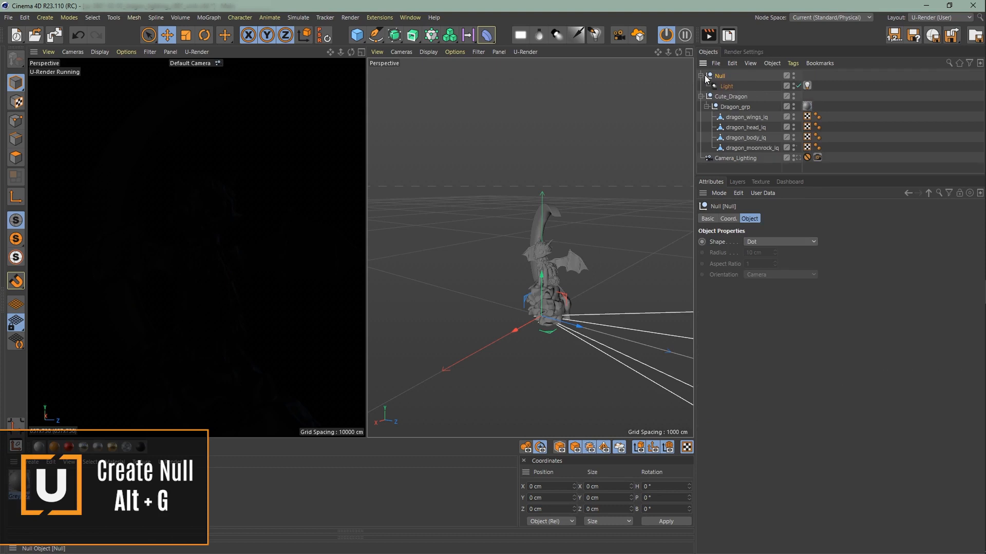
pyautogui.click(726, 86)
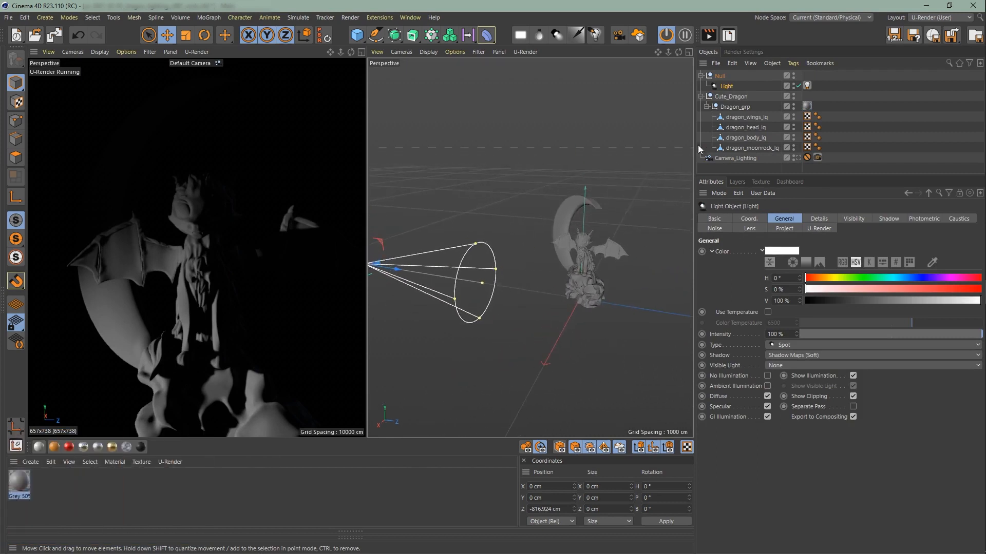
# Step: Rotate and reposition the null so the spot light shines down on the dragon with a ~45° cone
pyautogui.click(202, 35)
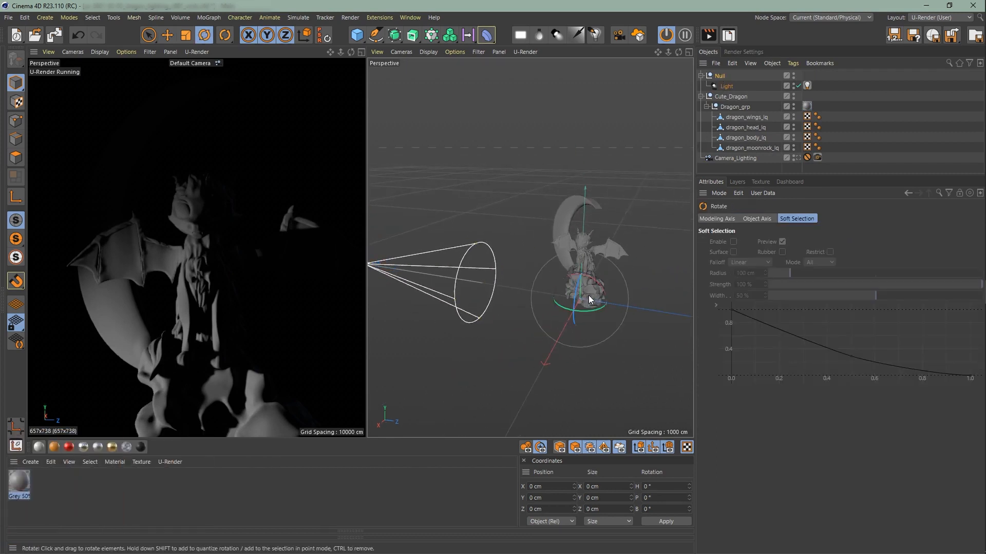
pyautogui.moveTo(587, 298); pyautogui.dragTo(641, 311)
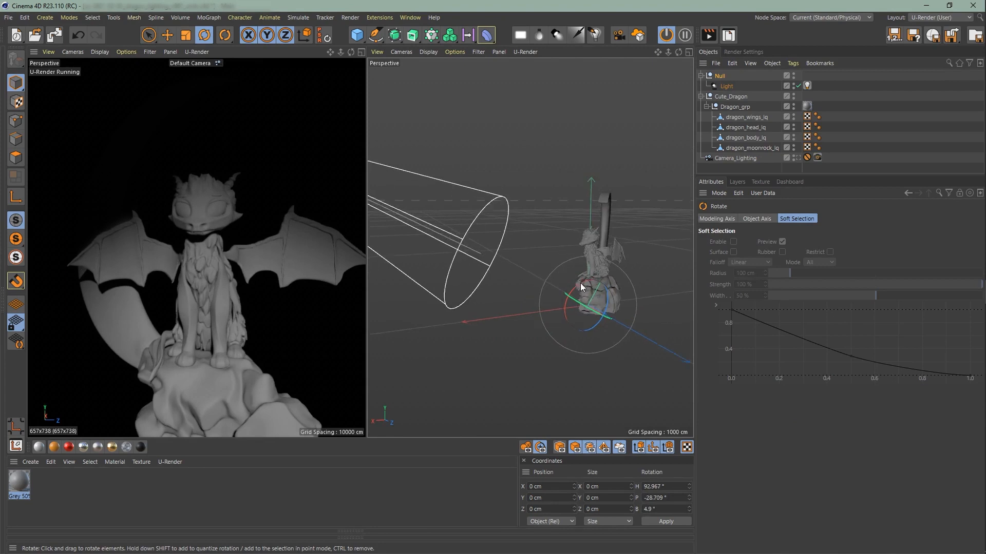
pyautogui.click(726, 87)
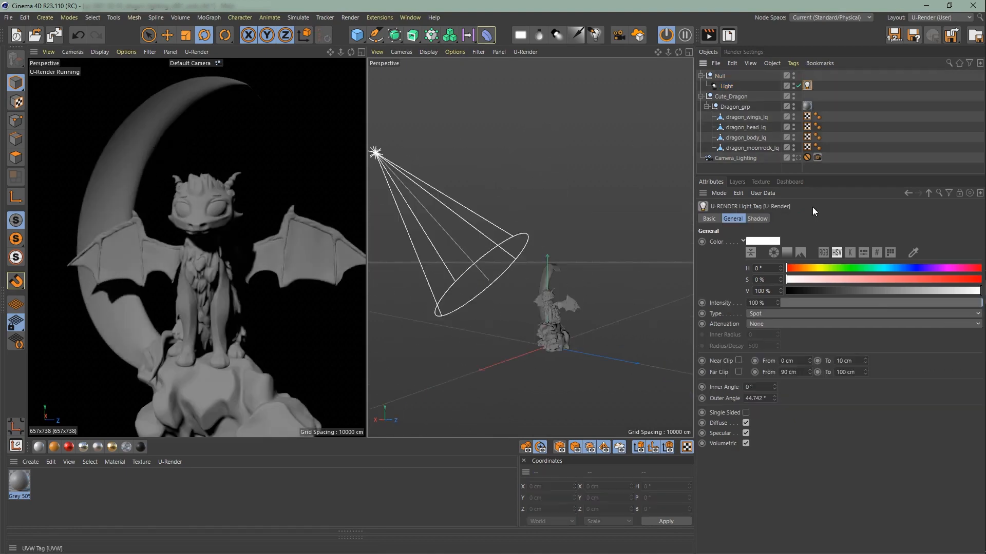
pyautogui.click(864, 313)
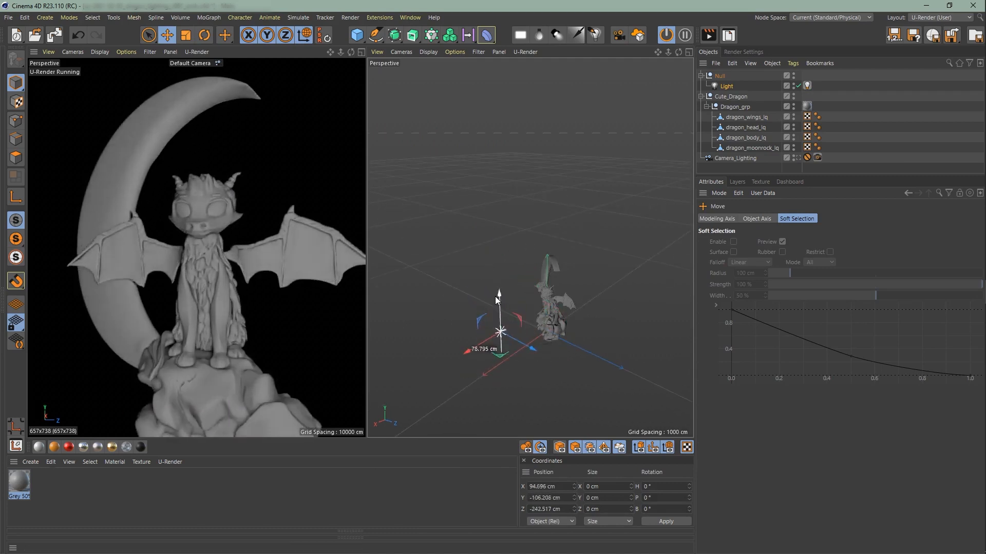
# Step: Give the light inverse-square attenuation and change its type to Area
pyautogui.click(807, 85)
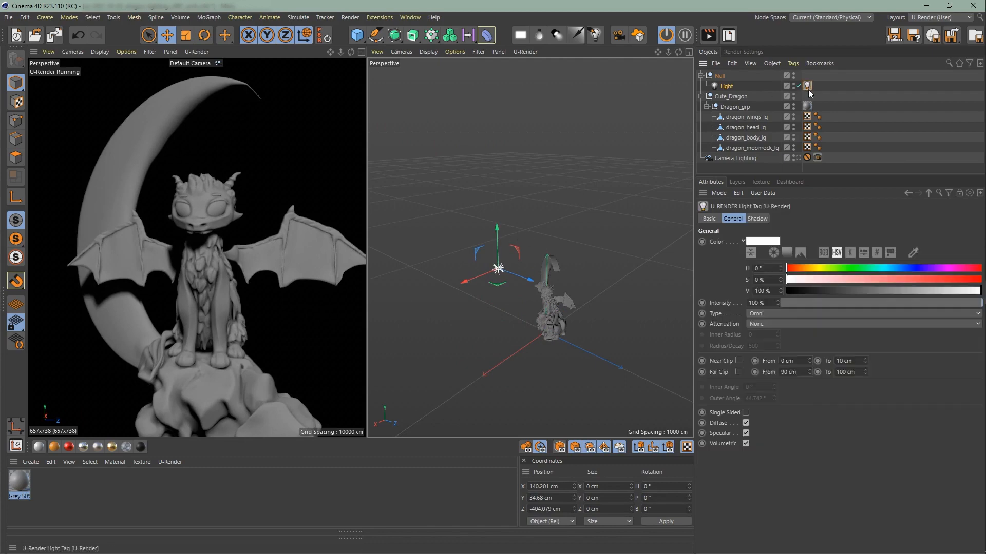
pyautogui.click(861, 323)
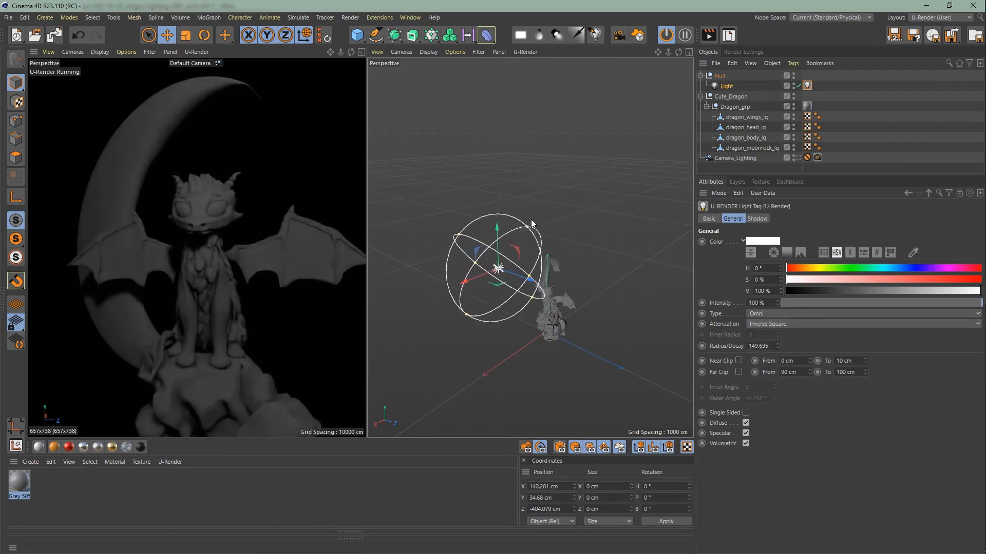
pyautogui.click(868, 315)
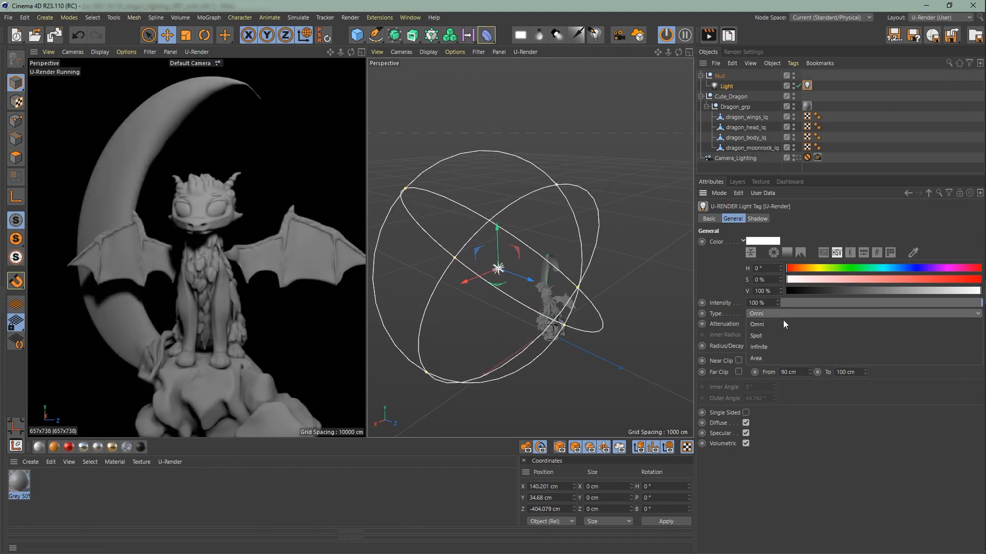
pyautogui.click(862, 324)
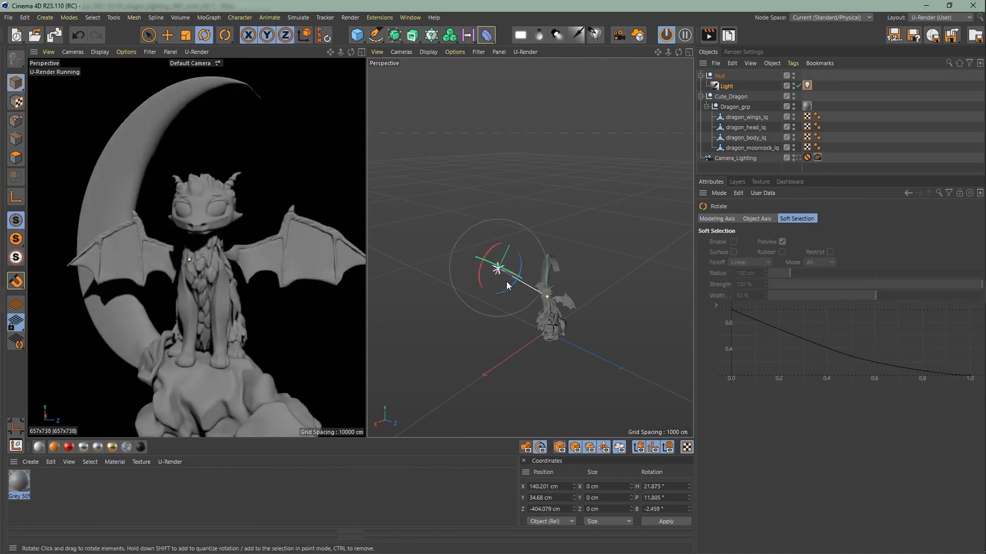
# Step: Rotate and move the rectangular area light so it sits in front of the dragon
pyautogui.moveTo(509, 284); pyautogui.dragTo(513, 274)
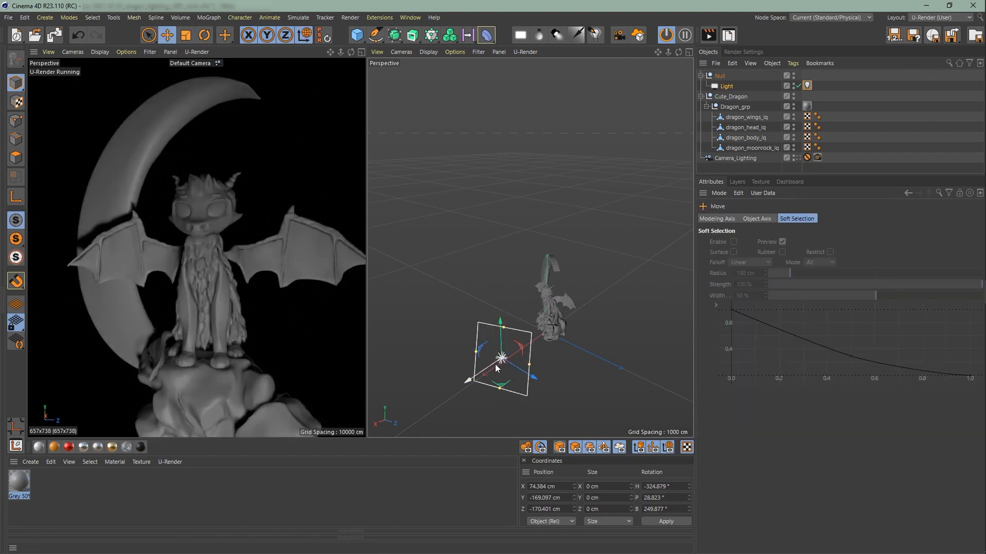
pyautogui.moveTo(500, 359); pyautogui.dragTo(533, 306)
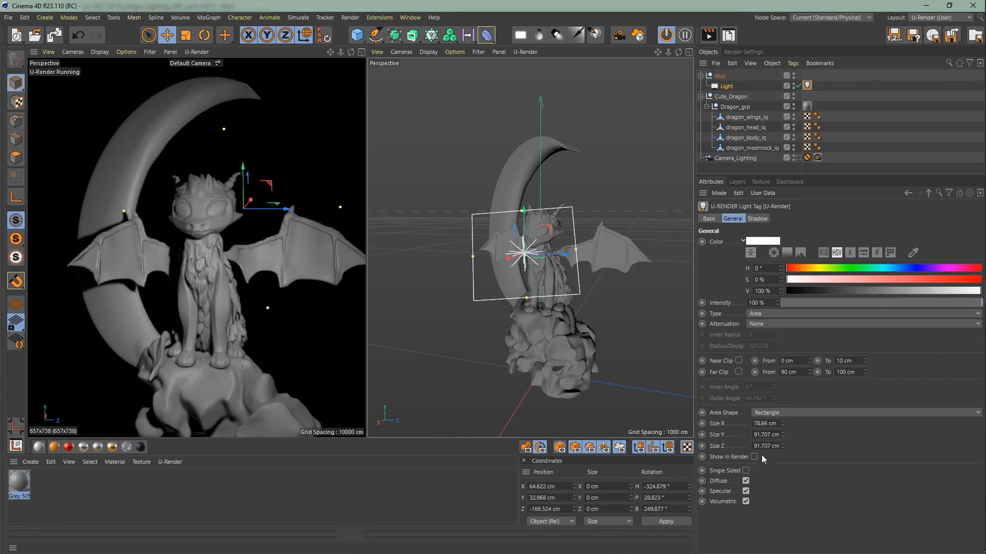
# Step: Enable Show in Render and set the area light's shape to Disc
pyautogui.click(755, 457)
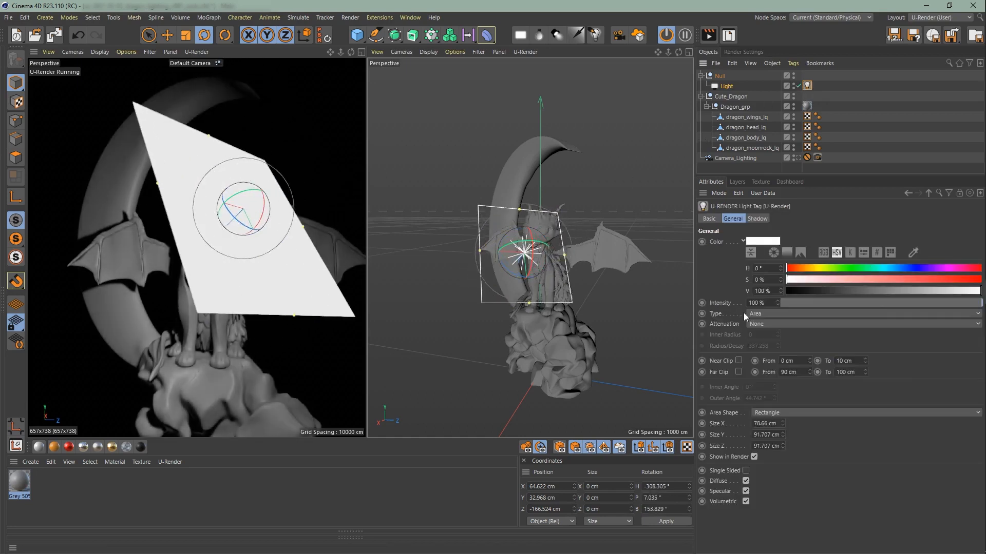
pyautogui.click(867, 413)
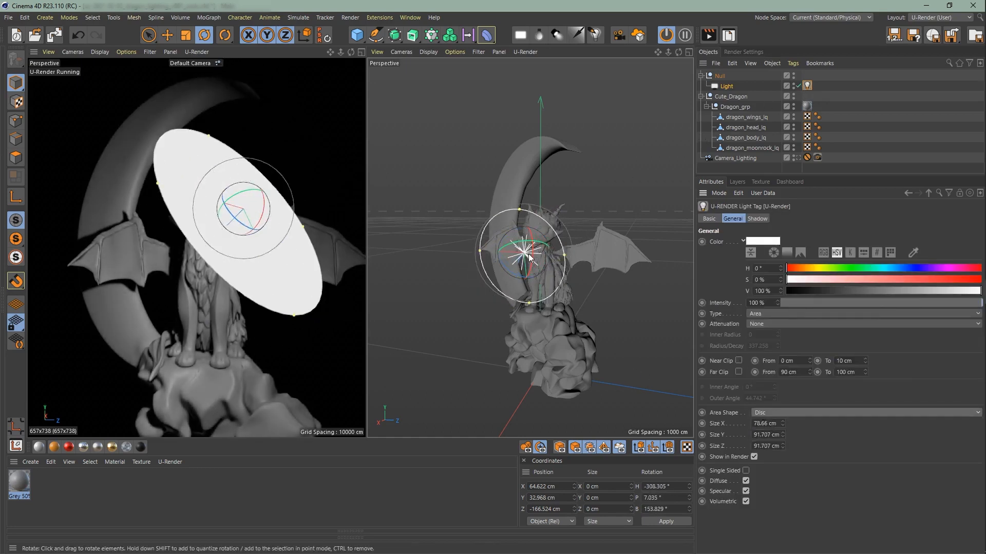
# Step: Rotate and move the disc light beside the dragon's head, then select the null
pyautogui.moveTo(554, 251); pyautogui.dragTo(509, 258)
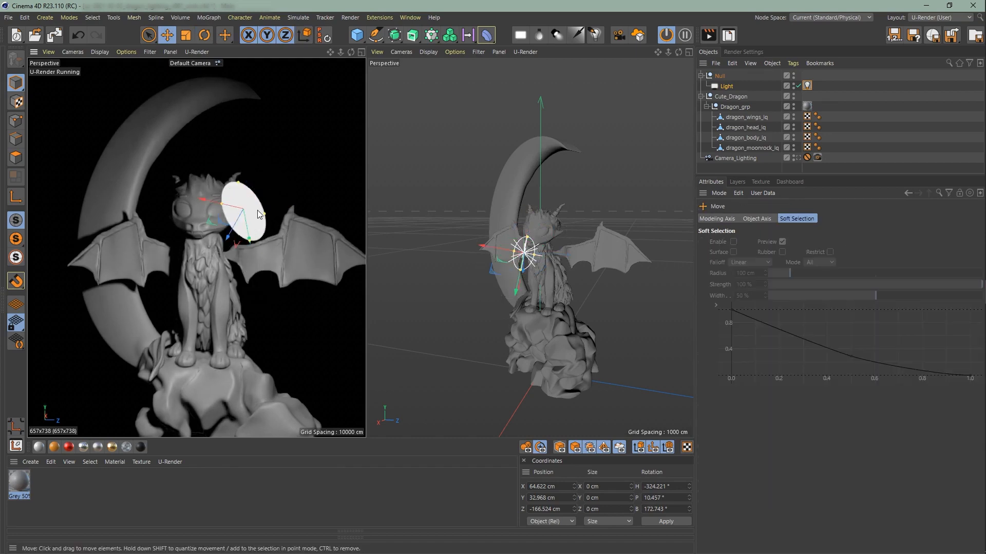
pyautogui.moveTo(252, 213); pyautogui.dragTo(287, 242)
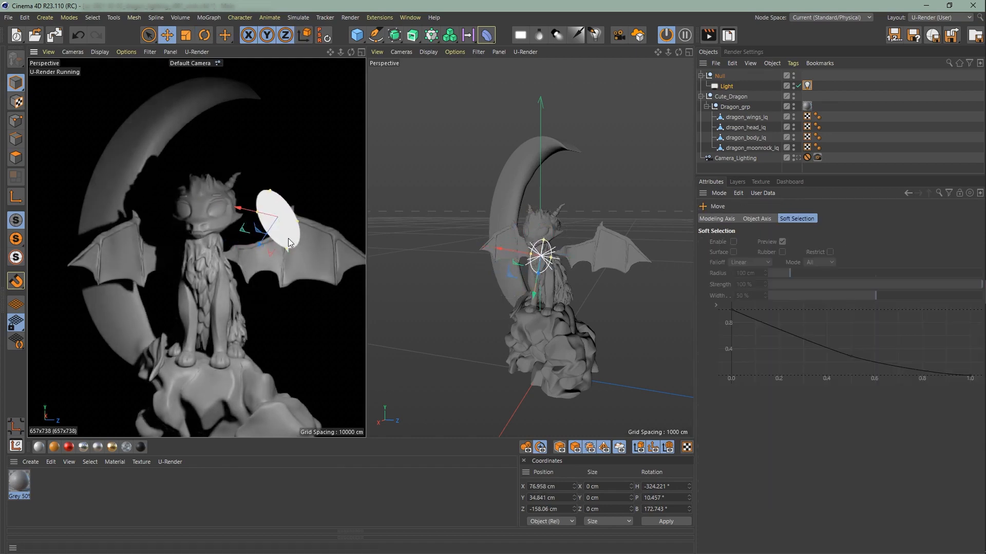
pyautogui.click(718, 74)
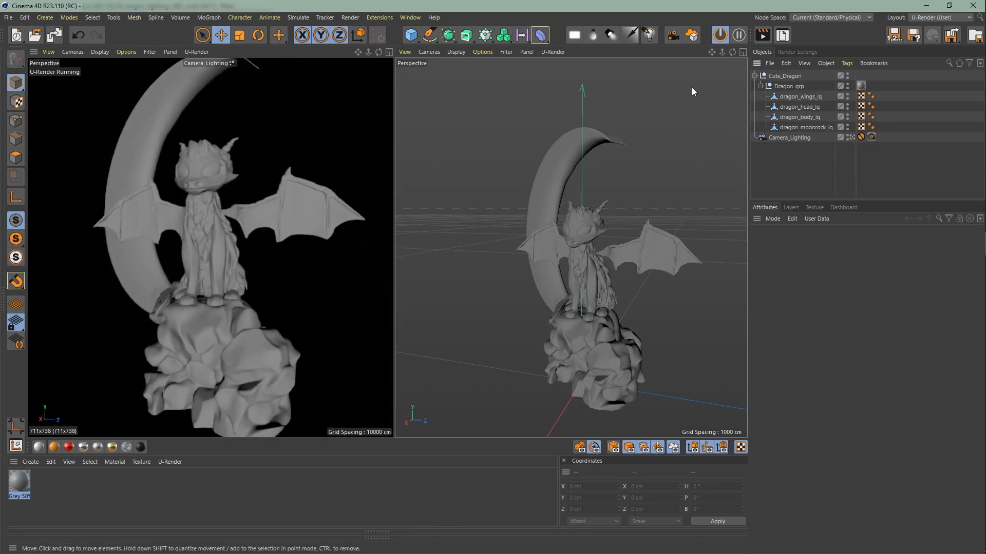
# Step: Add a new spotlight and pull it back away from the dragon
pyautogui.click(609, 35)
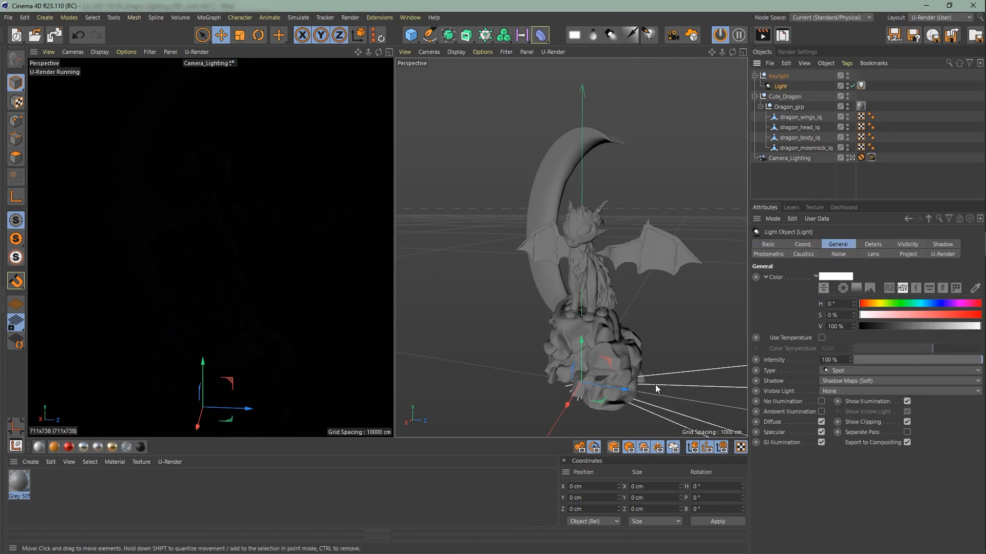
pyautogui.moveTo(622, 390); pyautogui.dragTo(441, 359)
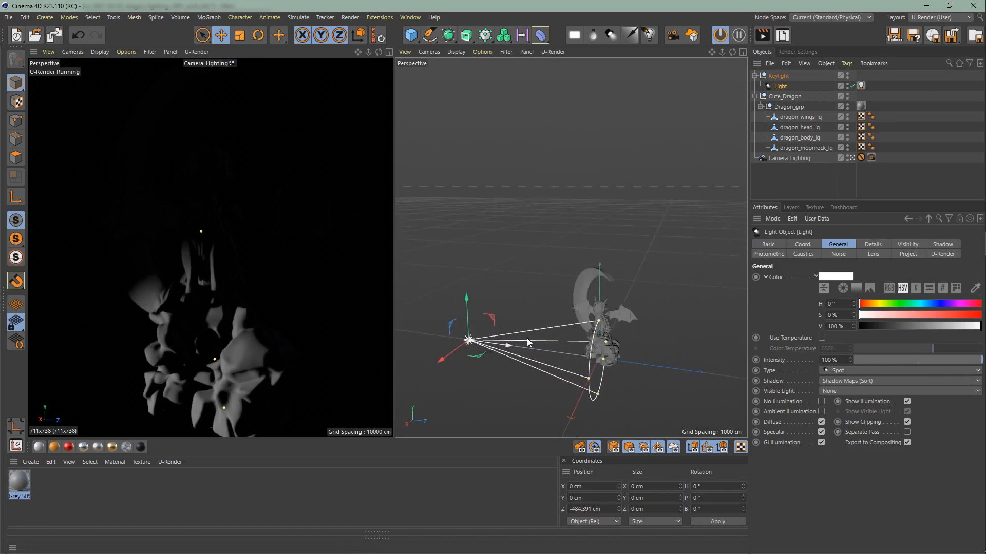
# Step: In the Coord tab set the light's P.Z to -1000 and the Keylight rotation to -135
pyautogui.click(802, 244)
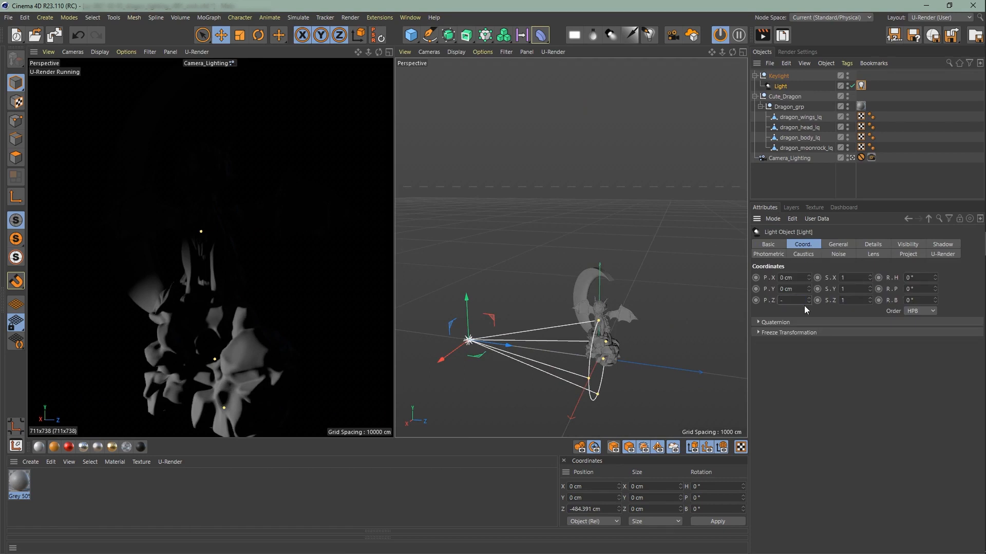
pyautogui.write('-1000')
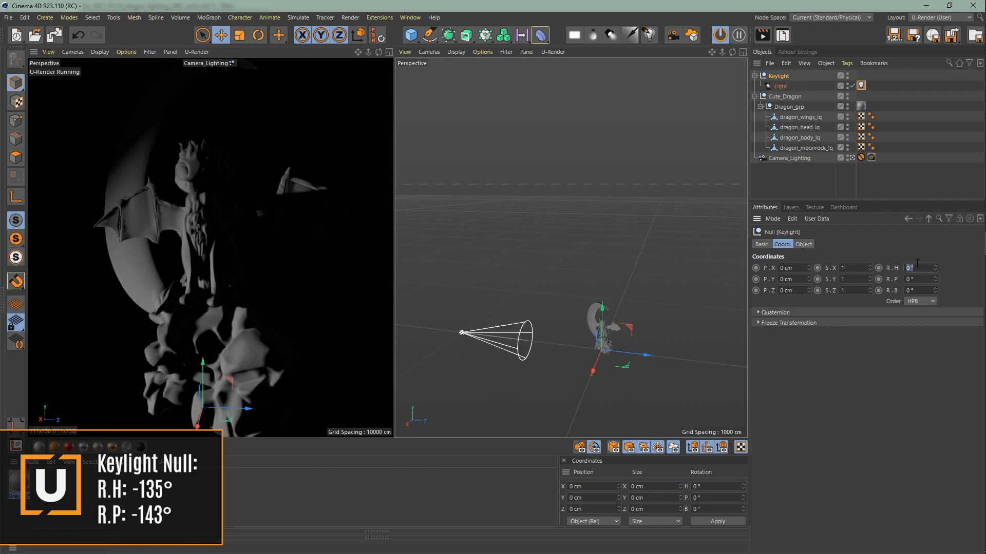
pyautogui.write('-135')
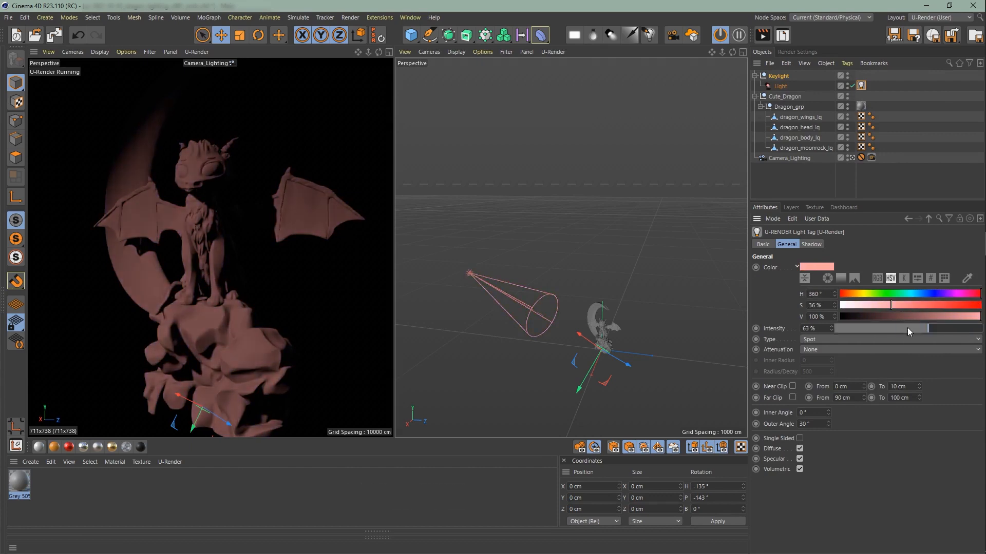
pyautogui.moveTo(908, 328); pyautogui.dragTo(977, 328)
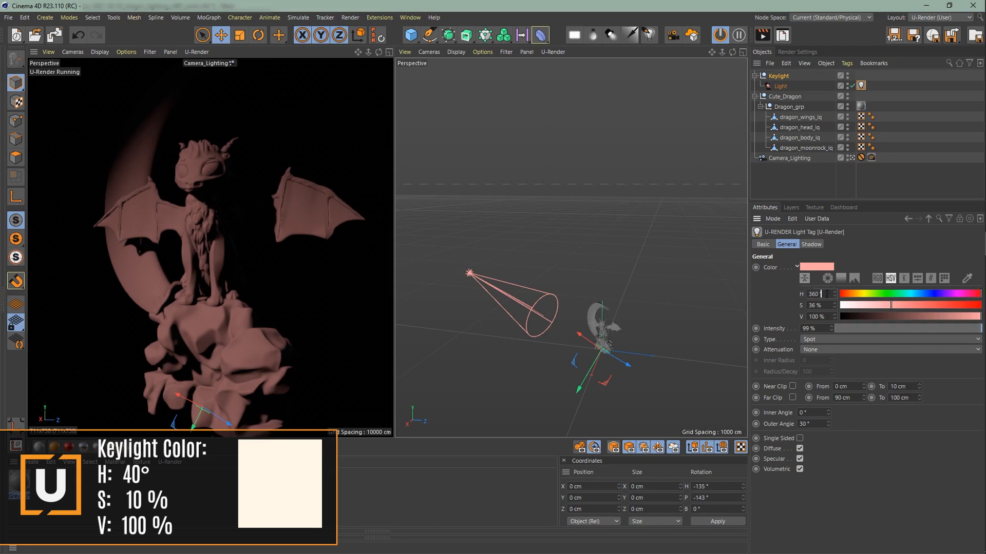
pyautogui.write('40 °')
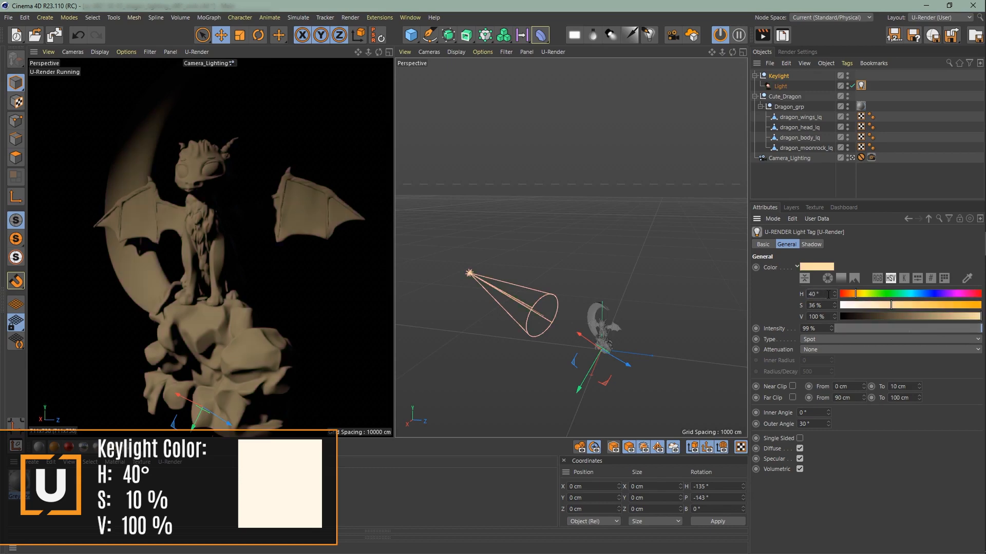
pyautogui.moveTo(886, 305); pyautogui.dragTo(865, 305)
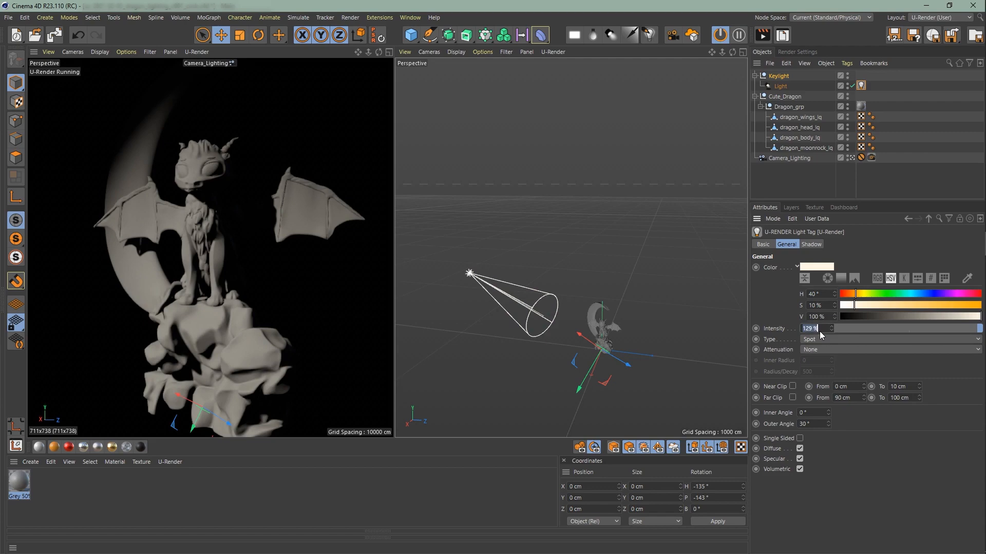
pyautogui.write('300 %')
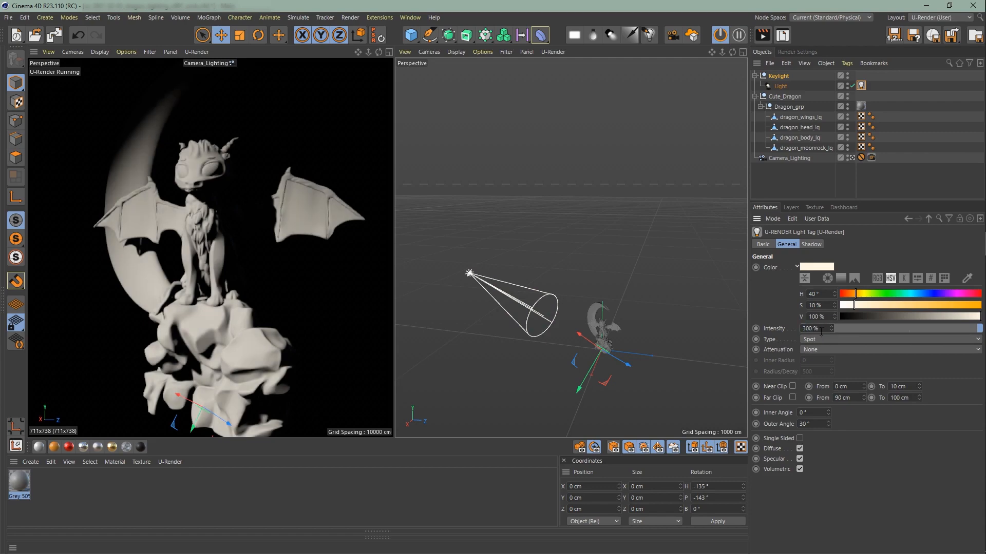
pyautogui.click(886, 349)
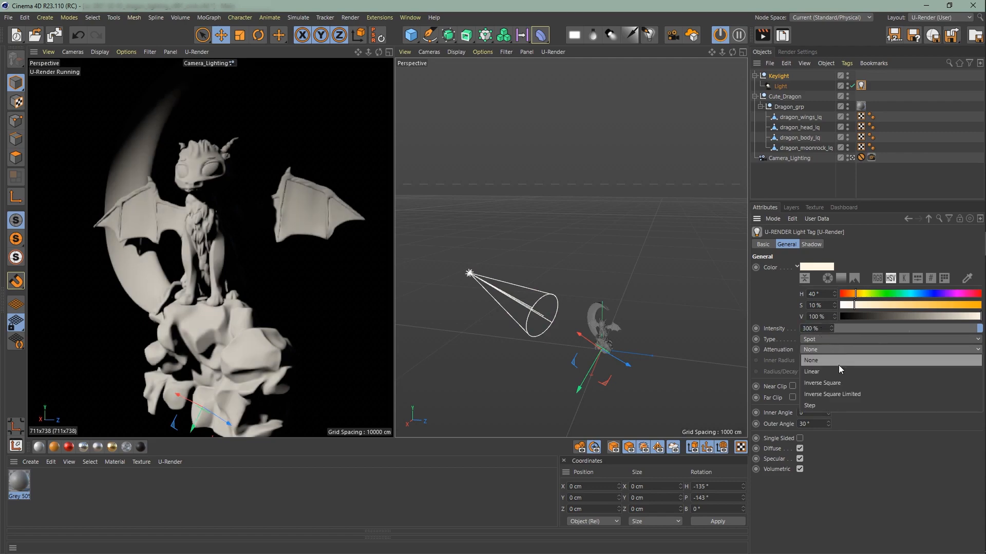
pyautogui.click(821, 383)
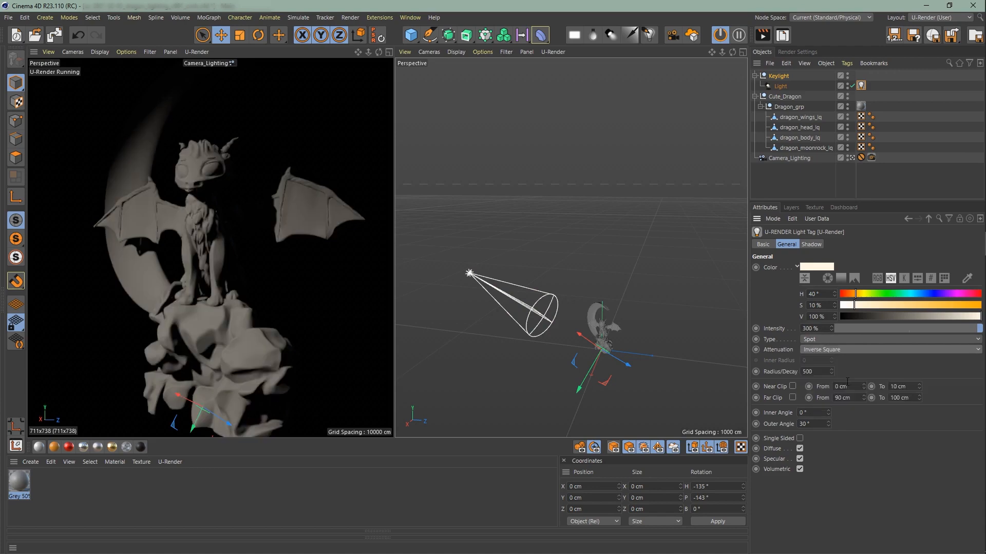
pyautogui.write('750')
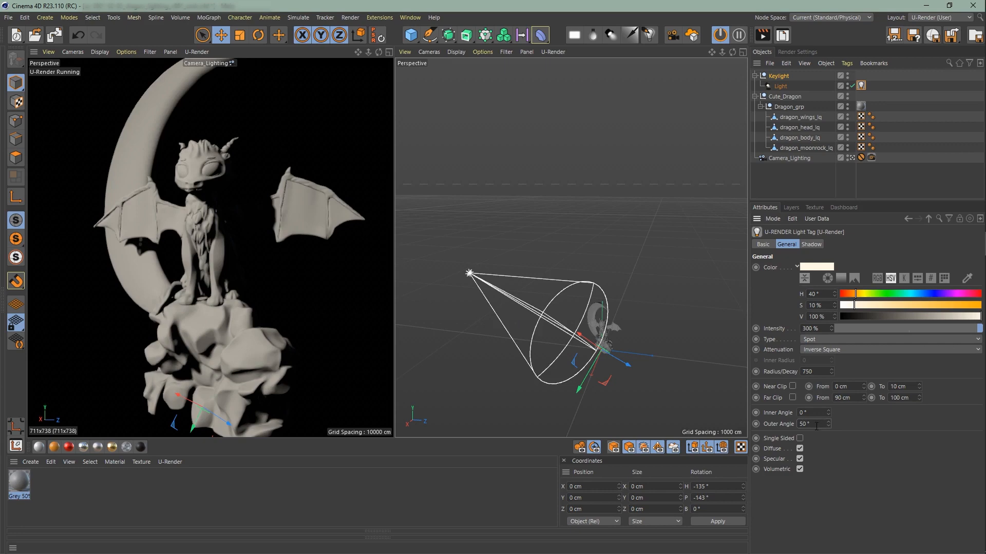
pyautogui.moveTo(777, 453)
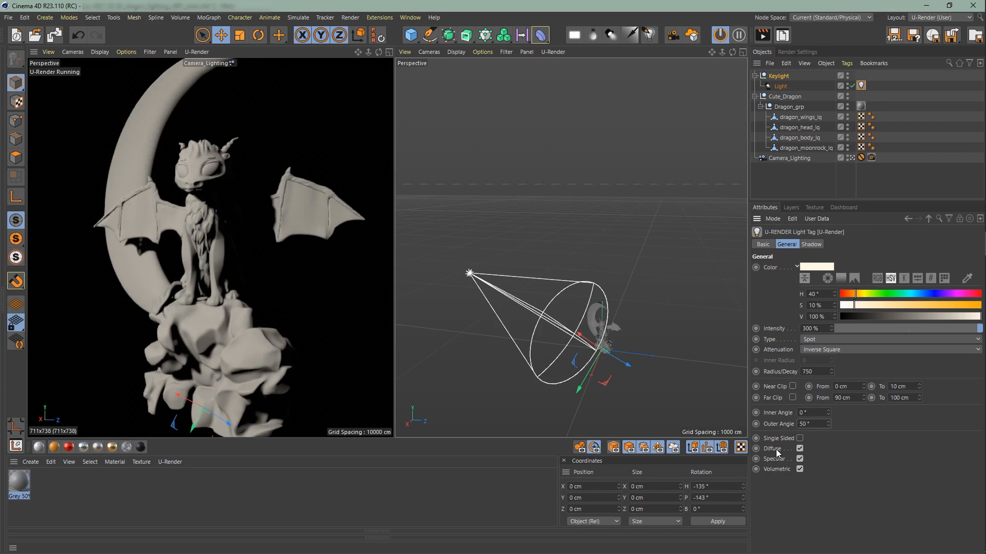
pyautogui.moveTo(821, 479)
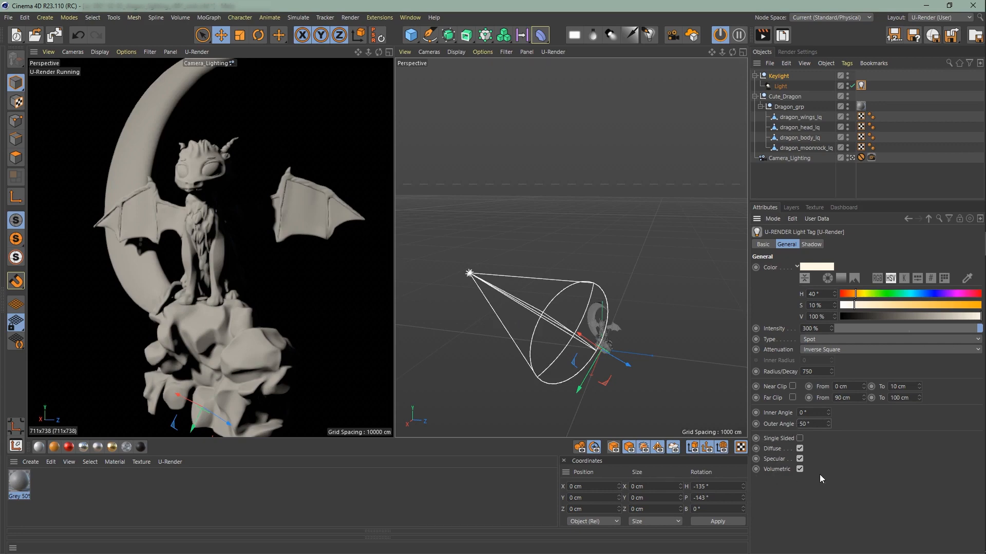
pyautogui.click(800, 439)
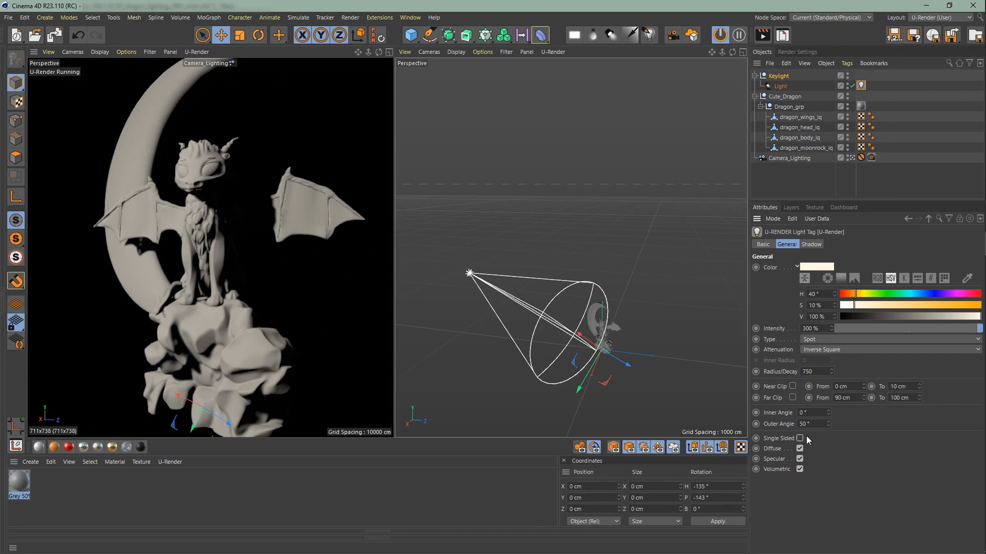
pyautogui.click(800, 449)
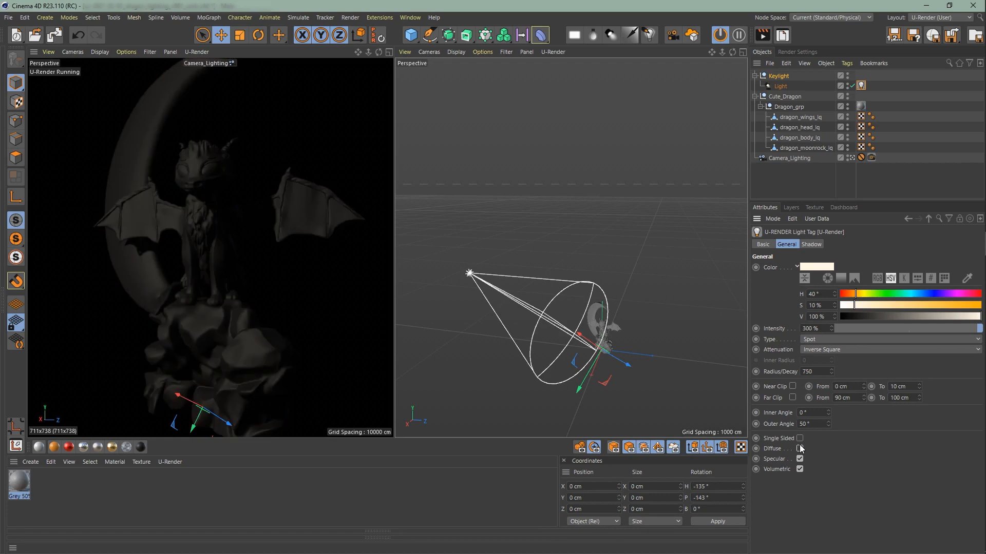
pyautogui.click(800, 449)
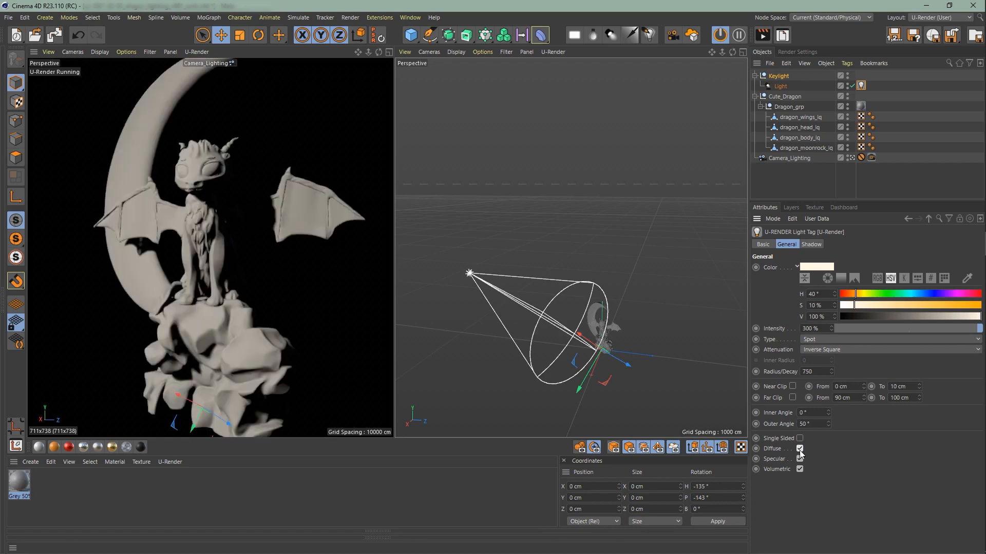
pyautogui.click(800, 459)
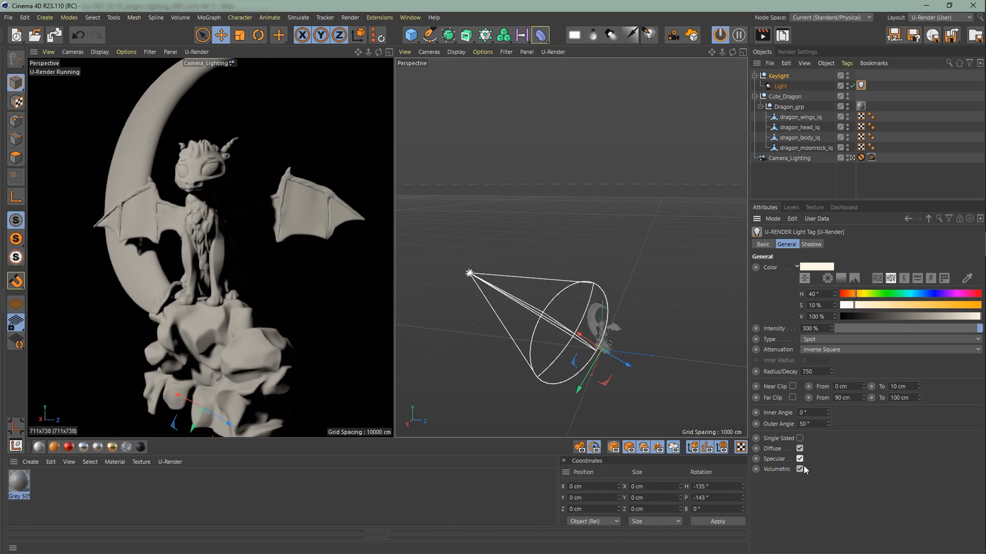
pyautogui.moveTo(807, 471)
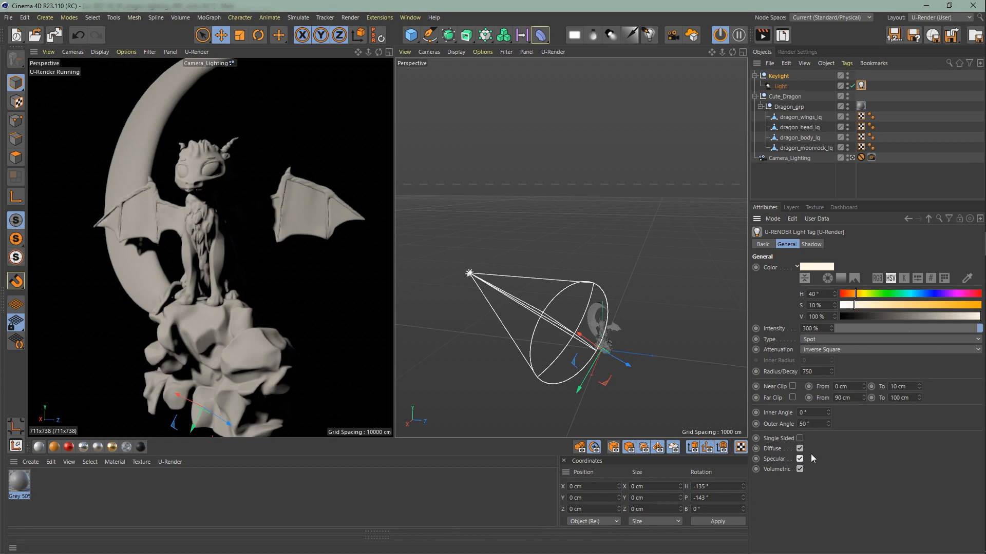
# Step: In the Light Tag's Shadow settings try hard edges, then keep soft-edged shadows
pyautogui.click(812, 245)
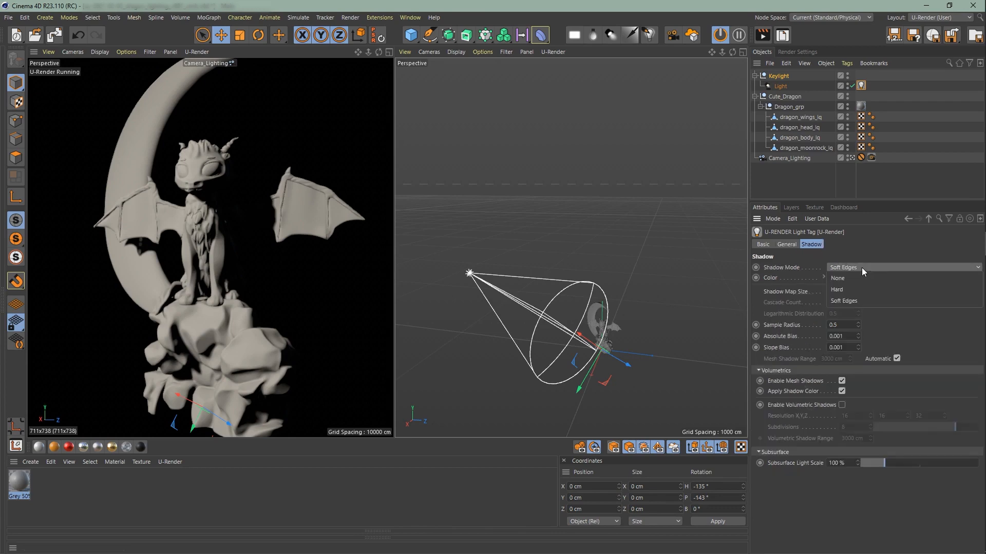
pyautogui.click(837, 290)
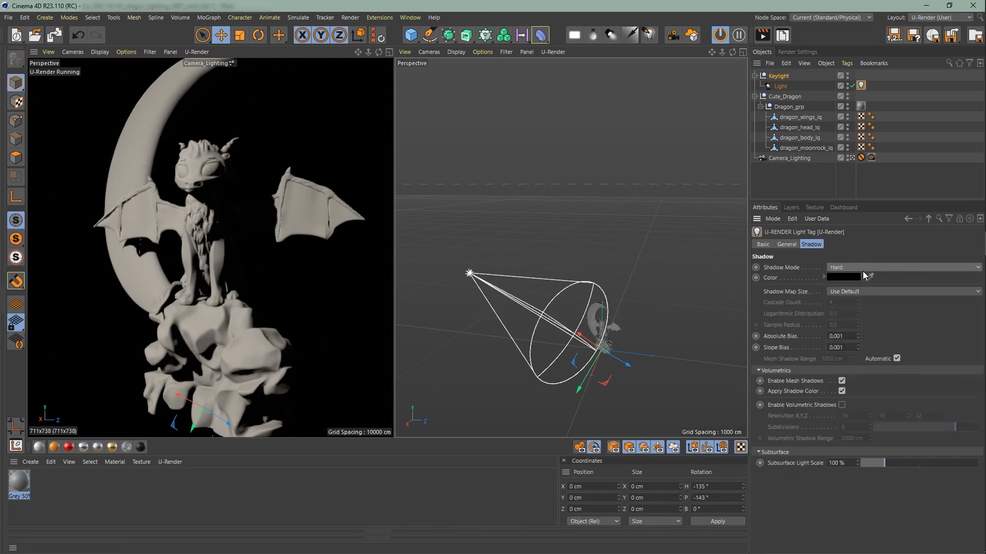
pyautogui.click(903, 267)
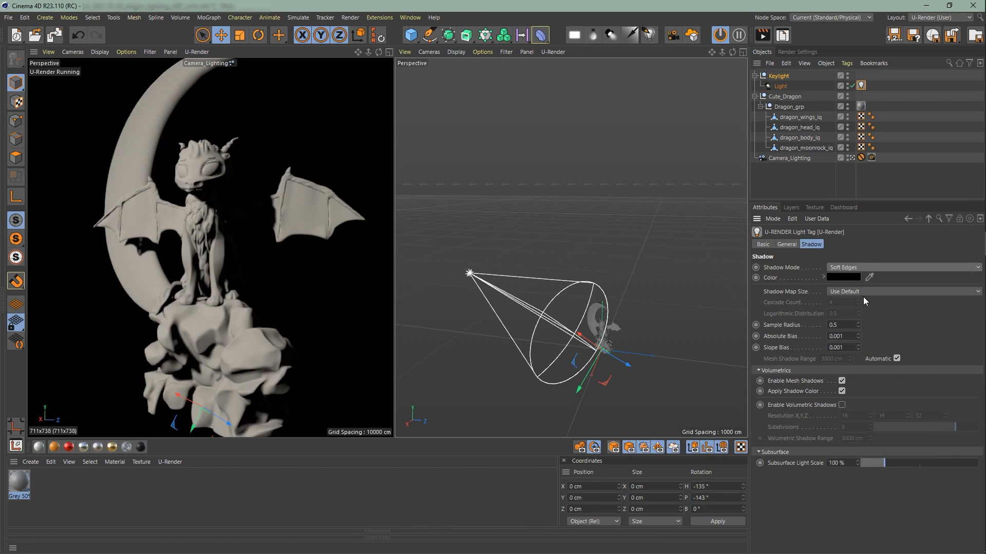
pyautogui.moveTo(850, 289)
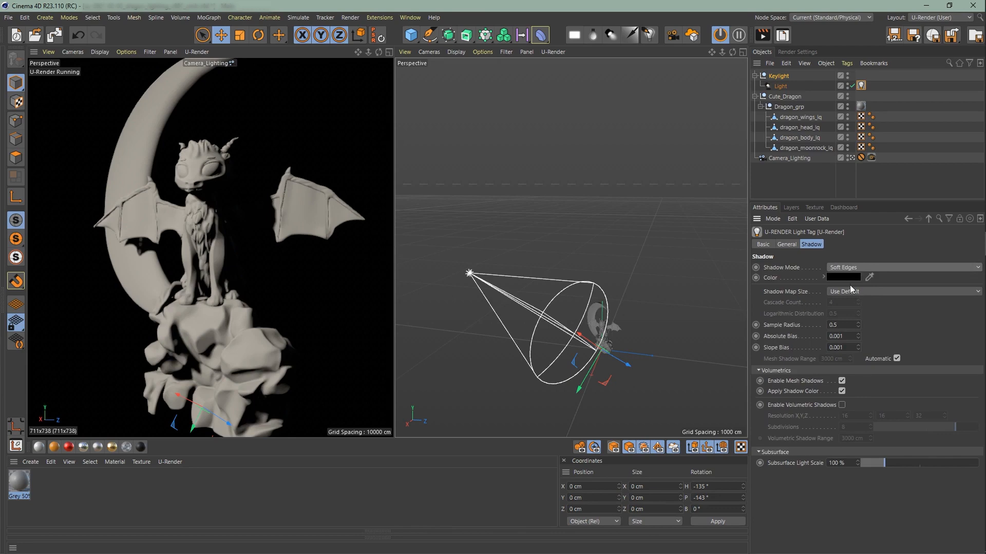
# Step: Keep the shadow colour black and leave Shadow Map Size on Use Default
pyautogui.click(843, 278)
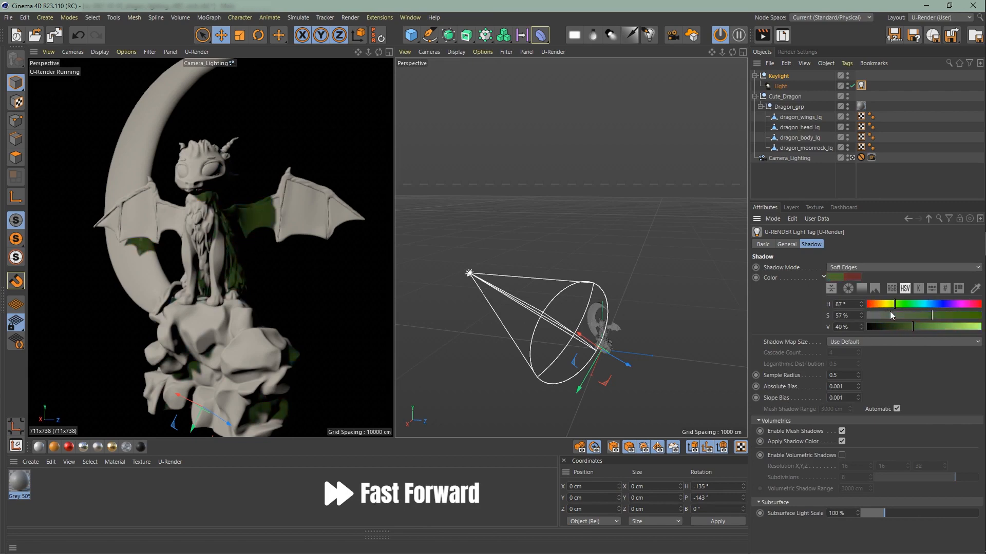
pyautogui.moveTo(886, 327); pyautogui.dragTo(862, 327)
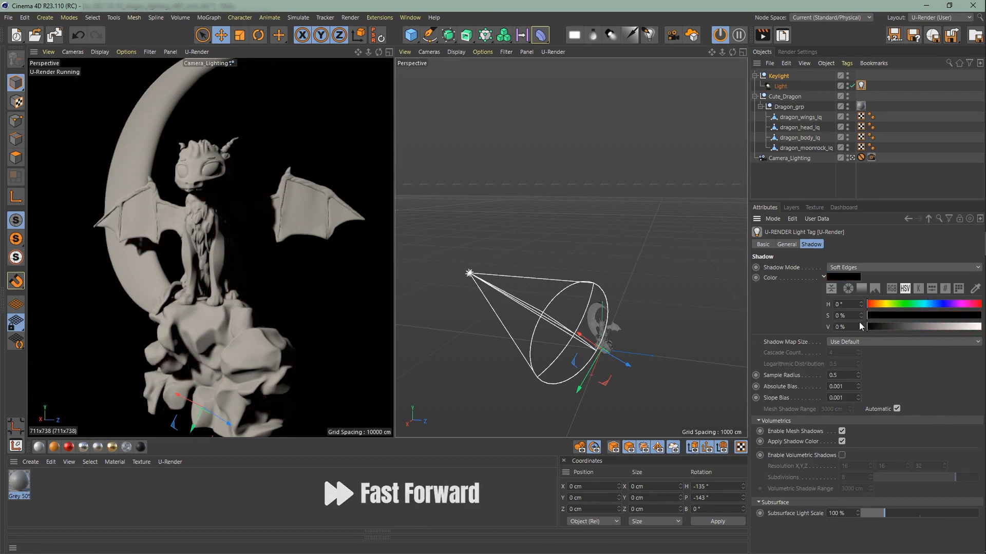
pyautogui.click(903, 291)
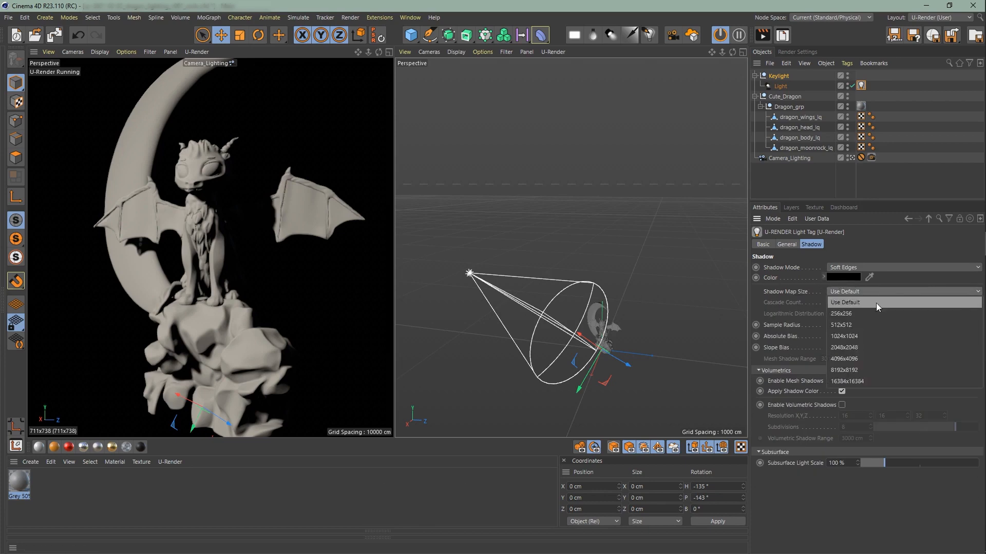
pyautogui.click(845, 302)
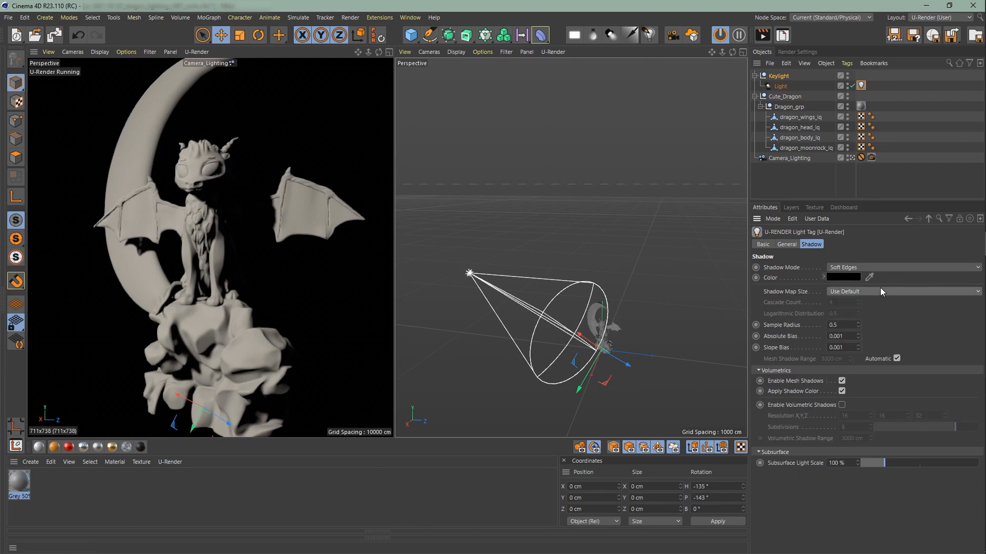
# Step: In Render Settings > U-Render > Shadows, set Default Map Size to 4096x4096 and return to Objects
pyautogui.click(797, 51)
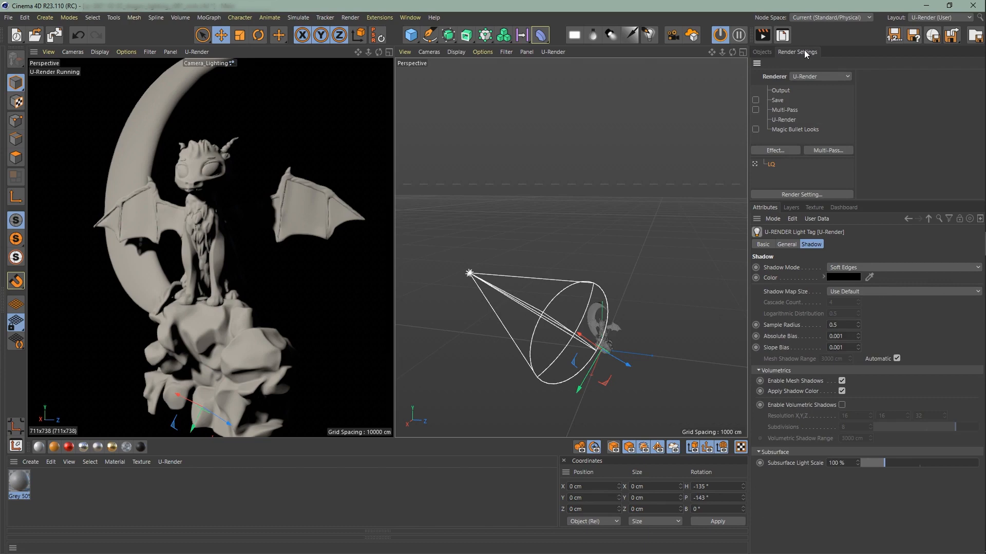
pyautogui.click(784, 119)
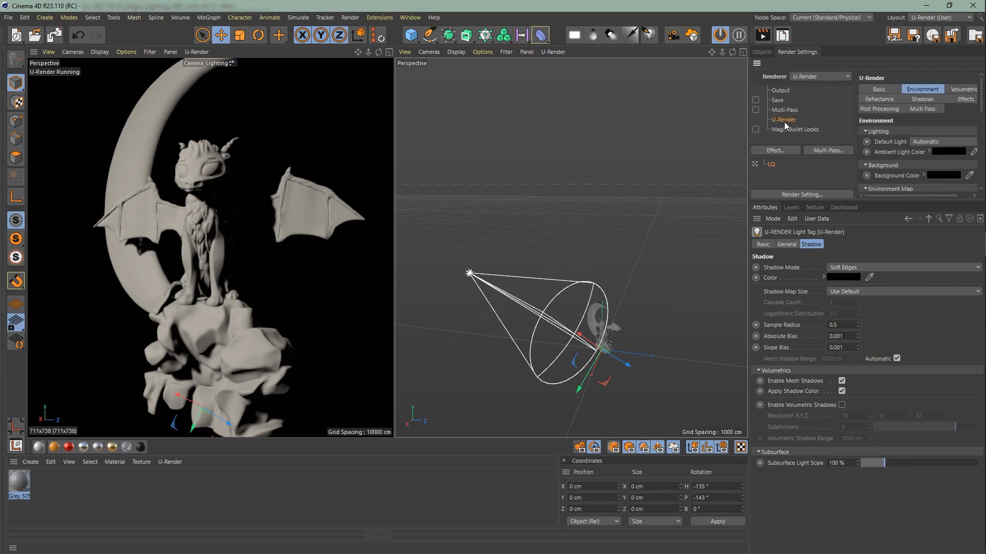
pyautogui.click(922, 99)
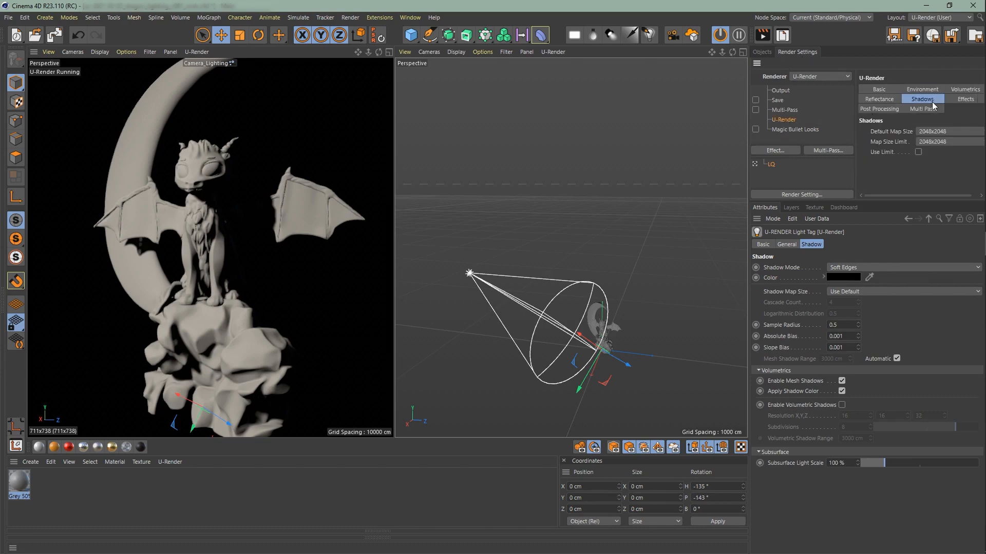
pyautogui.click(934, 142)
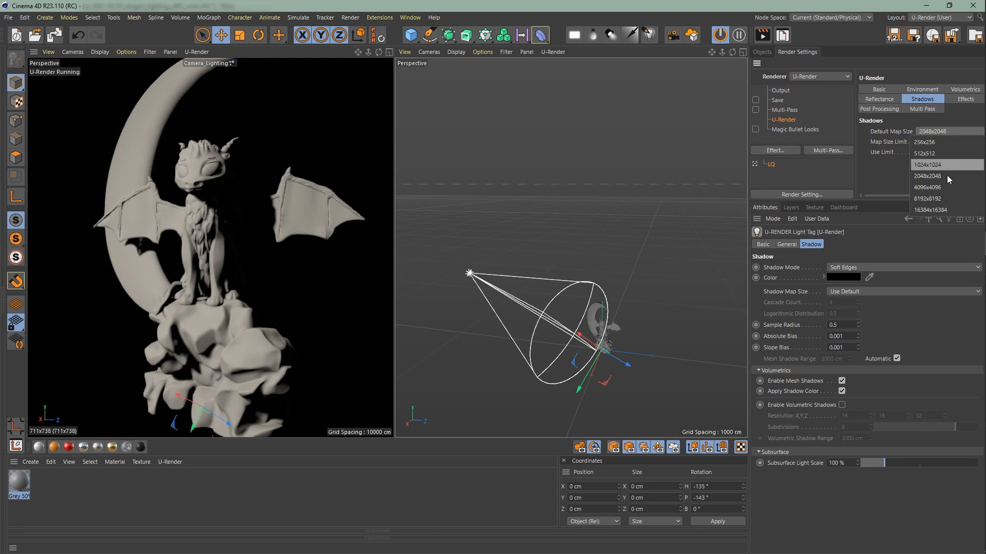
pyautogui.click(926, 187)
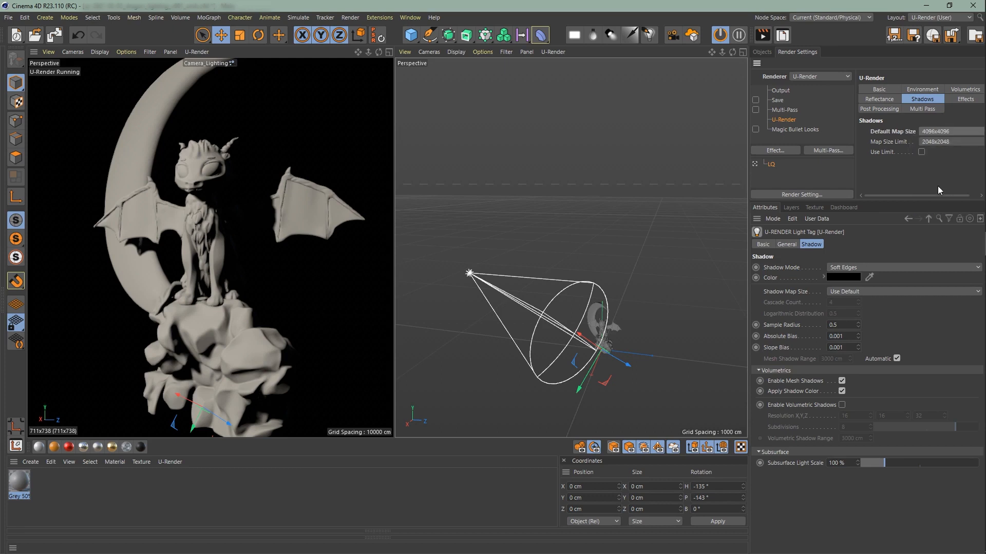
pyautogui.click(761, 51)
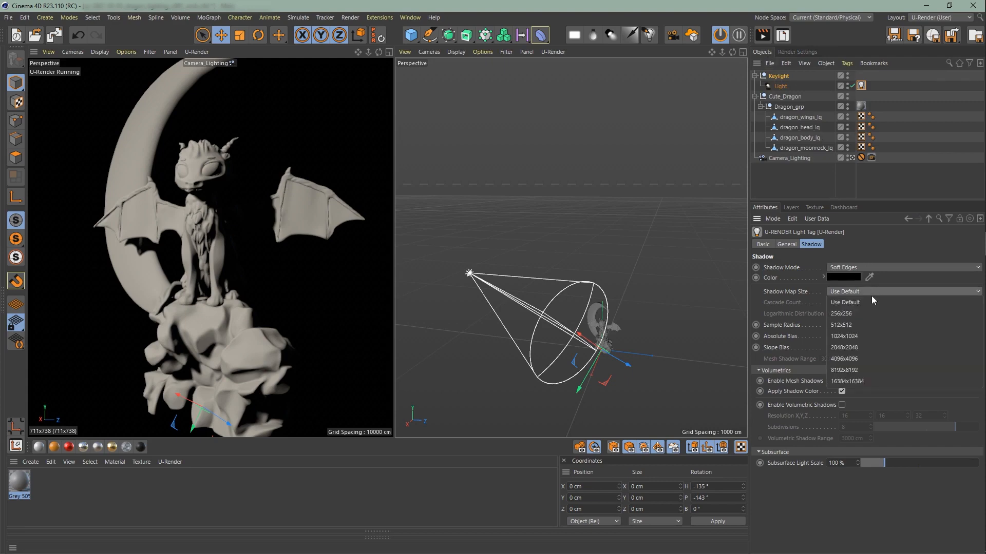
# Step: Set the keylight's Shadow Map Size to 4096x4096 and Sample Radius to 1
pyautogui.click(845, 358)
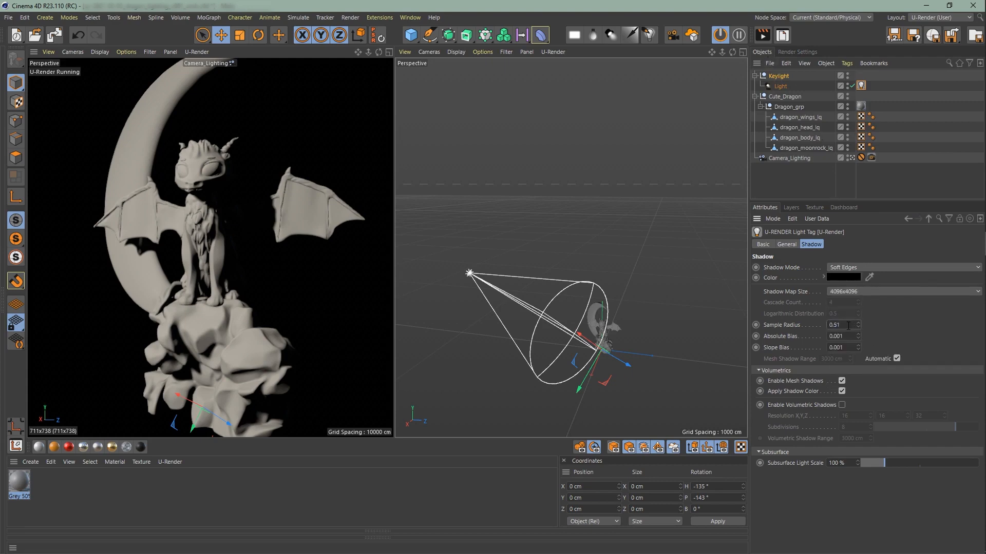
pyautogui.write('1')
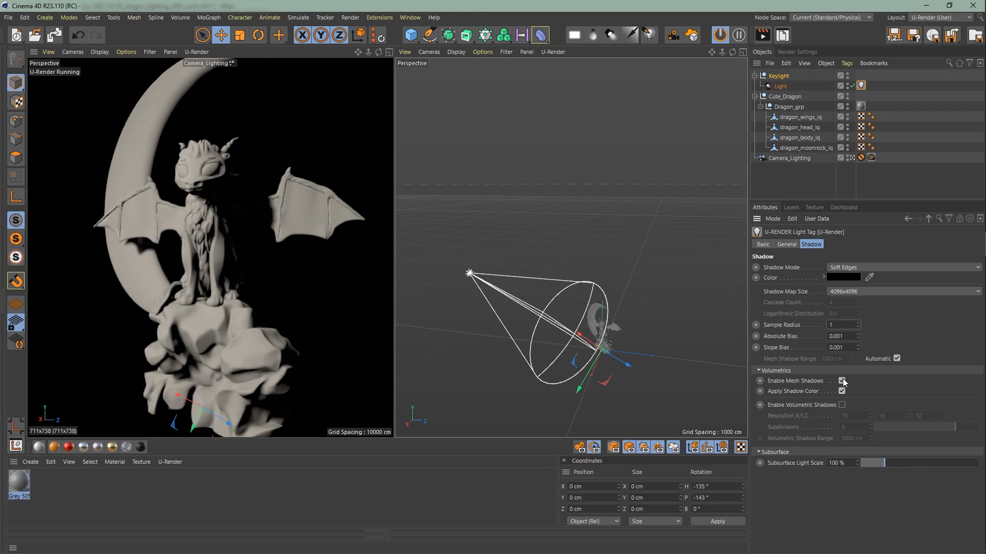
pyautogui.click(842, 391)
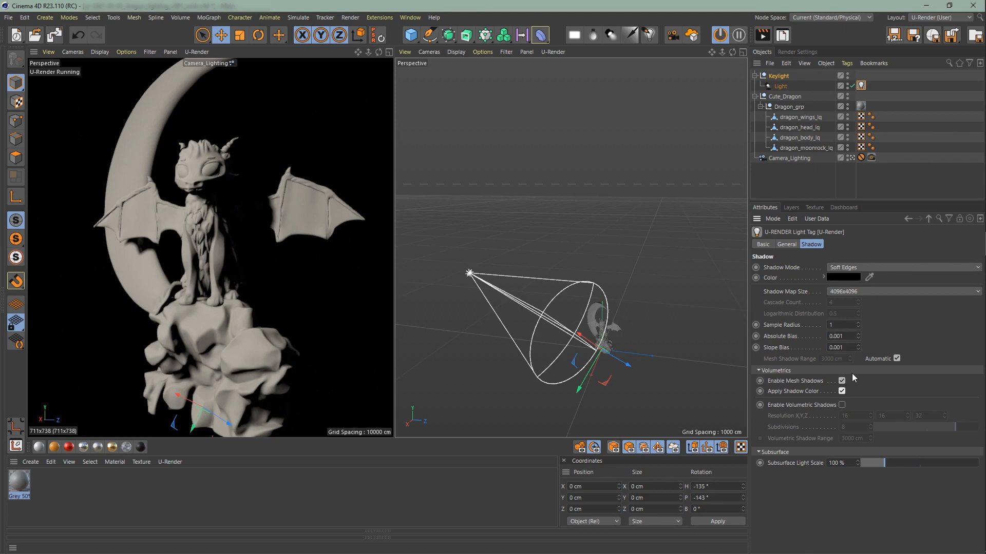
pyautogui.moveTo(853, 375)
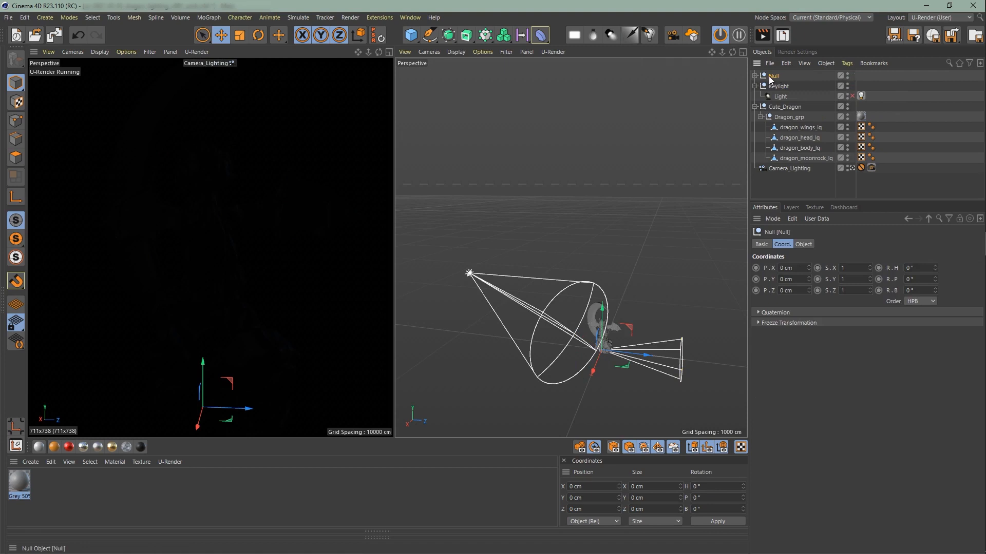
# Step: Rename the new null Backlight and set its light's P.Z to -1000
pyautogui.doubleClick(775, 75)
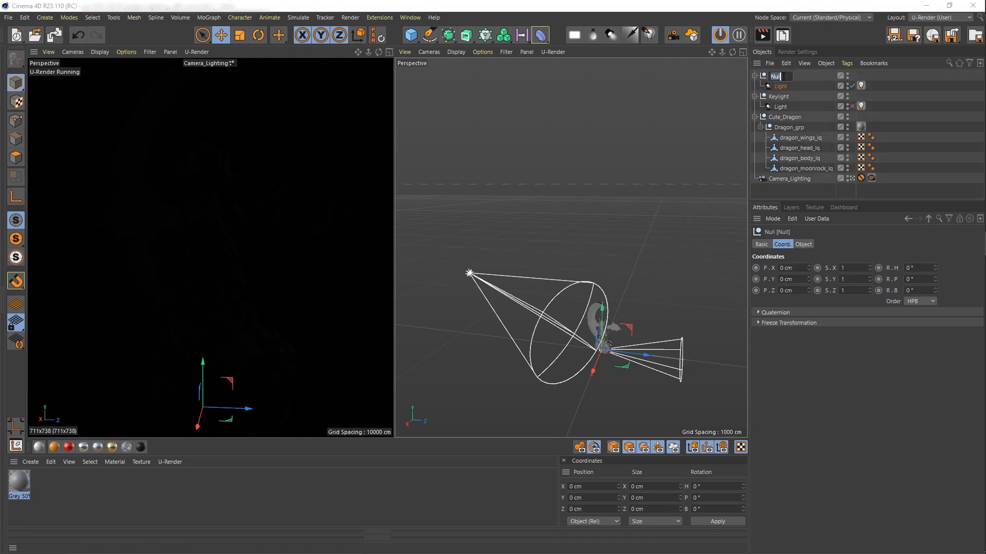
pyautogui.write('Bac')
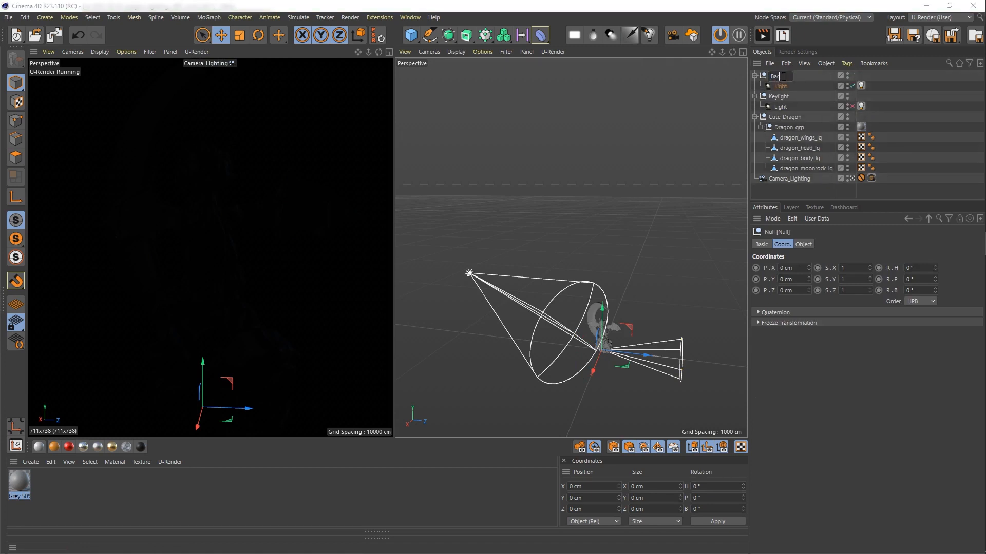
pyautogui.click(780, 86)
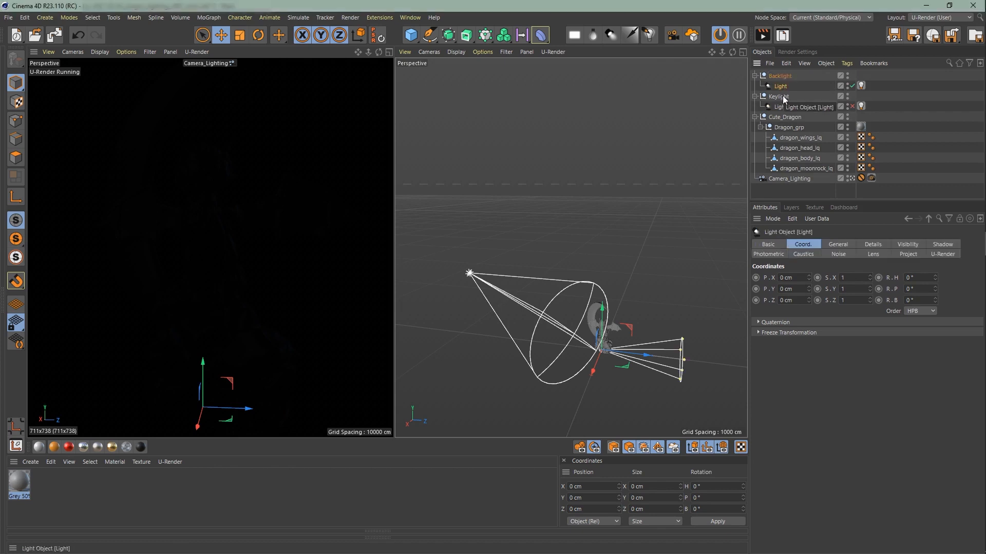
pyautogui.click(792, 300)
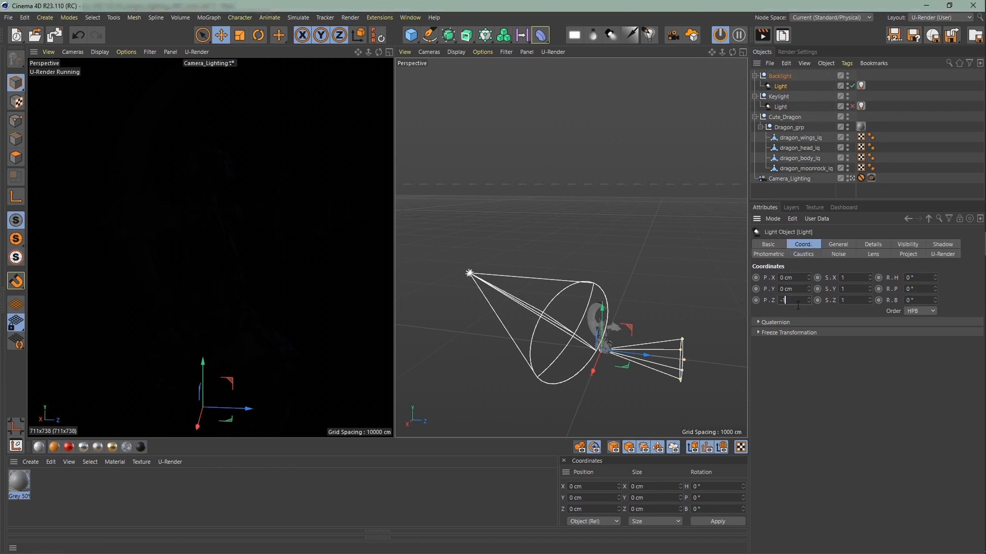
pyautogui.write('-1000')
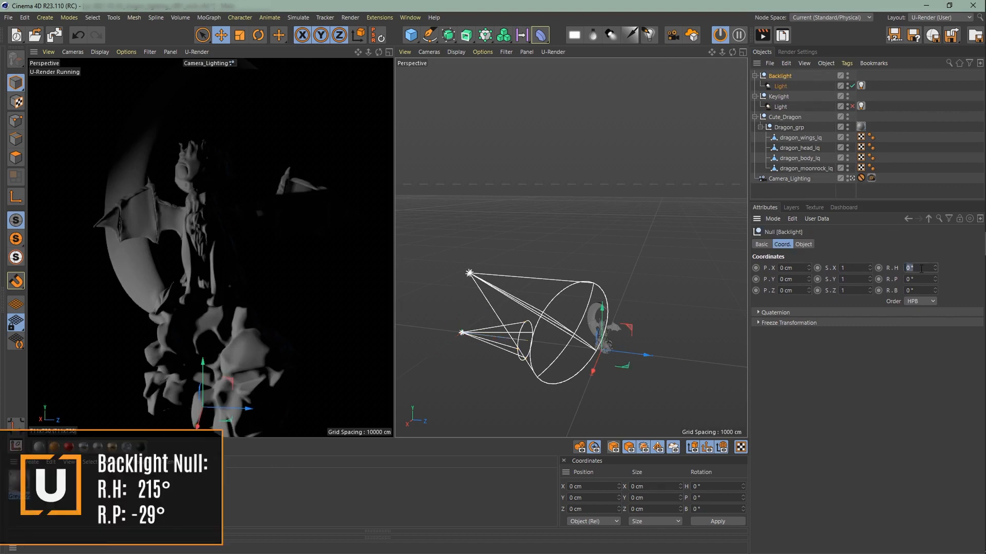
# Step: Rotate the Backlight null to R.H 215° and R.P -29°
pyautogui.write('215')
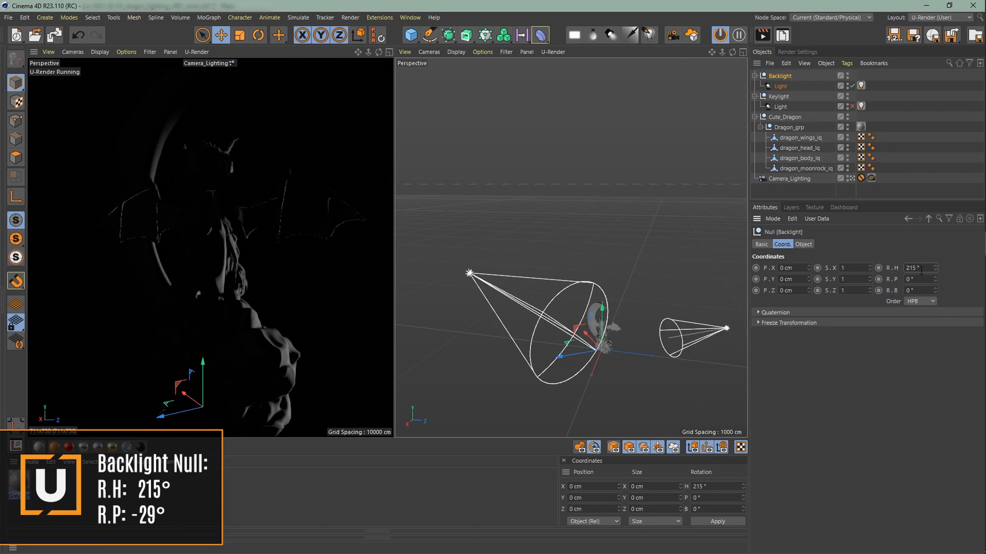
pyautogui.click(915, 280)
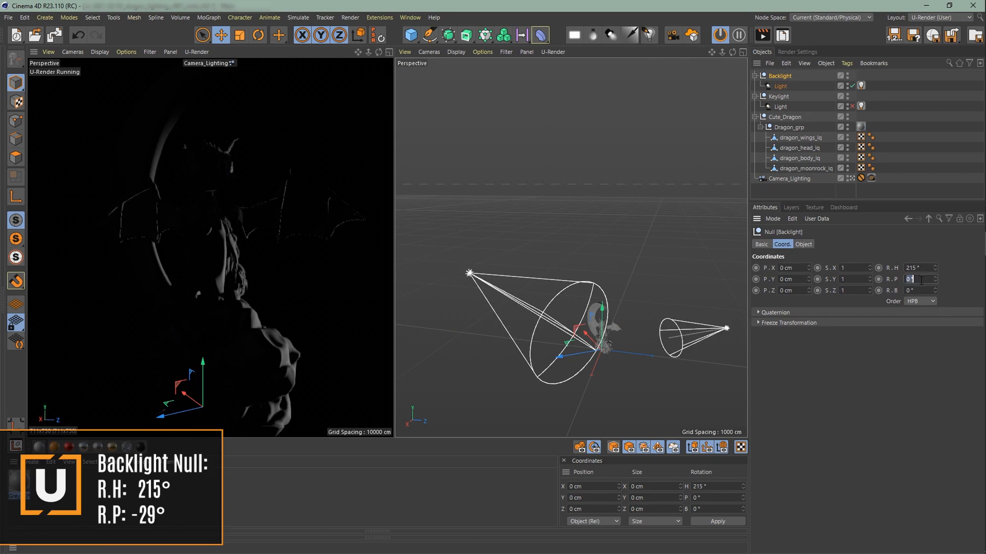
pyautogui.write('-29')
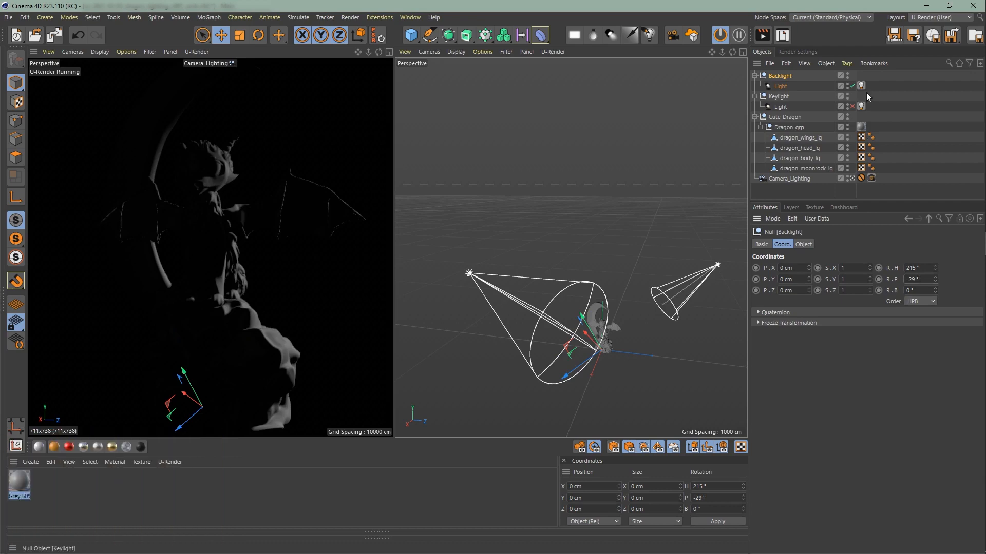
# Step: Set the backlight's intensity to 300% and its colour to pale blue (H 210, S 10)
pyautogui.click(860, 85)
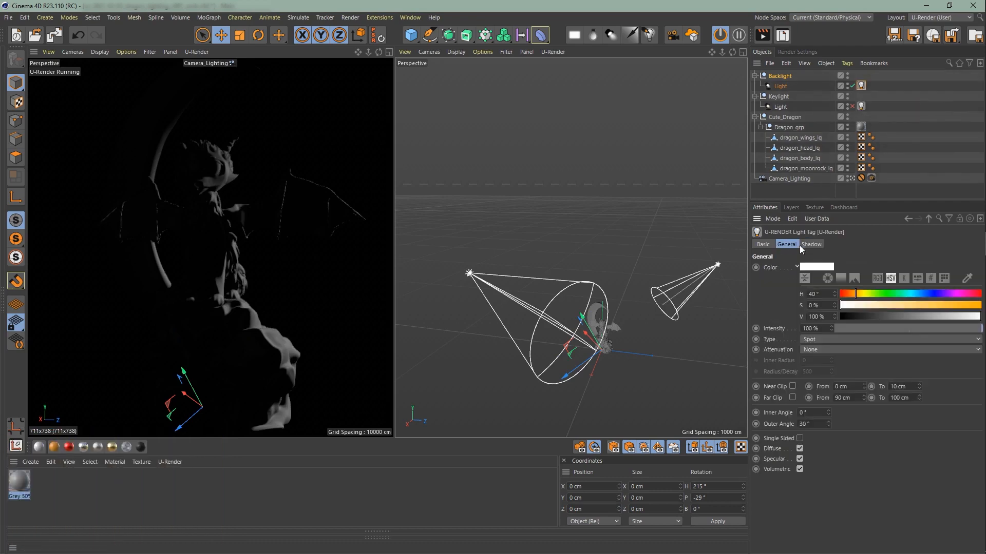
pyautogui.click(816, 329)
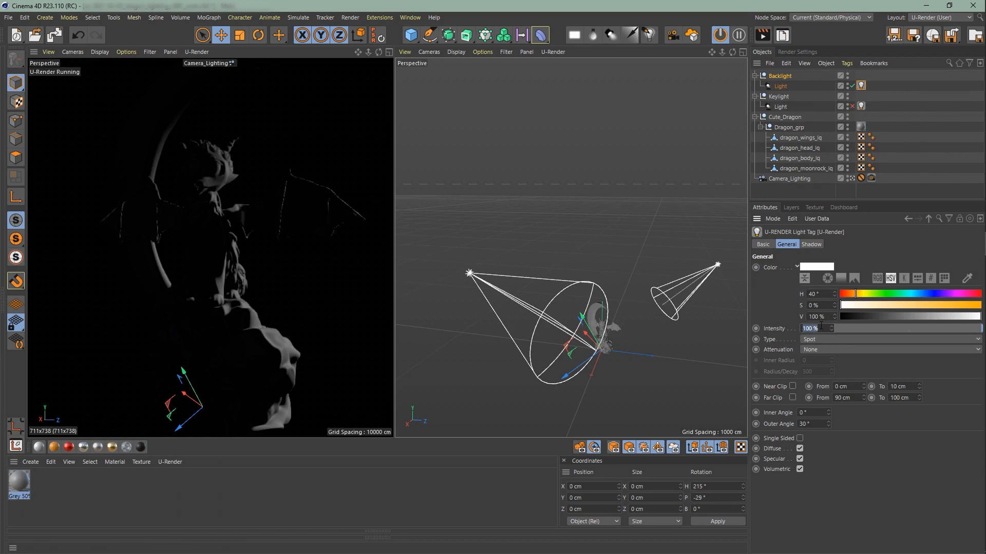
pyautogui.write('300')
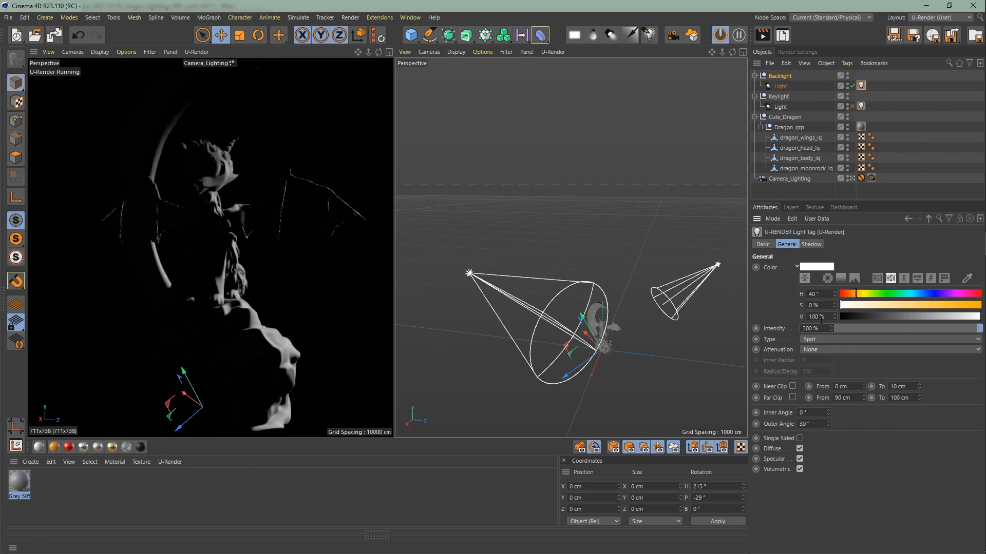
pyautogui.moveTo(855, 293); pyautogui.dragTo(900, 294)
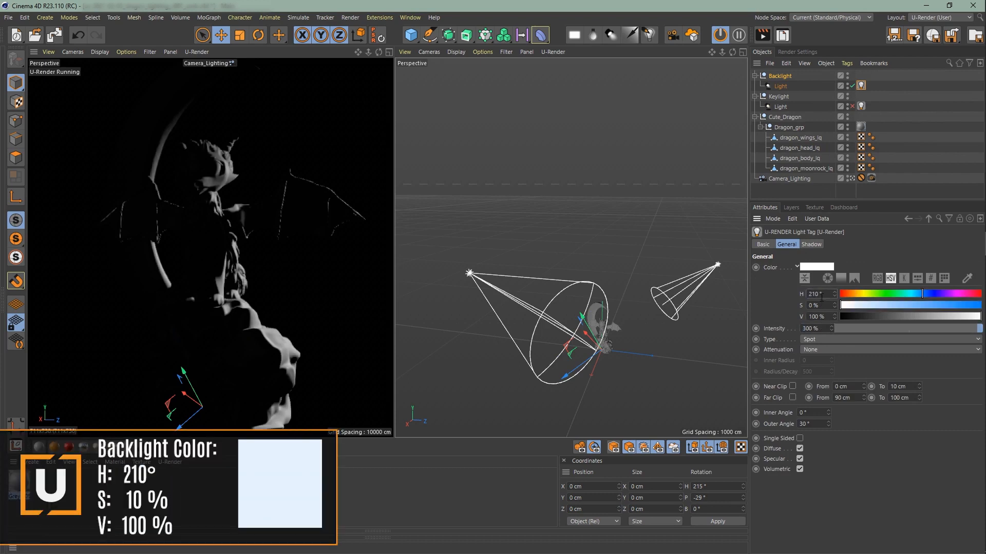
pyautogui.click(821, 306)
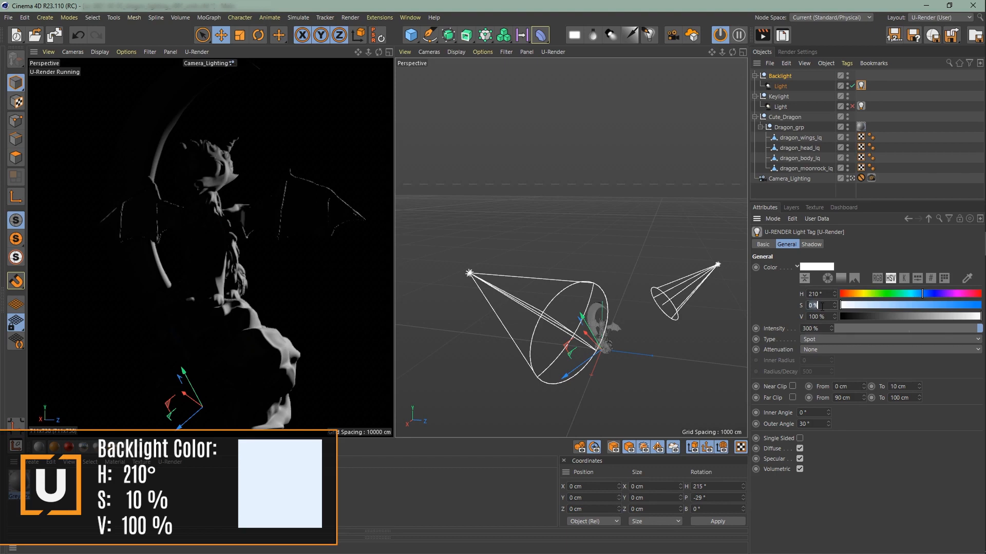
# Step: Switch the backlight's attenuation to Inverse Square
pyautogui.click(889, 349)
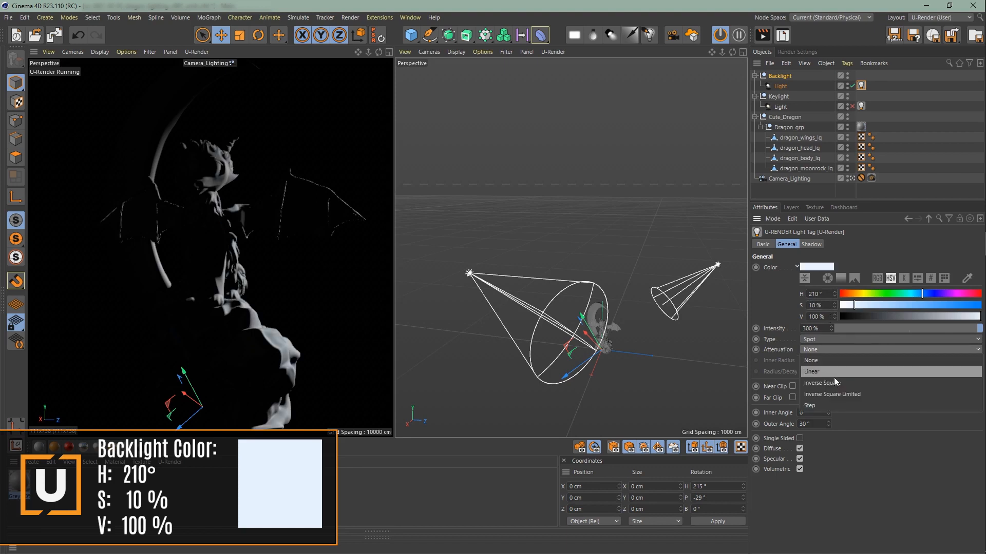
pyautogui.click(820, 382)
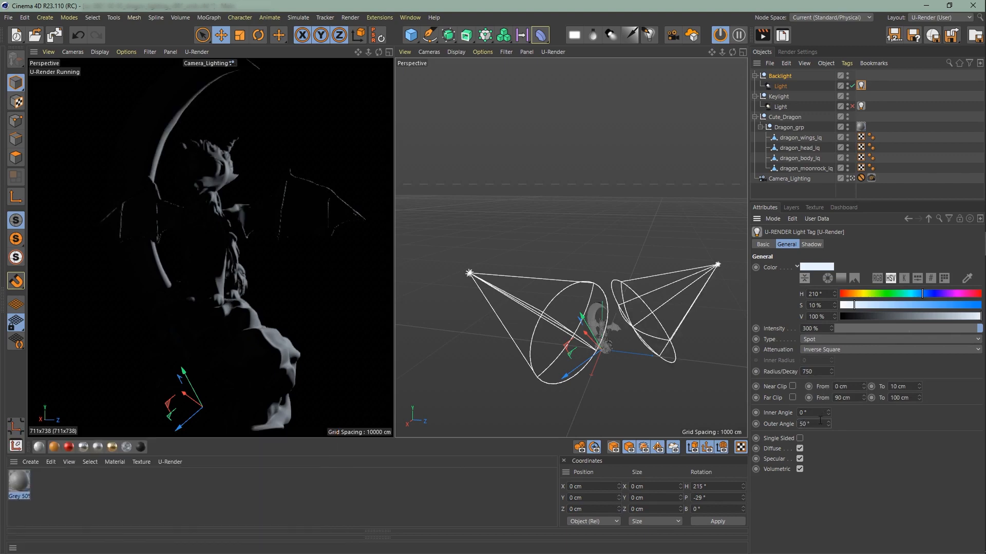
# Step: Choose a Shadow Map Size for the blue backlight in its light tag's Shadow settings
pyautogui.click(810, 244)
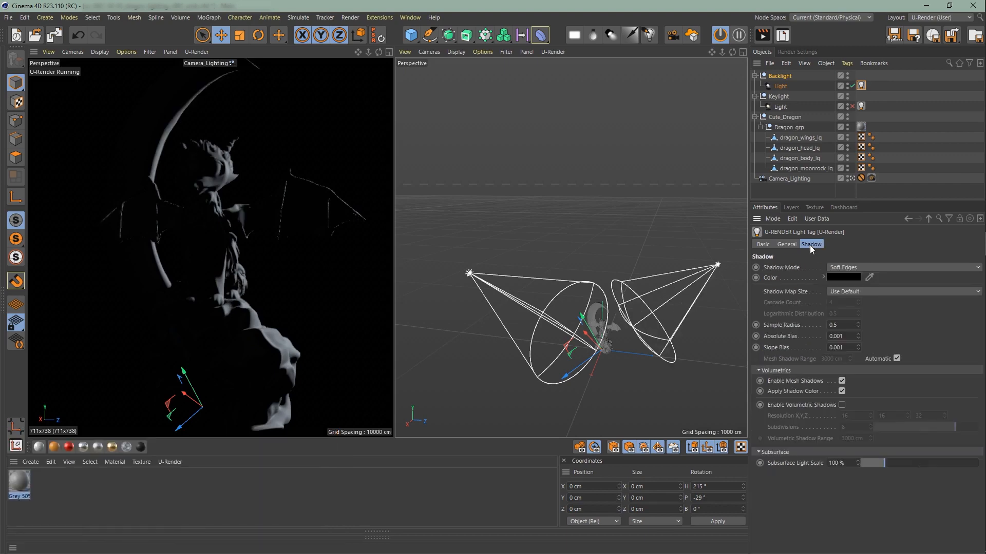
pyautogui.click(903, 291)
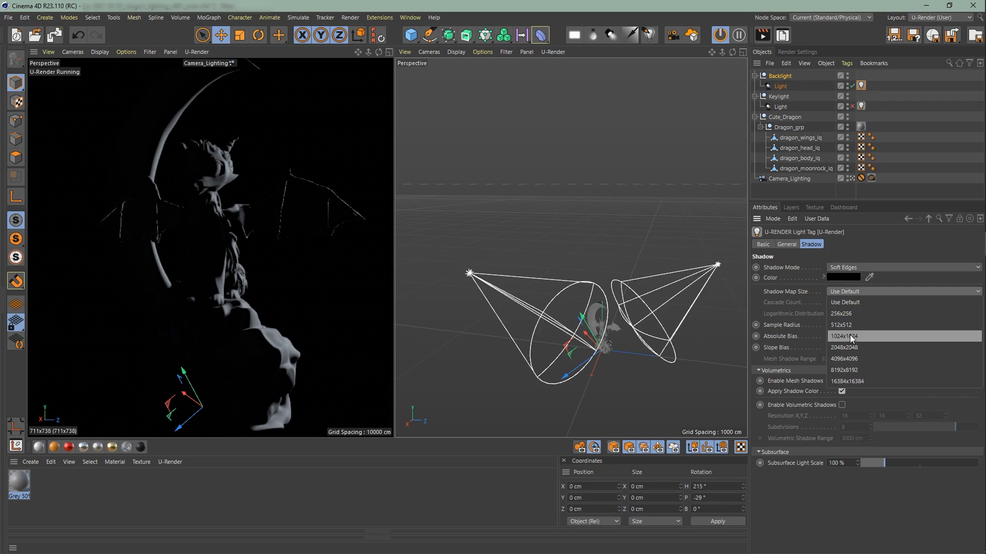
pyautogui.click(844, 359)
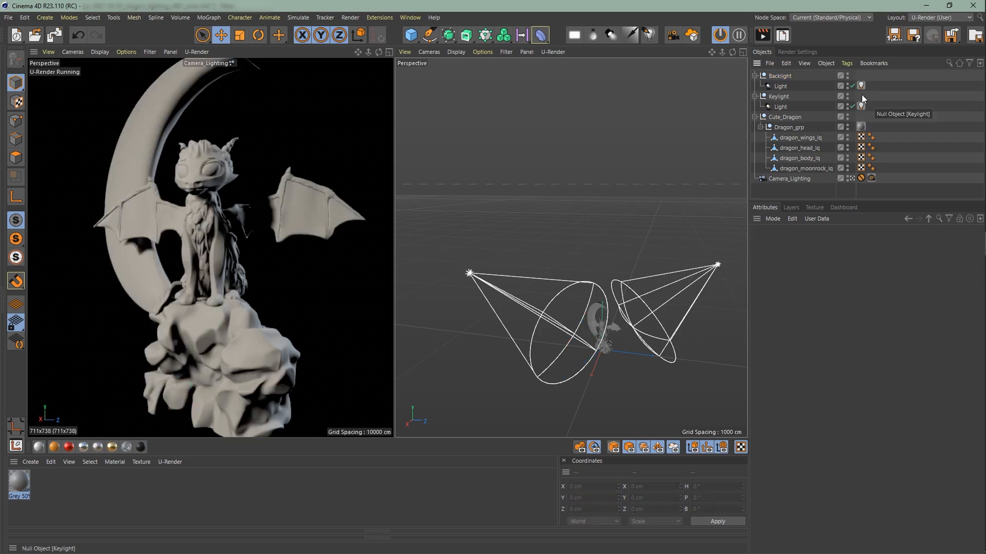
# Step: Set the U-Render environment map Exposure to 1 in the render settings
pyautogui.click(796, 51)
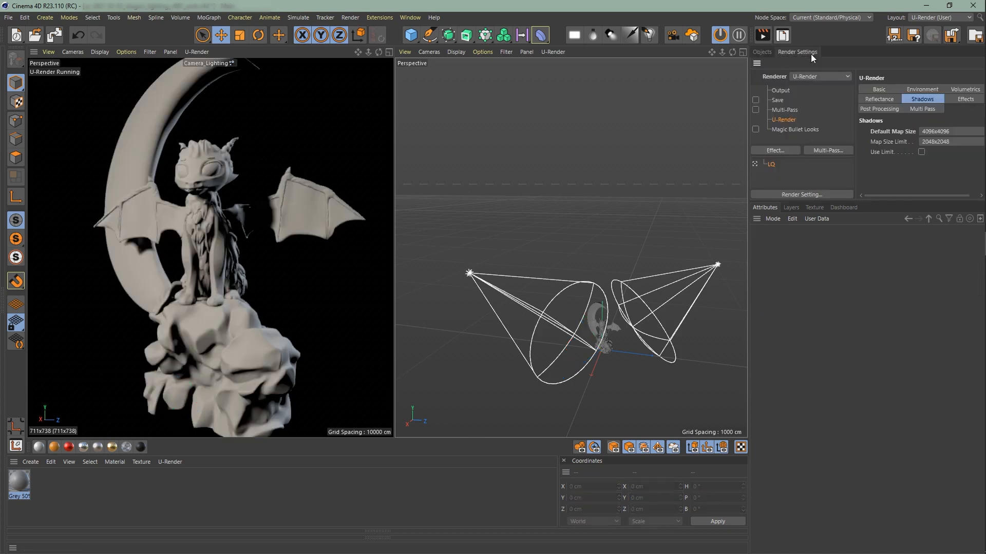
pyautogui.click(909, 89)
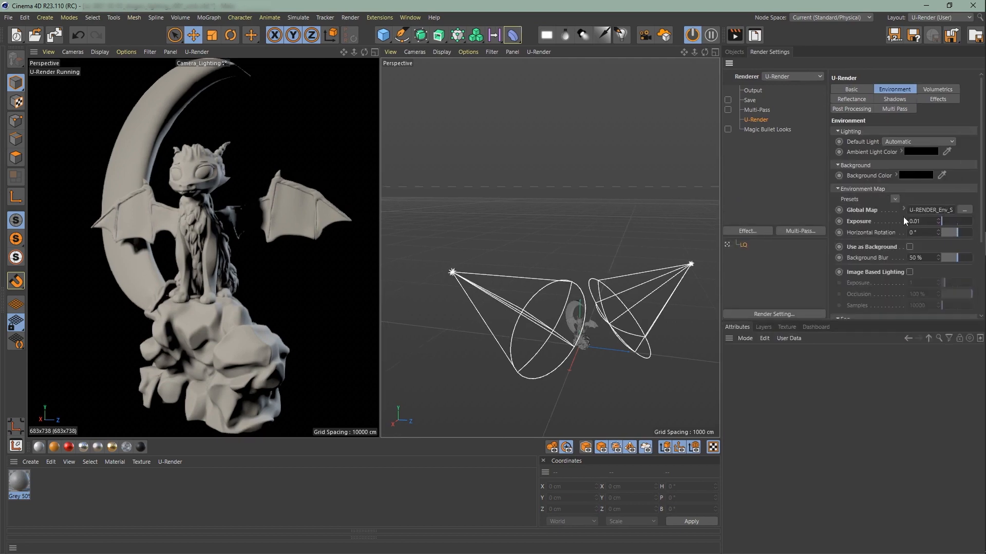
pyautogui.click(931, 209)
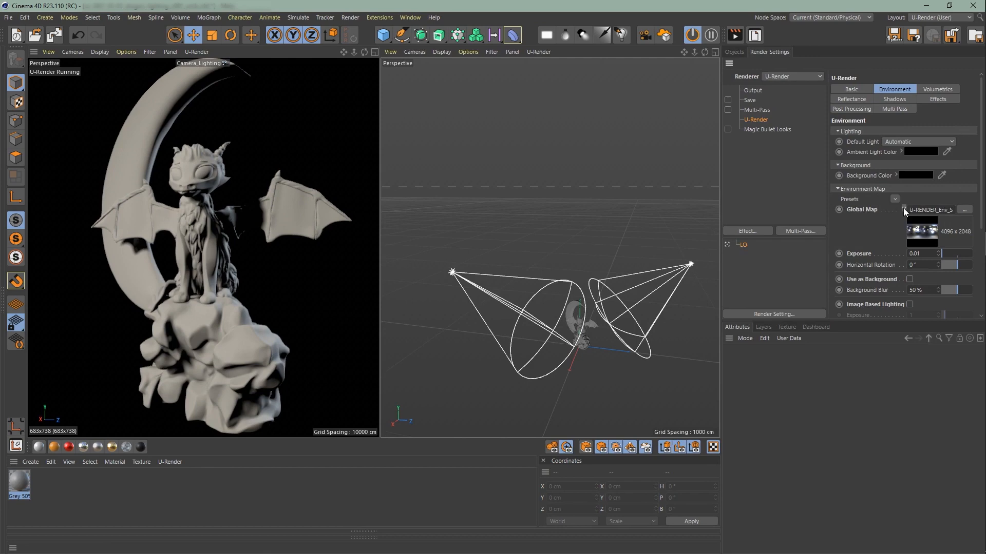
pyautogui.write('1')
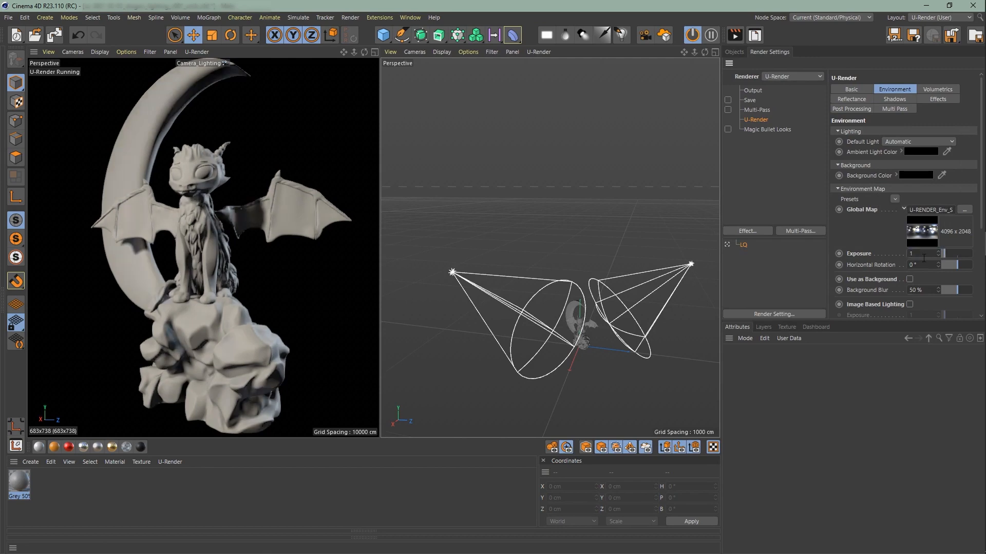
# Step: Use the environment map as the background and enable Image Based Lighting
pyautogui.click(908, 280)
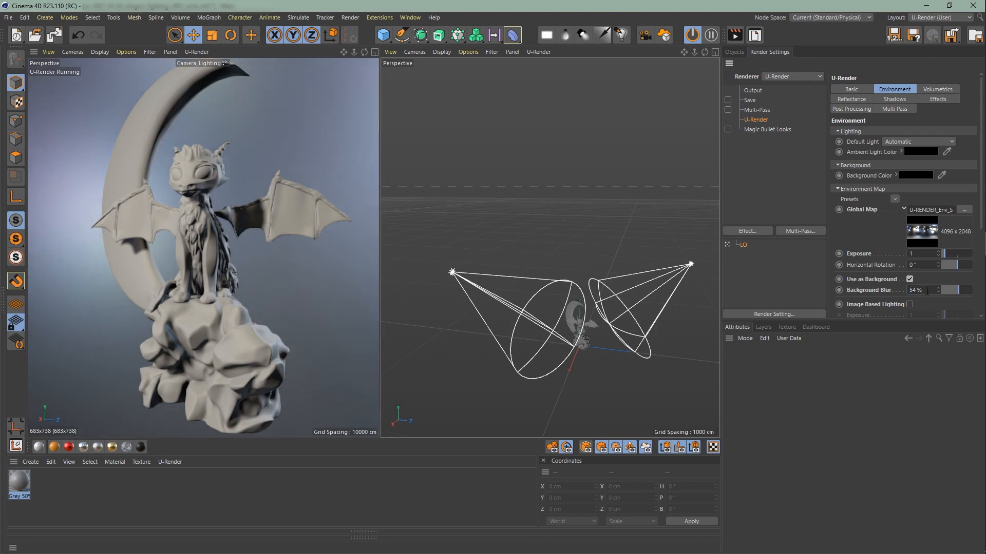
pyautogui.click(909, 304)
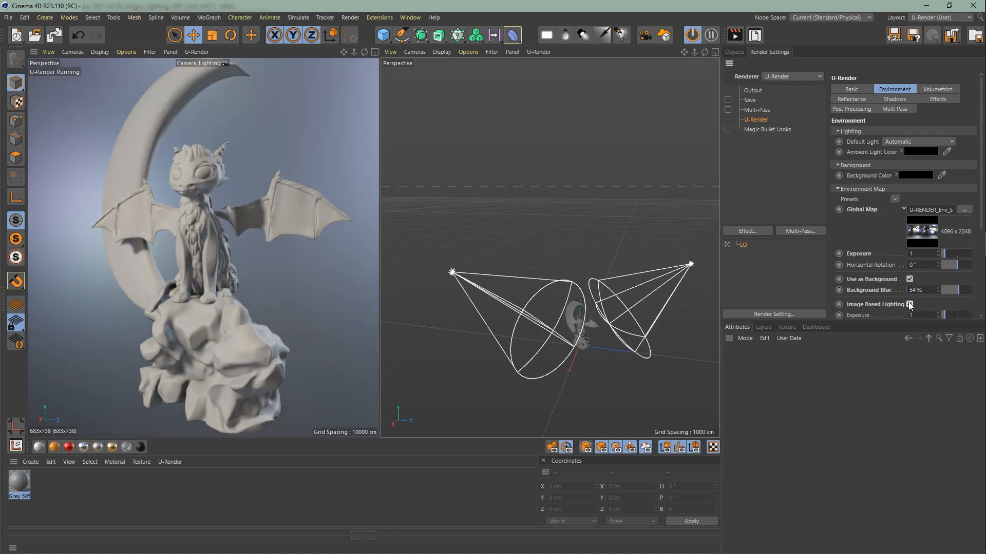
pyautogui.click(908, 304)
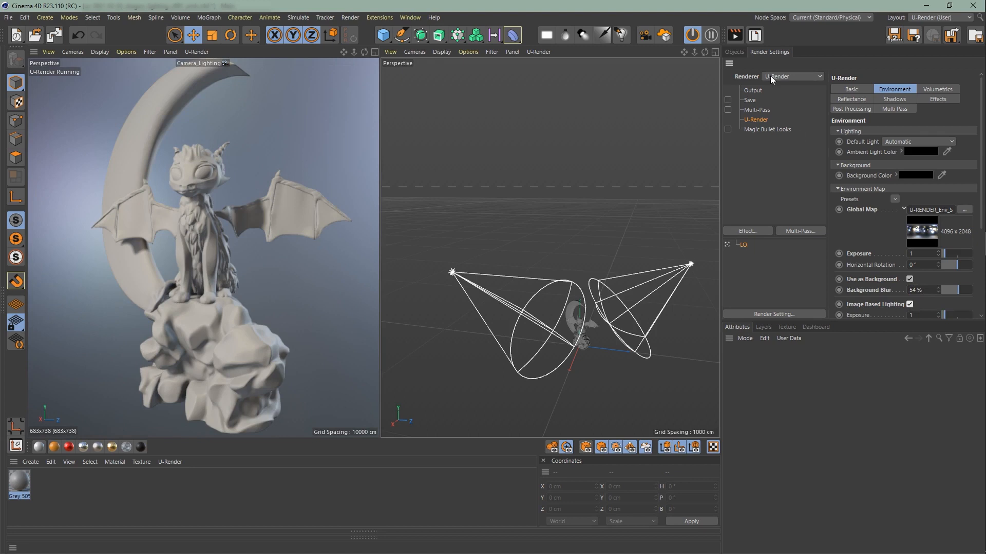
pyautogui.click(734, 52)
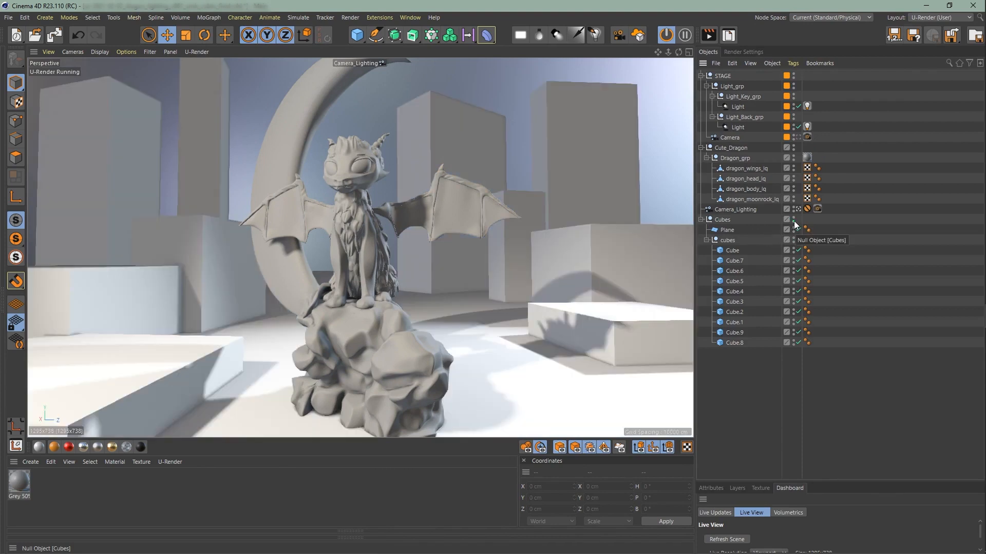
# Step: Enable U-Render fog and shift its Fog Color to orange
pyautogui.click(743, 51)
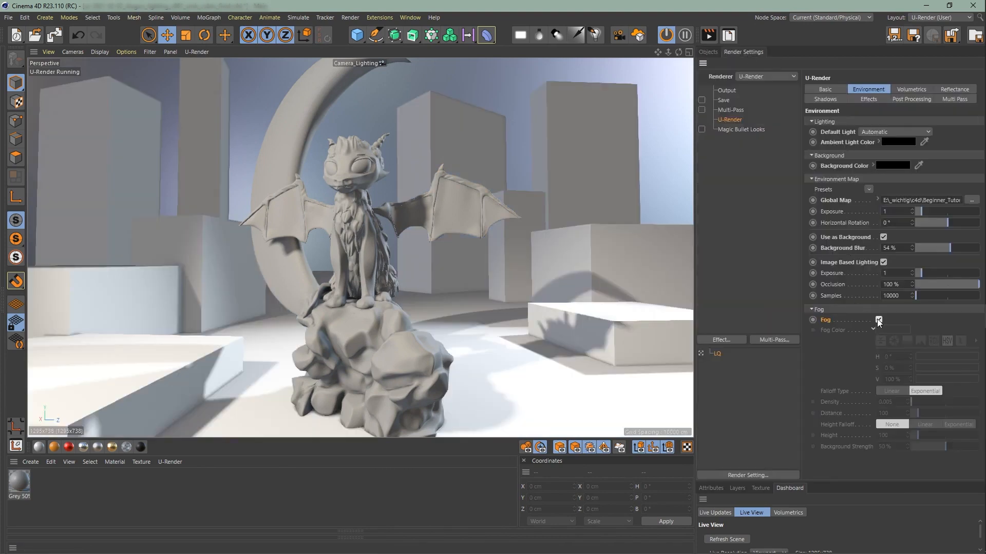
pyautogui.click(878, 319)
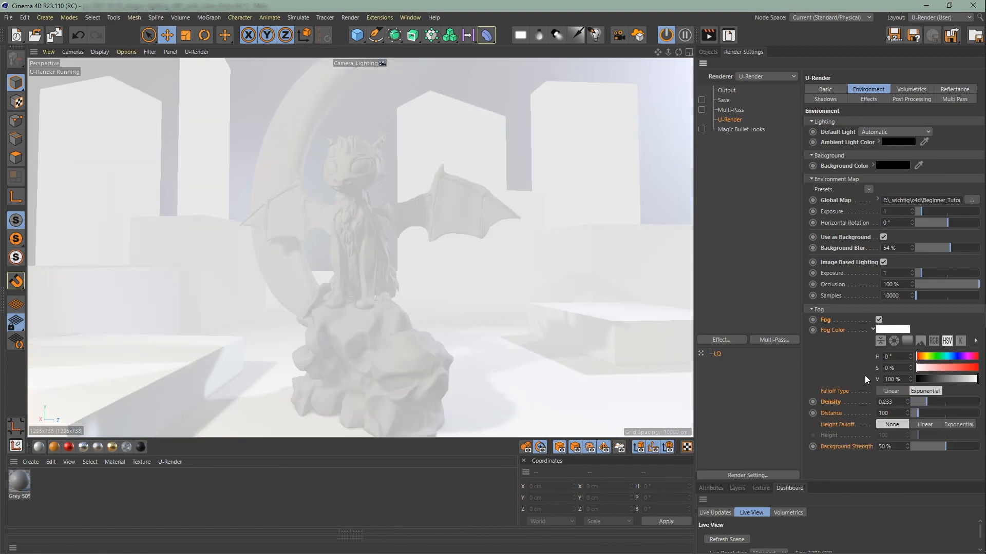
pyautogui.moveTo(915, 371); pyautogui.dragTo(954, 371)
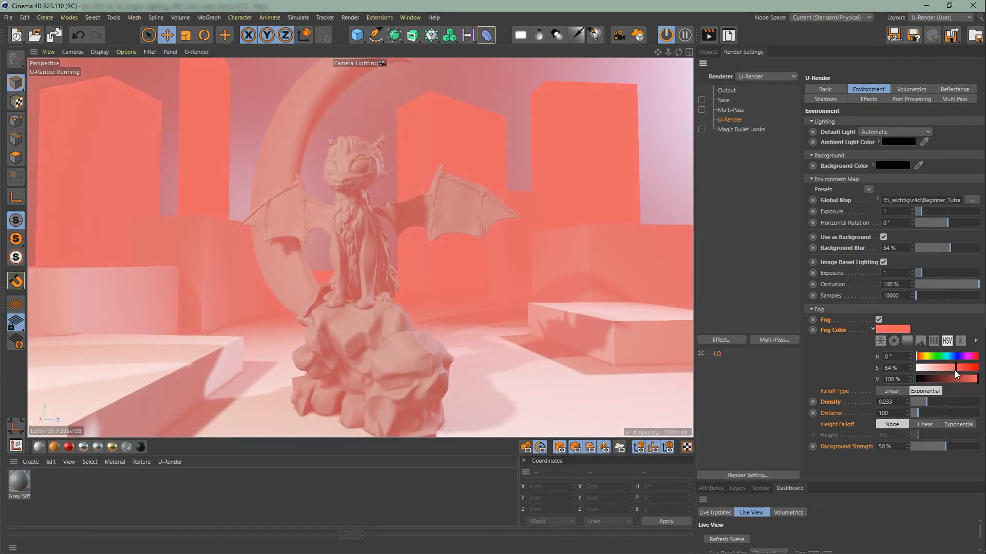
pyautogui.click(918, 358)
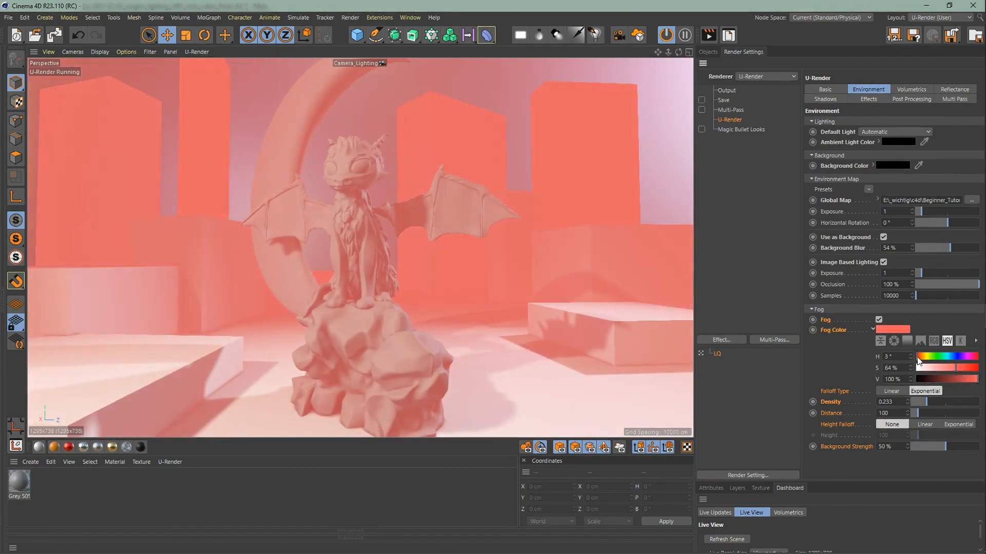
pyautogui.moveTo(915, 357); pyautogui.dragTo(972, 356)
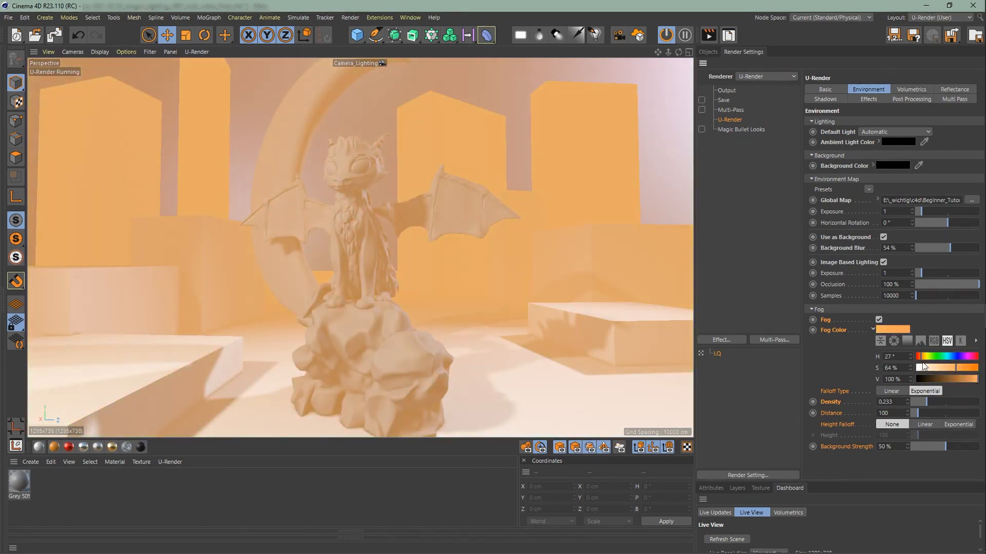
# Step: Tune the fog density, distance and height so it hugs the ground
pyautogui.moveTo(921, 368); pyautogui.dragTo(930, 368)
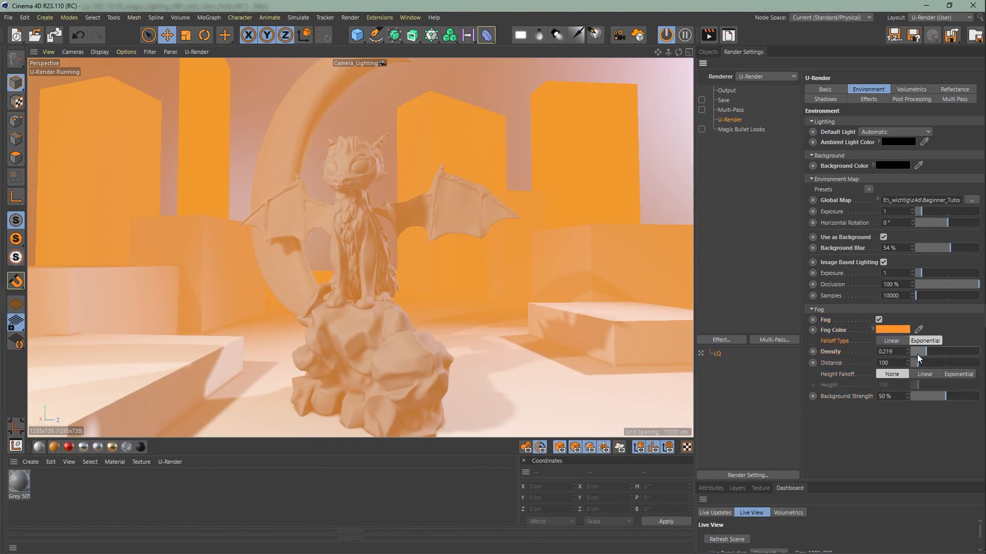
pyautogui.moveTo(918, 357); pyautogui.dragTo(943, 357)
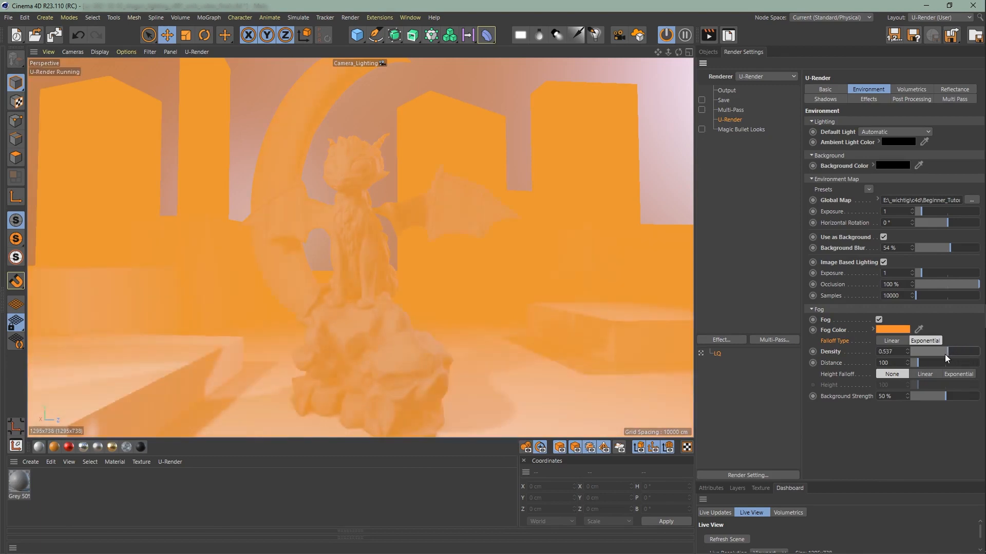
pyautogui.moveTo(943, 352); pyautogui.dragTo(918, 351)
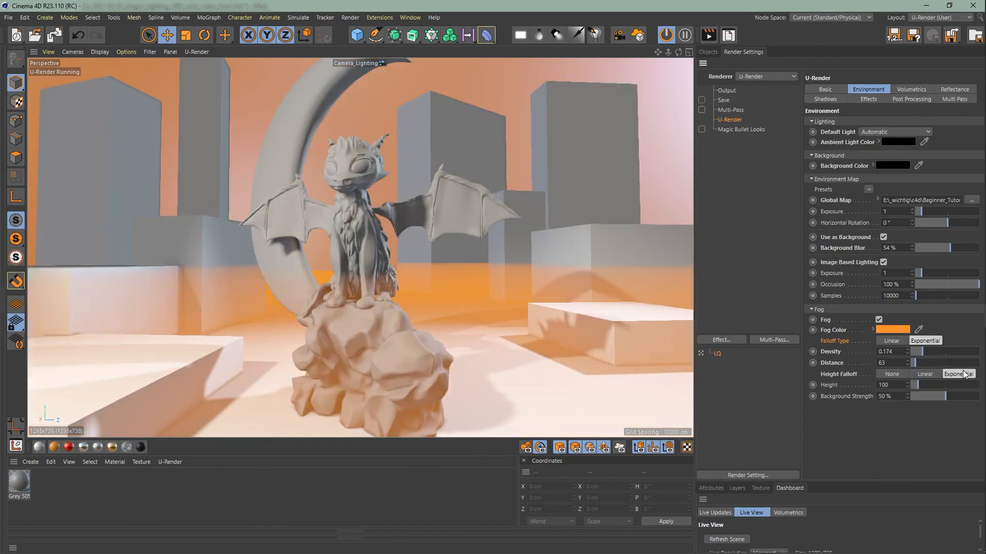
pyautogui.moveTo(937, 385); pyautogui.dragTo(927, 388)
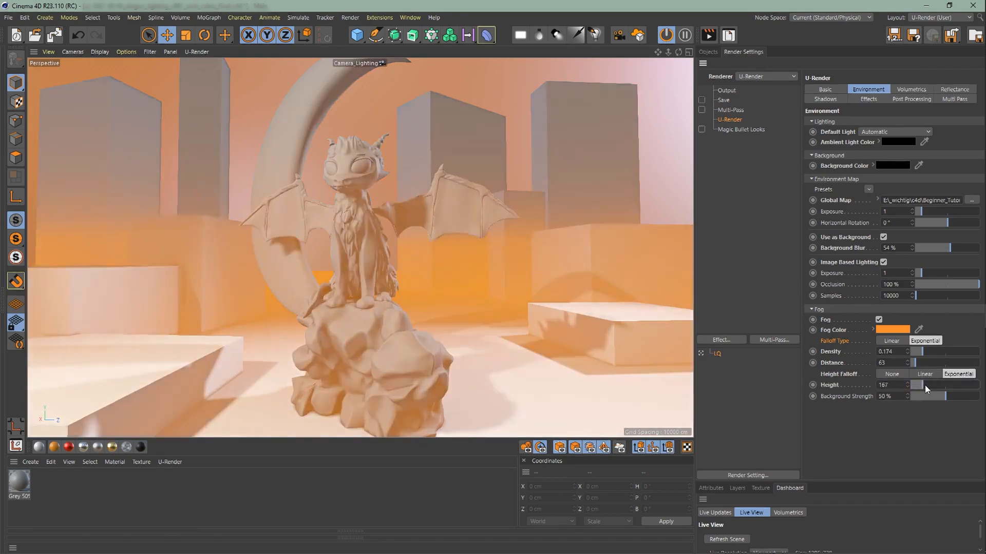
pyautogui.moveTo(918, 385); pyautogui.dragTo(915, 388)
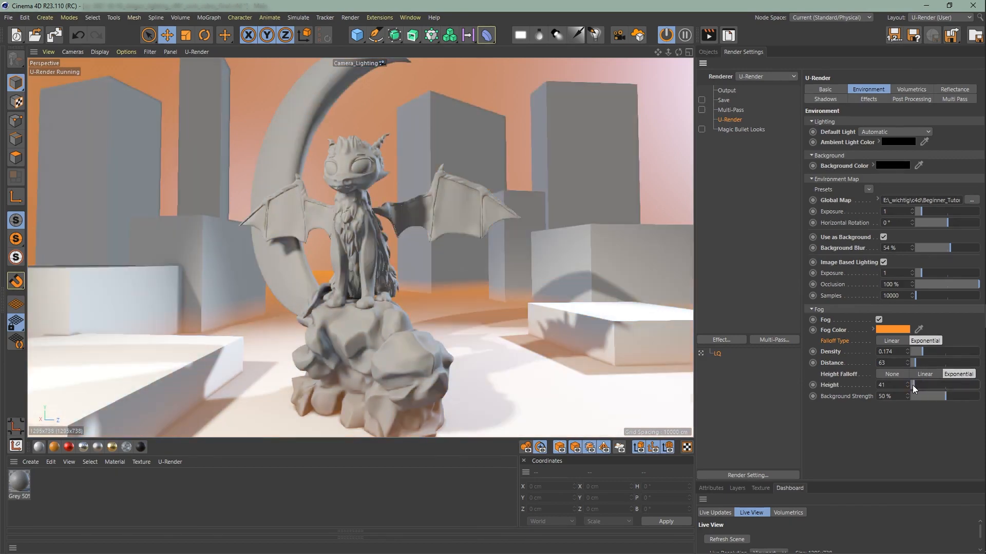
# Step: Set Height Falloff to None and lower the fog Background Strength to about 20%
pyautogui.click(891, 373)
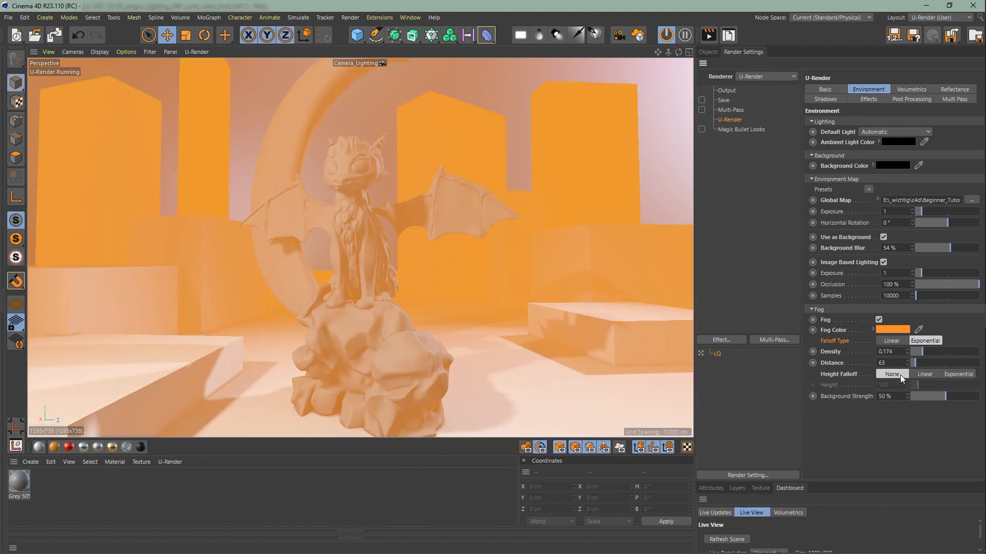
pyautogui.moveTo(949, 397); pyautogui.dragTo(937, 397)
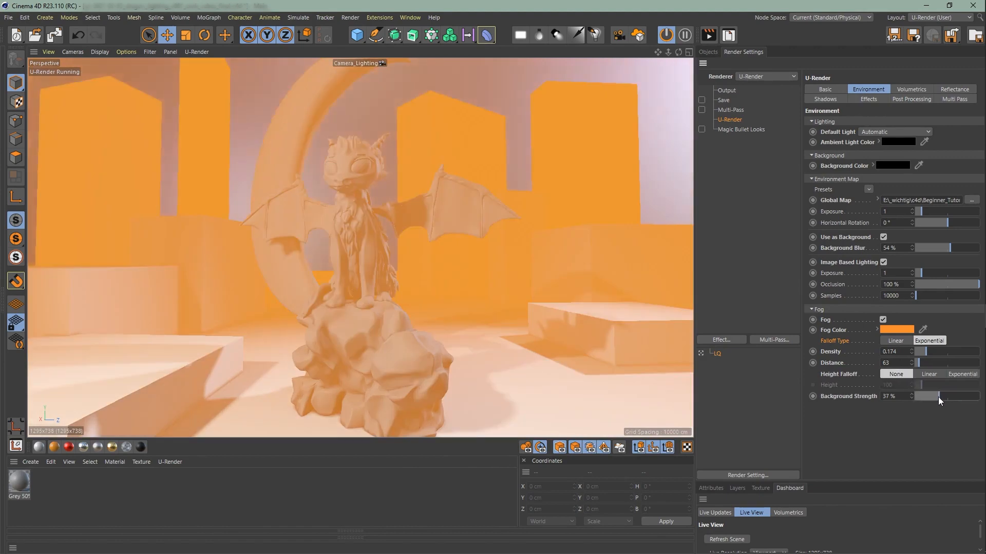
pyautogui.moveTo(940, 397); pyautogui.dragTo(921, 396)
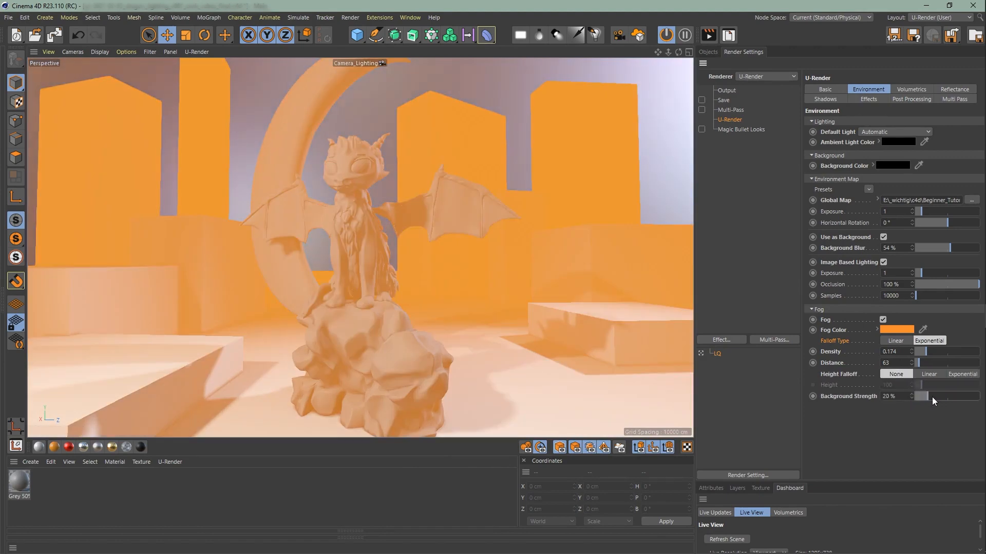
# Step: Darken the fog colour to a 207° blue at 20% value and raise the fog density
pyautogui.click(897, 329)
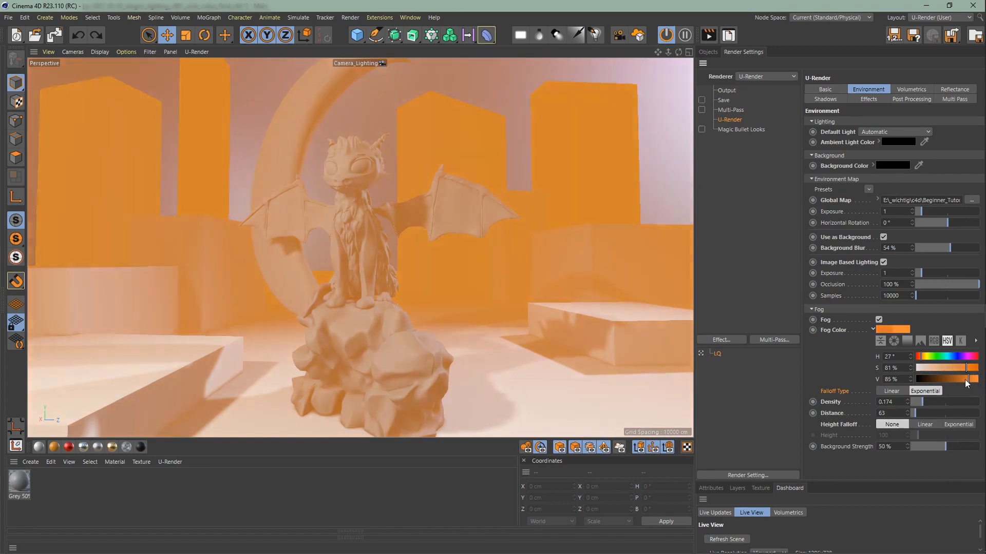
pyautogui.moveTo(967, 379); pyautogui.dragTo(933, 379)
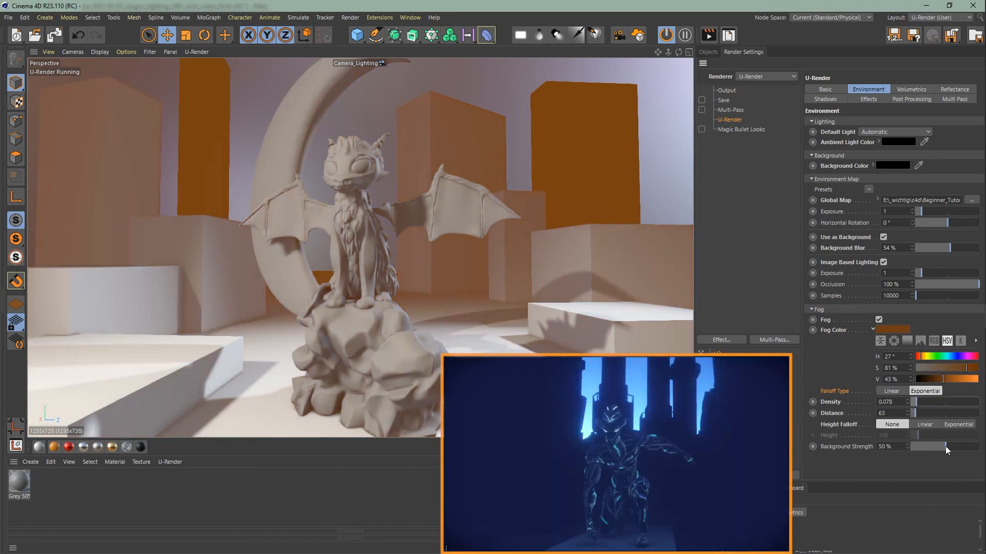
pyautogui.moveTo(927, 447); pyautogui.dragTo(972, 447)
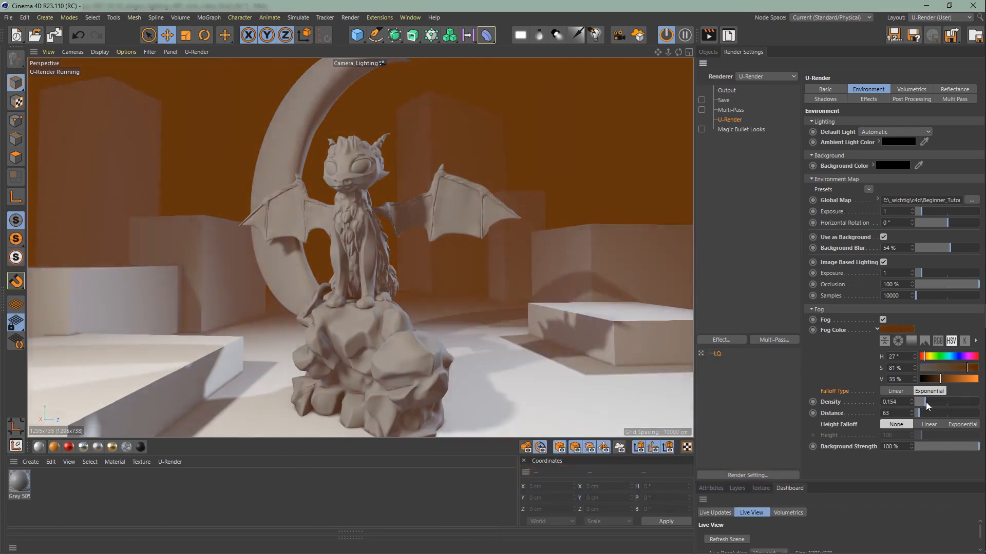
pyautogui.moveTo(949, 368); pyautogui.dragTo(937, 378)
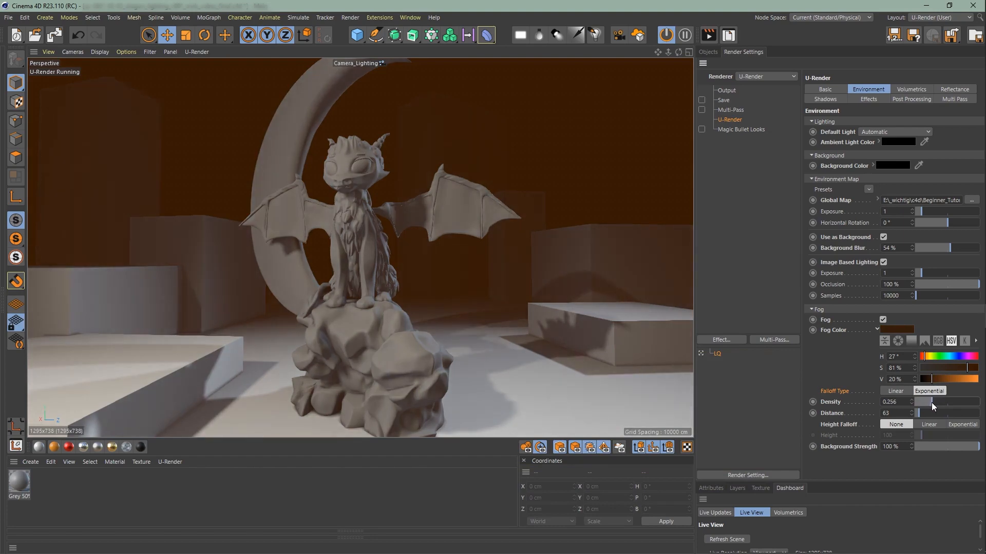
pyautogui.moveTo(930, 356); pyautogui.dragTo(959, 356)
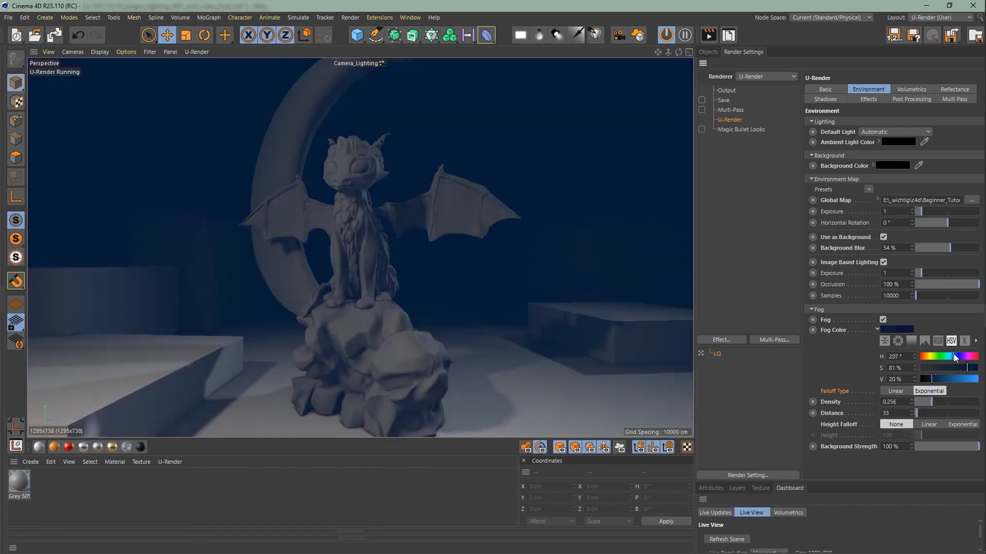
pyautogui.moveTo(969, 356); pyautogui.dragTo(933, 356)
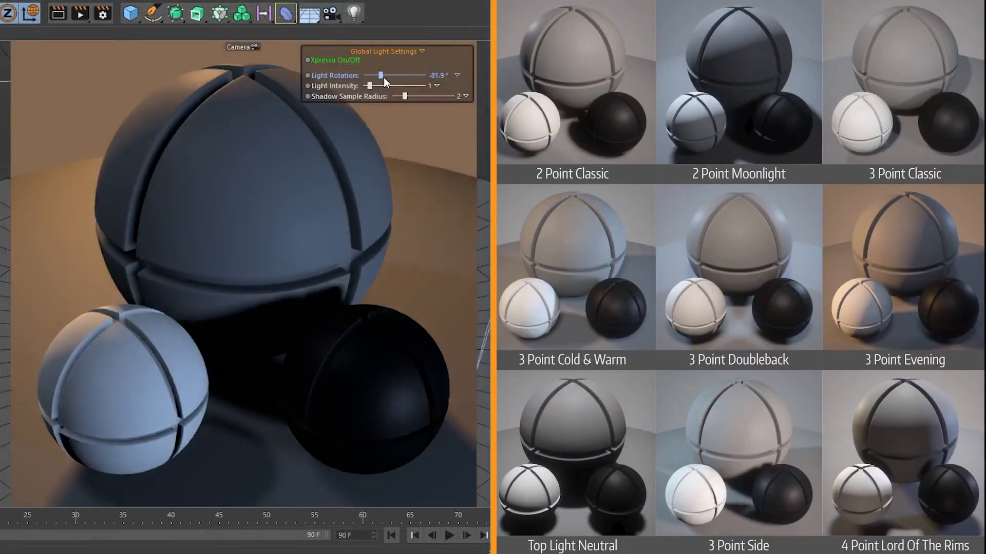
# Step: Set Light Rotation to about 53°, Light Intensity near 2 and Shadow Sample Radius to 1.31
pyautogui.moveTo(386, 75); pyautogui.dragTo(426, 75)
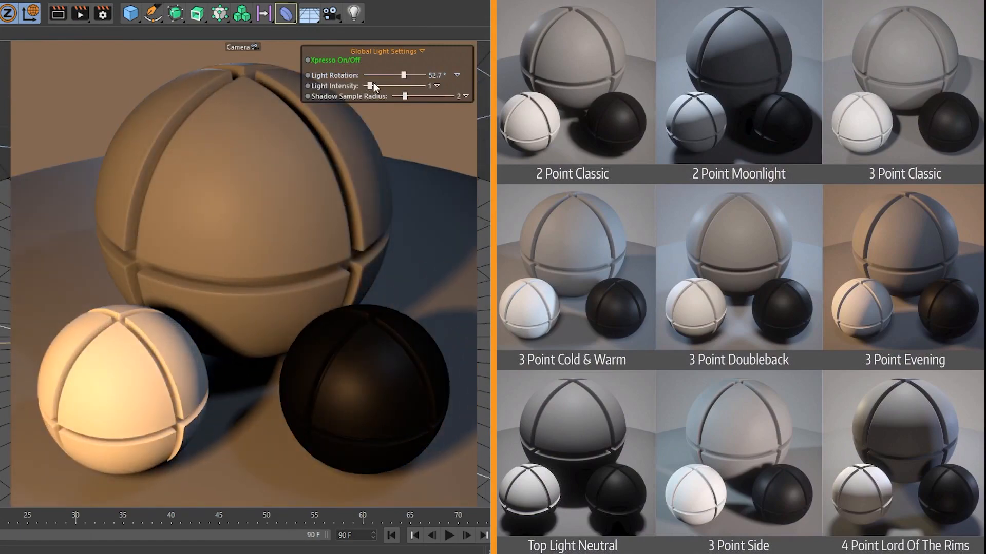
pyautogui.moveTo(364, 85); pyautogui.dragTo(377, 85)
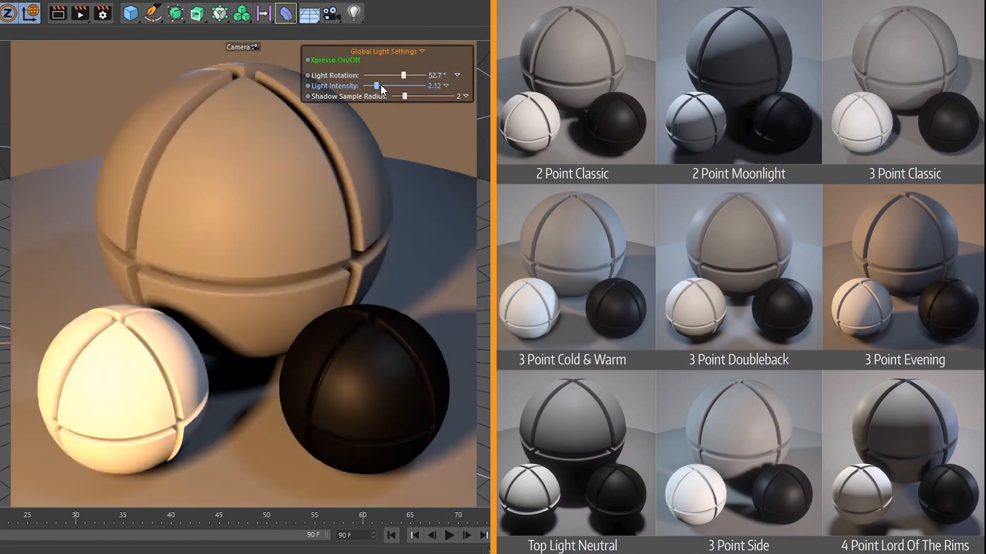
pyautogui.moveTo(376, 85); pyautogui.dragTo(394, 85)
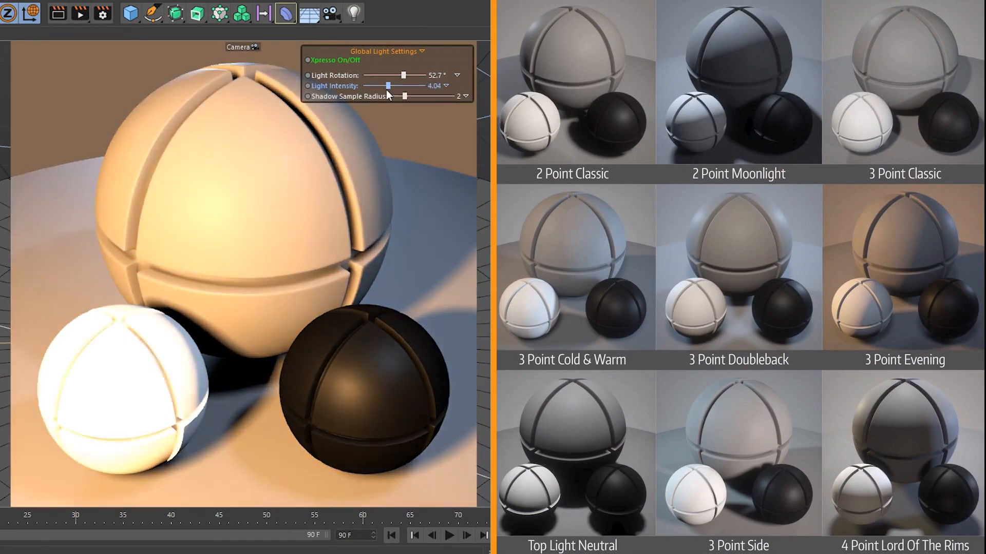
pyautogui.moveTo(388, 86); pyautogui.dragTo(371, 86)
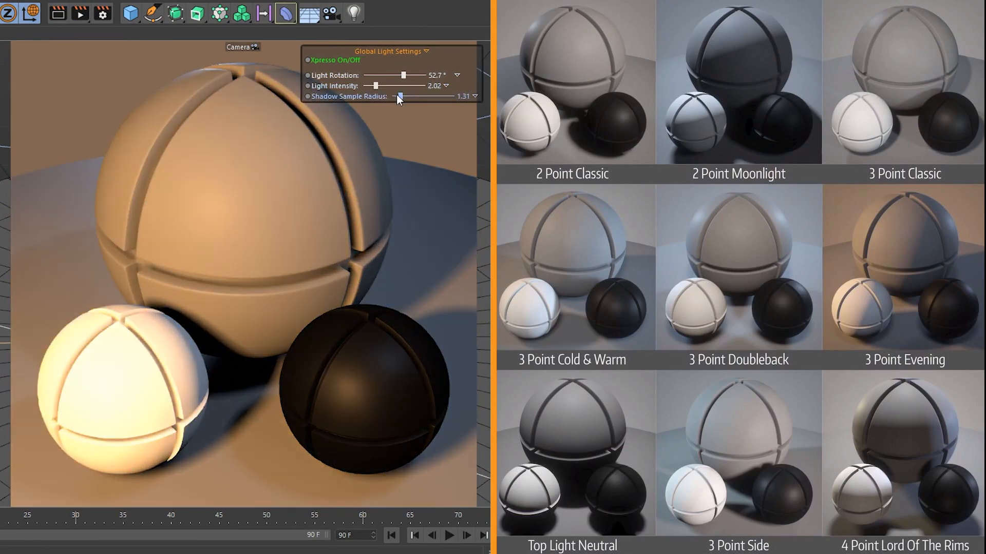
pyautogui.moveTo(406, 96); pyautogui.dragTo(434, 95)
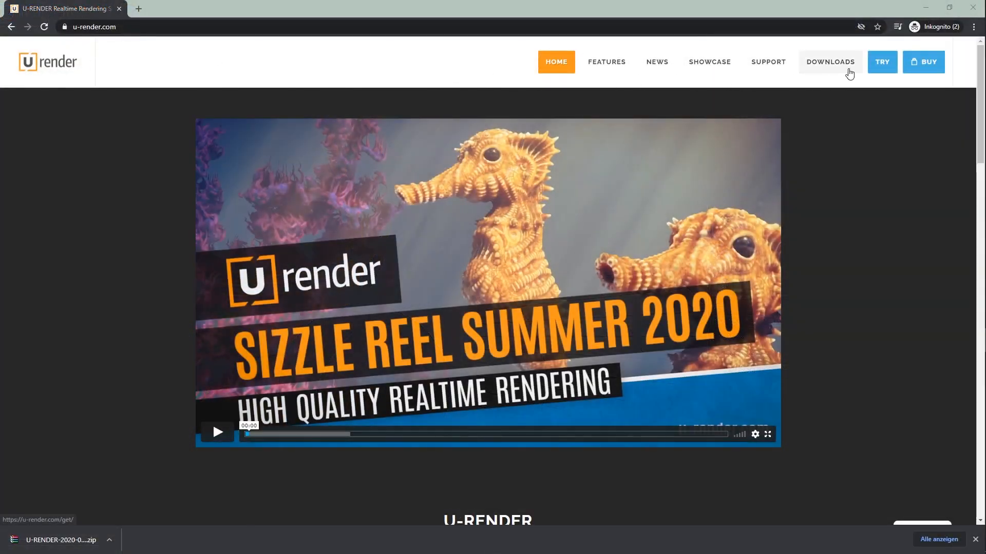
# Step: Go to Downloads > Examples & Assets on u-render.com and scroll to the Assets section
pyautogui.click(830, 61)
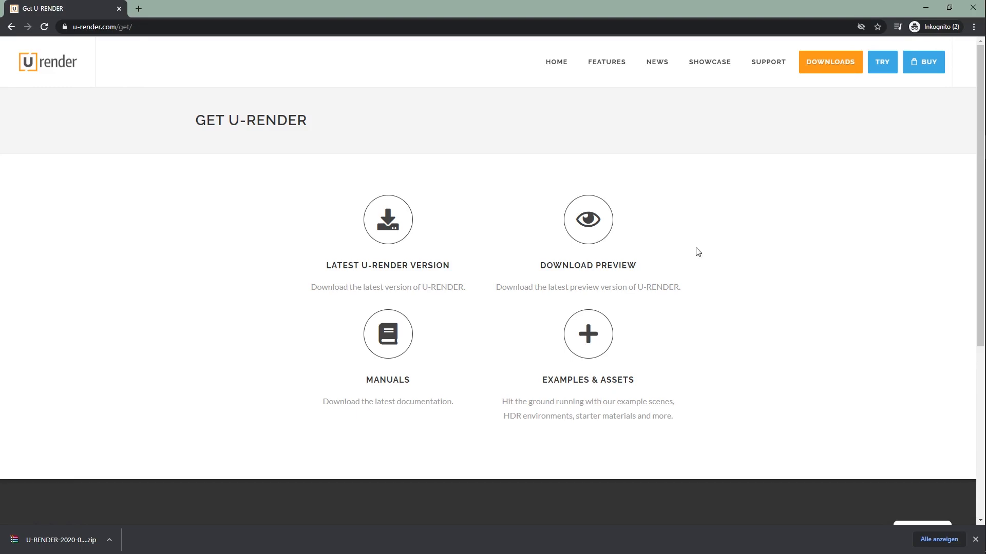
pyautogui.click(588, 334)
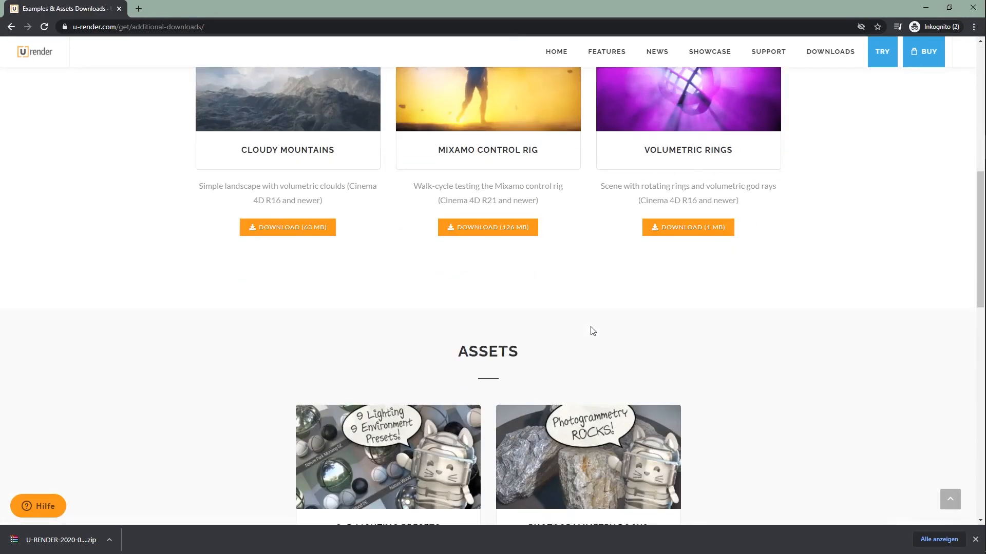
pyautogui.scroll(-3)
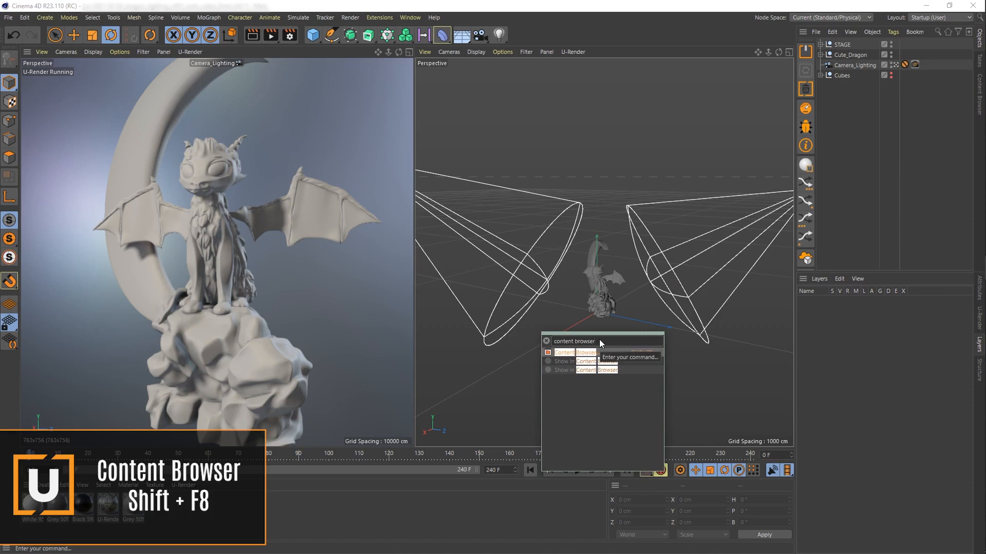
# Step: Load the 3-Point-Doubleback preset from Presets > U-Render.1 > Light Setups into the scene
pyautogui.click(563, 352)
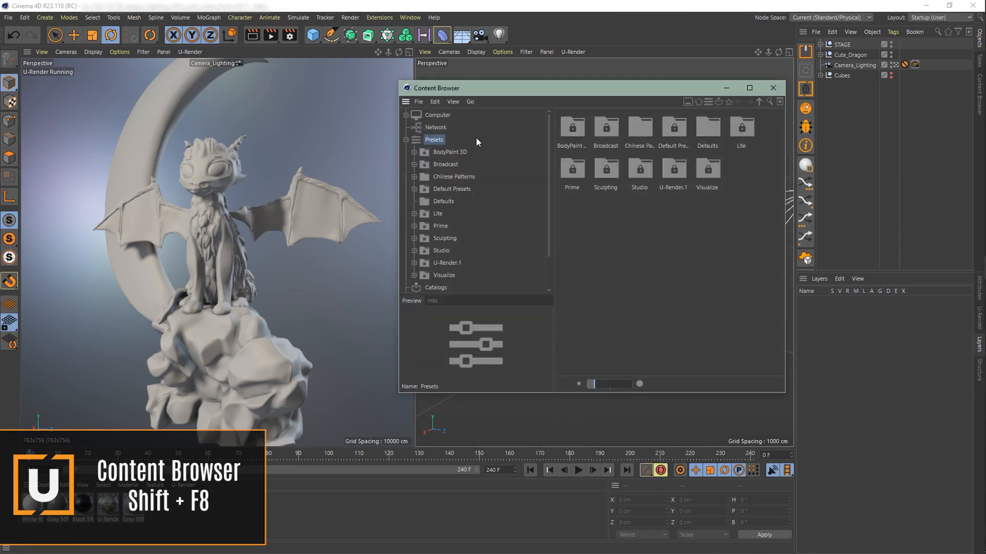
pyautogui.doubleClick(674, 166)
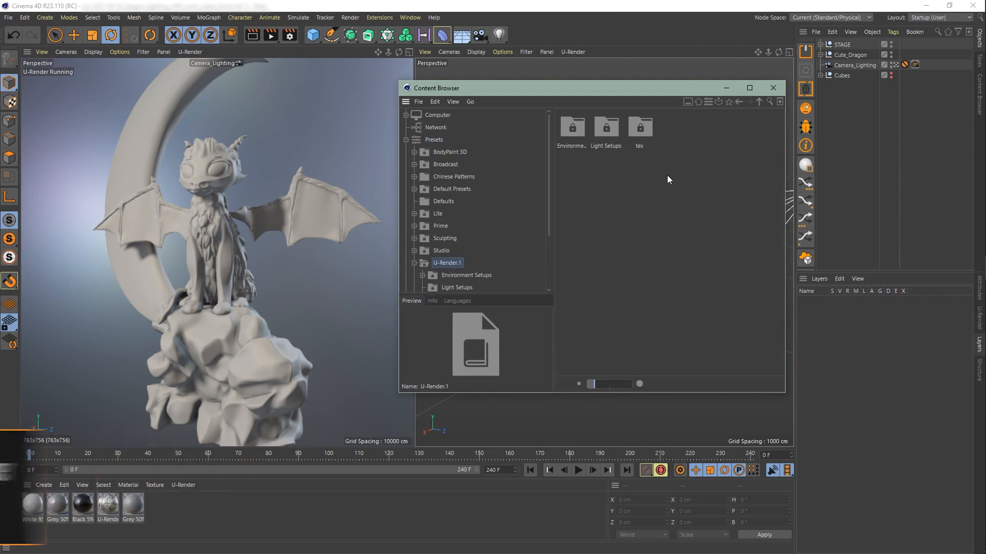
pyautogui.click(455, 287)
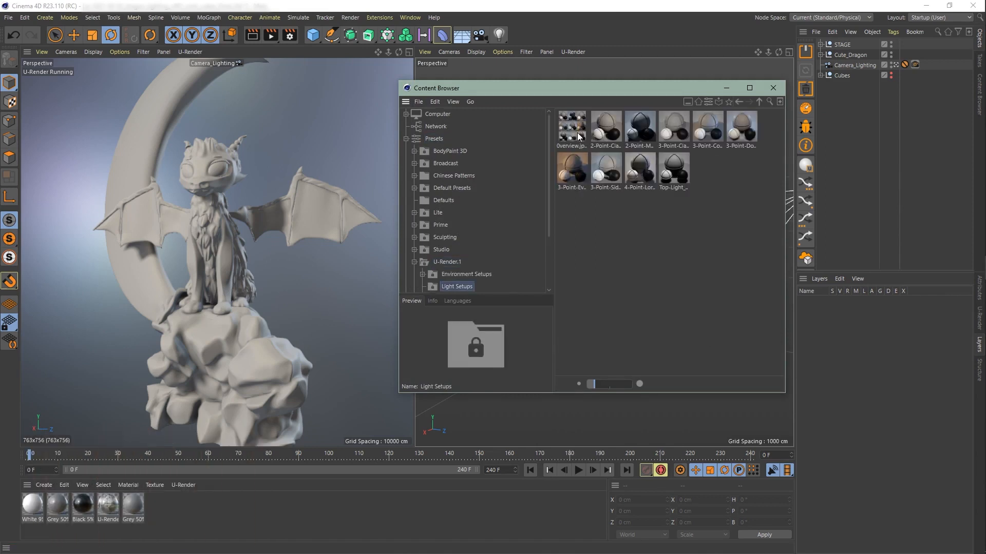
pyautogui.click(742, 129)
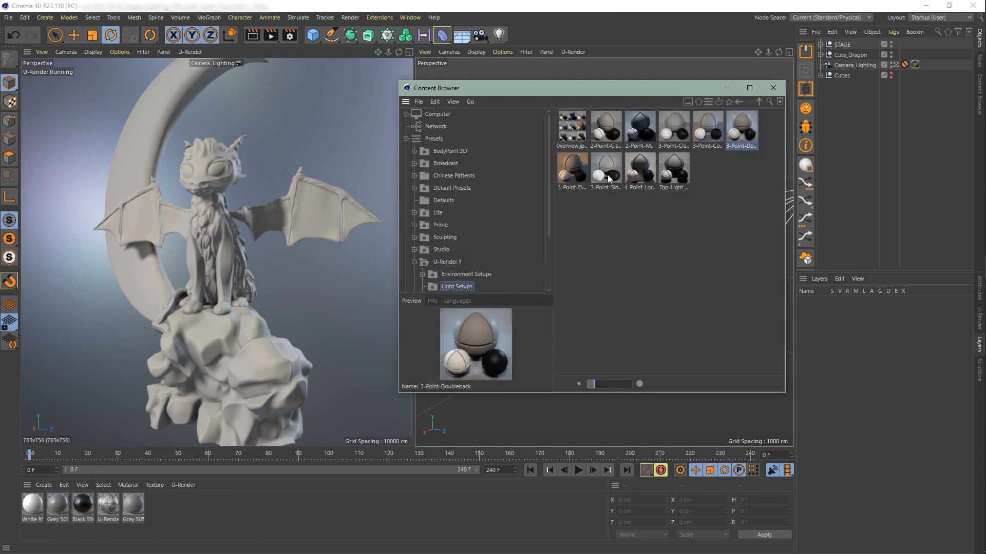
pyautogui.click(570, 167)
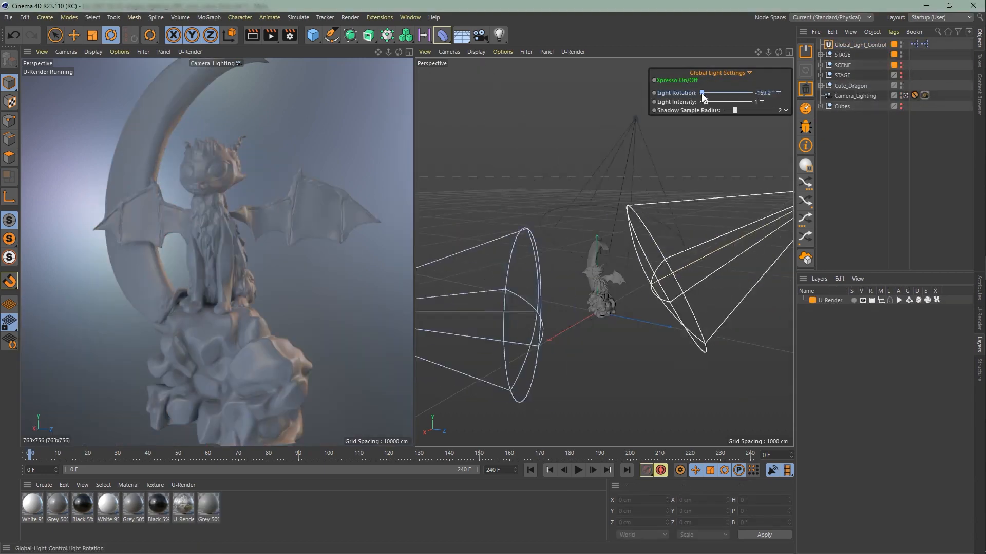
# Step: Rotate the preset lights to 20° and raise the global light intensity to 2.53
pyautogui.moveTo(701, 93); pyautogui.dragTo(729, 94)
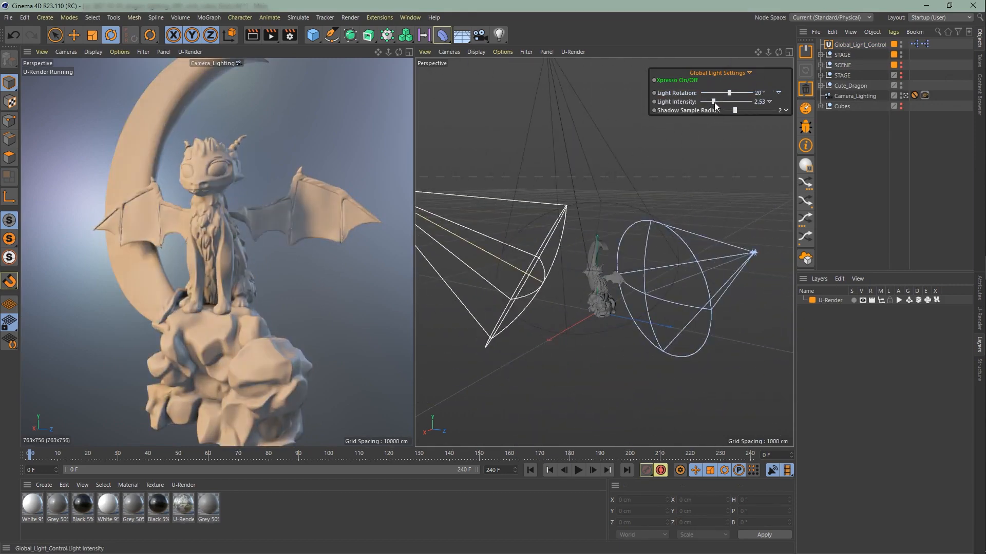
pyautogui.moveTo(713, 93); pyautogui.dragTo(746, 94)
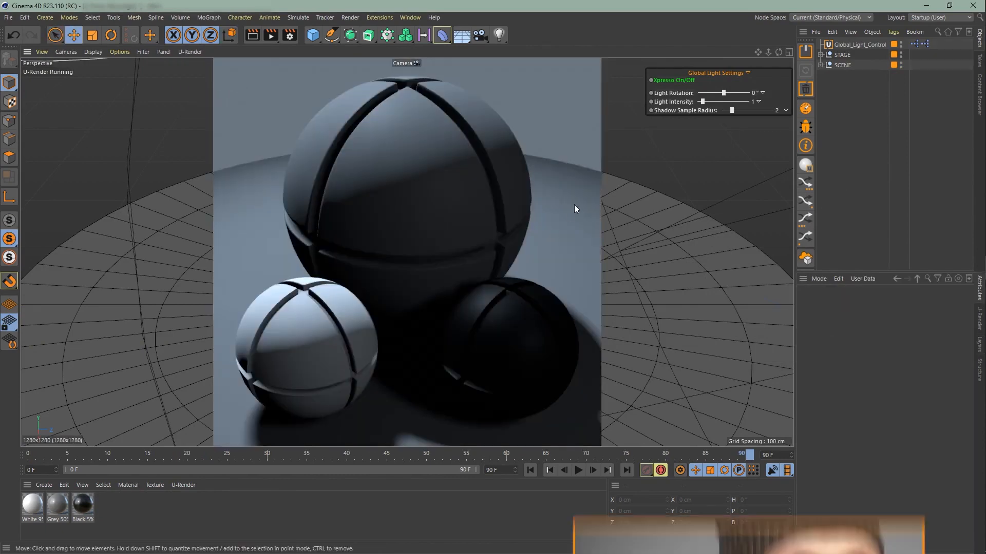
# Step: Set the global Light Rotation to -180° and Light Intensity to 10 in the HUD
pyautogui.moveTo(735, 94); pyautogui.dragTo(702, 93)
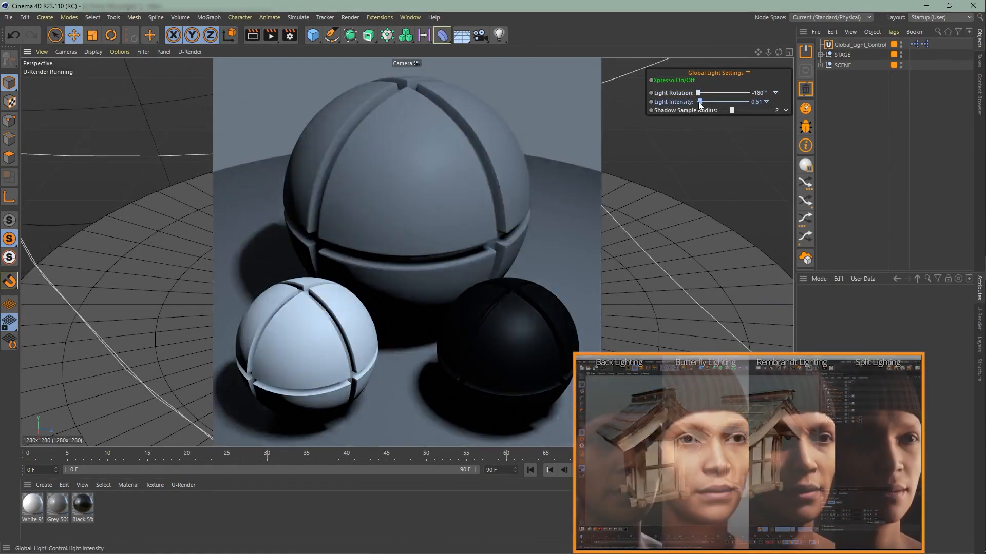
pyautogui.moveTo(701, 102); pyautogui.dragTo(754, 101)
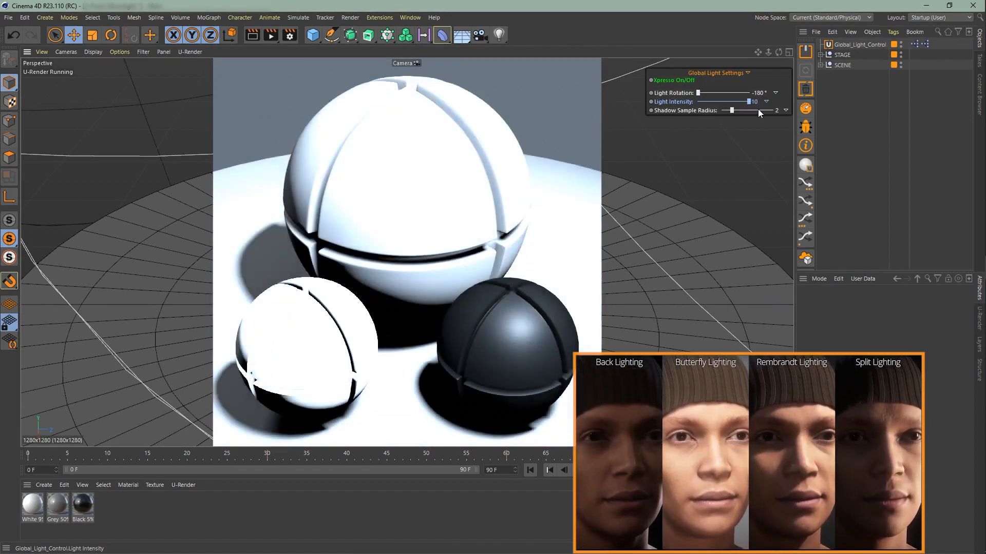